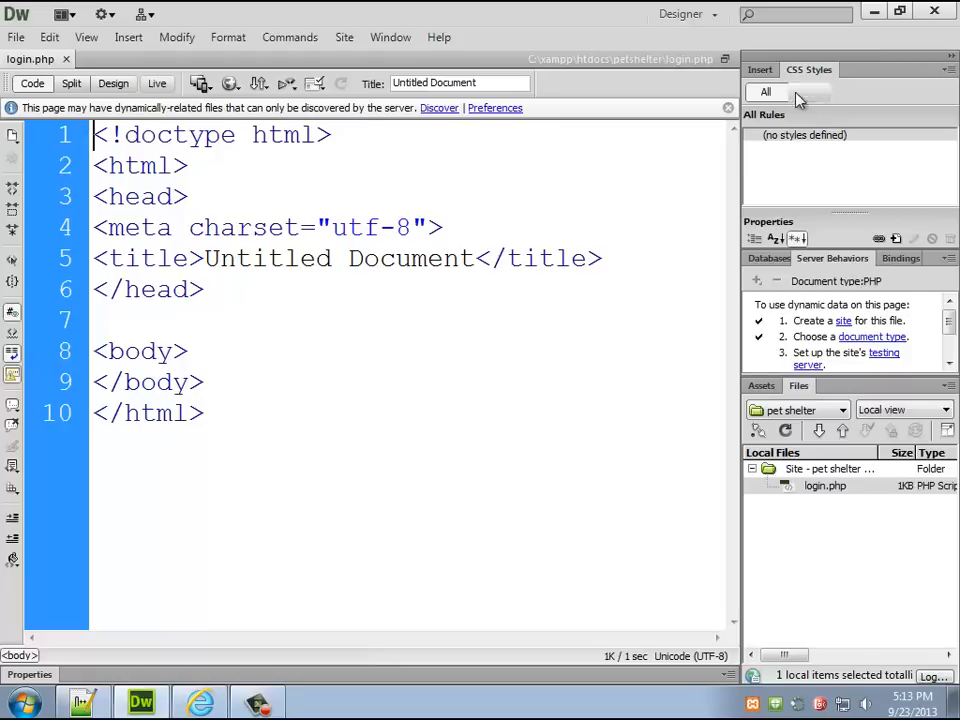
Step: Insert an empty form from the Forms category into login.php in Design view and give it the ID login
left_click(112, 84)
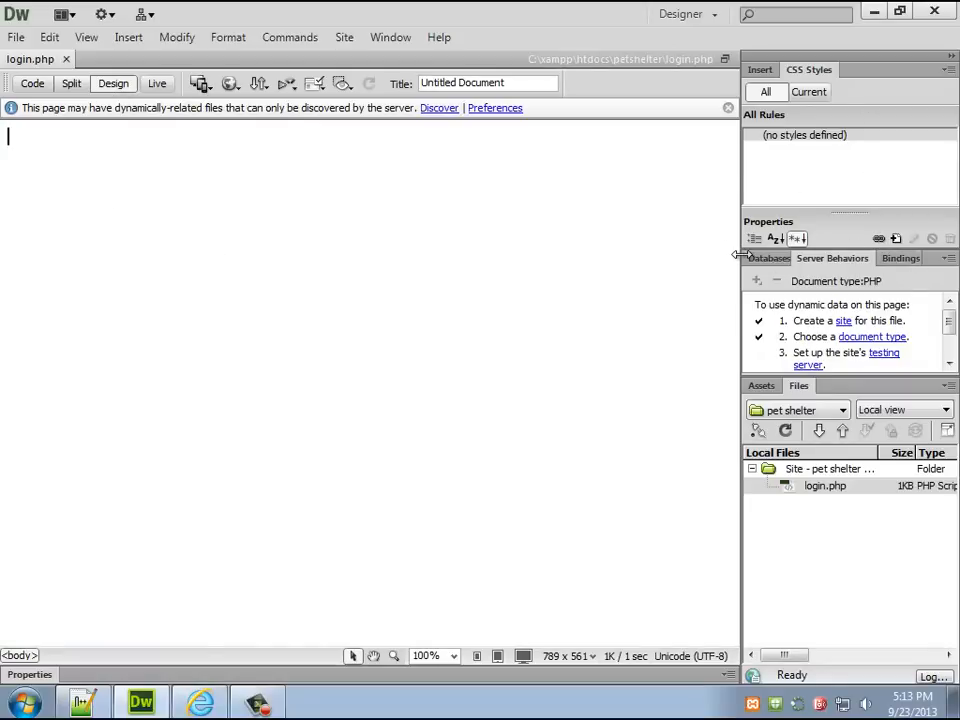
left_click(760, 68)
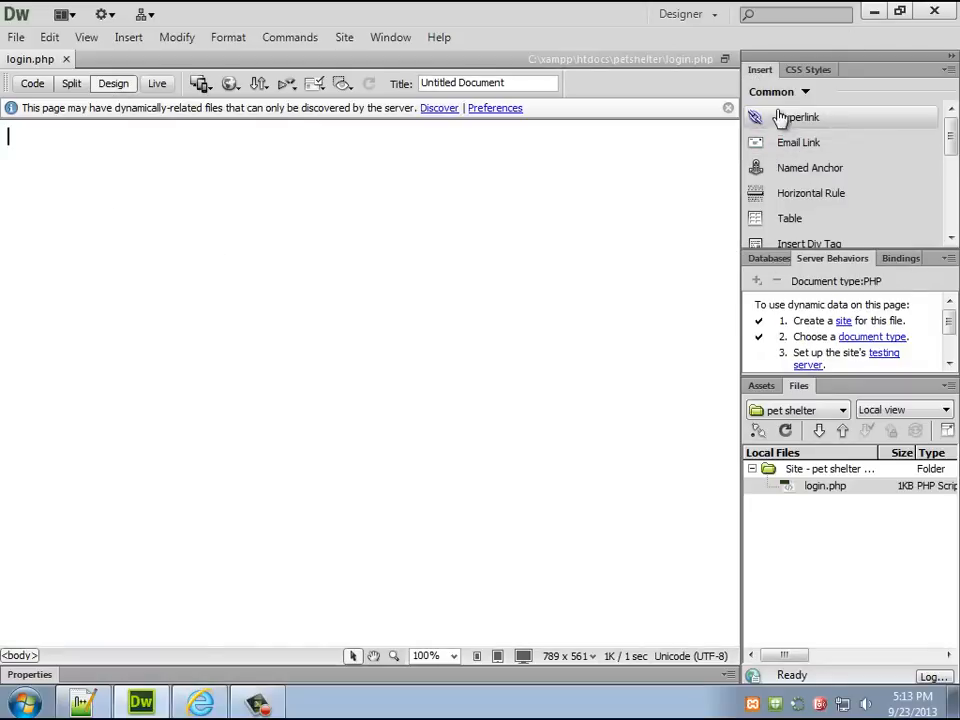
left_click(780, 92)
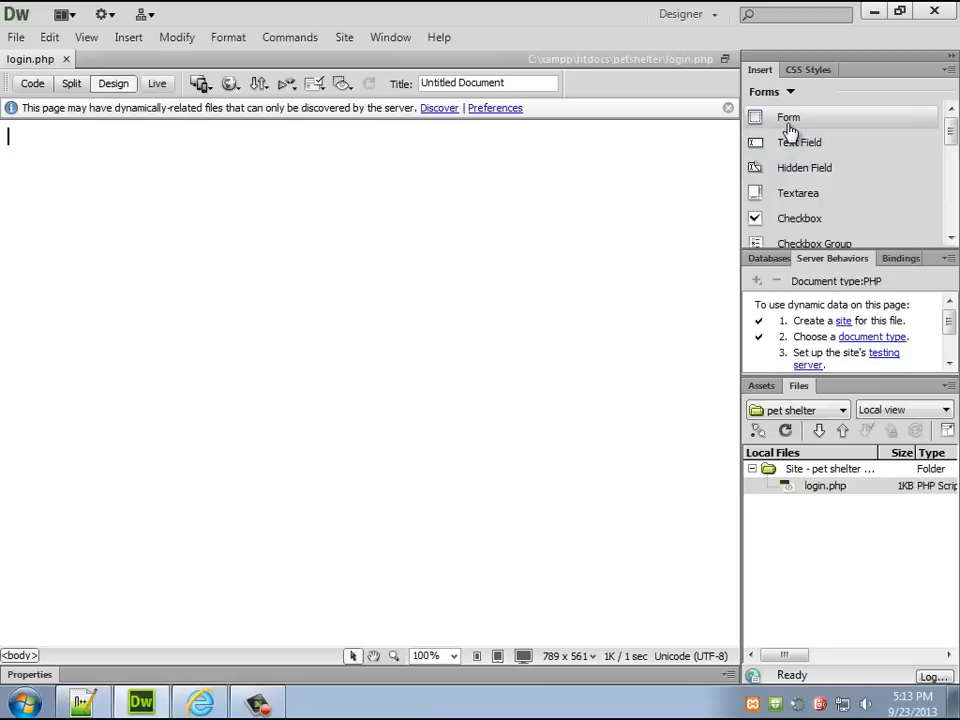
left_click(788, 116)
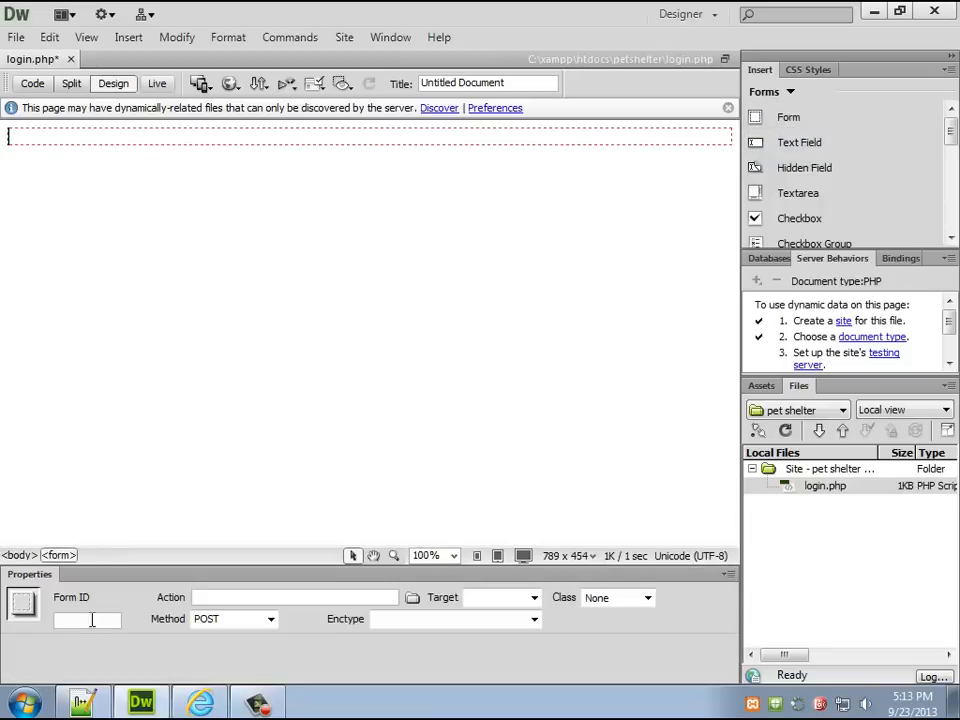
type("login")
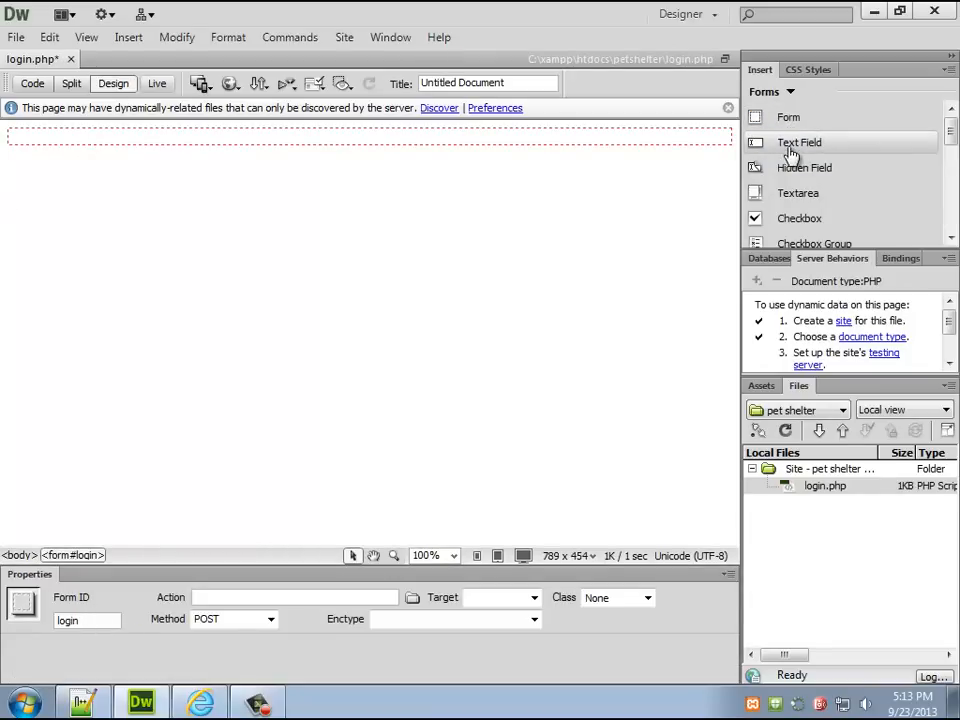
Step: Add text fields user_email labelled Email and user_pass labelled Password to the login form
left_click(800, 142)
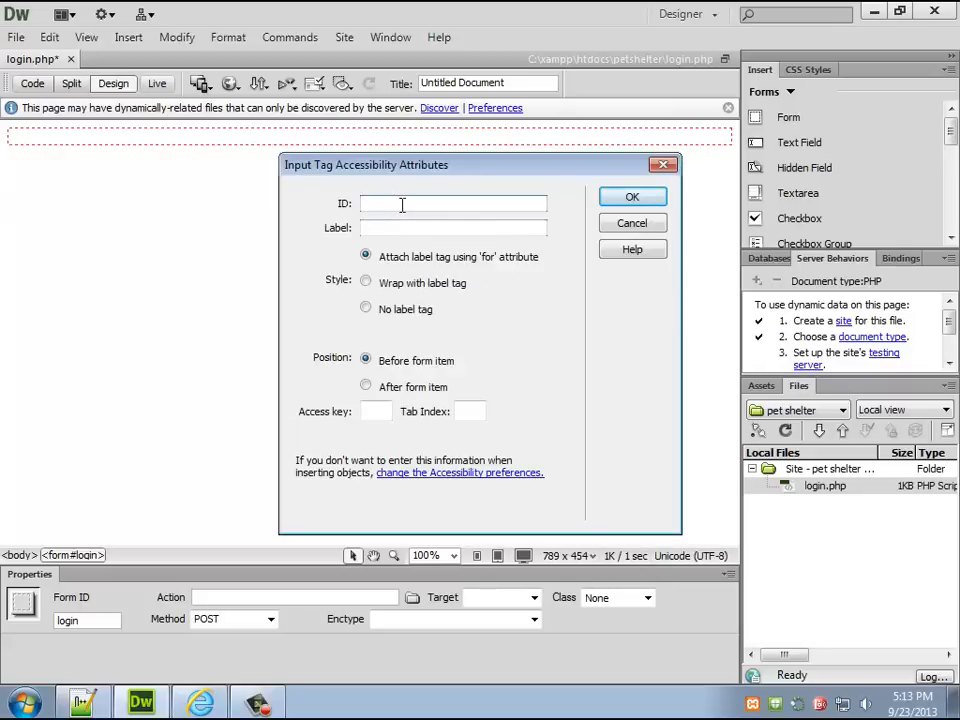
type("user_email")
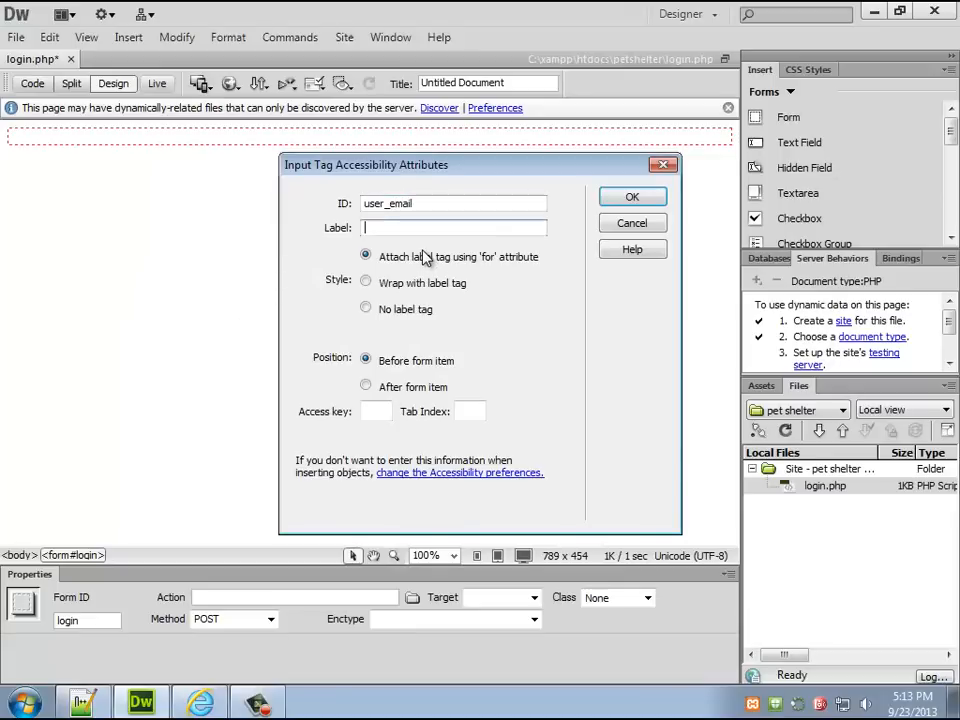
left_click(632, 196)
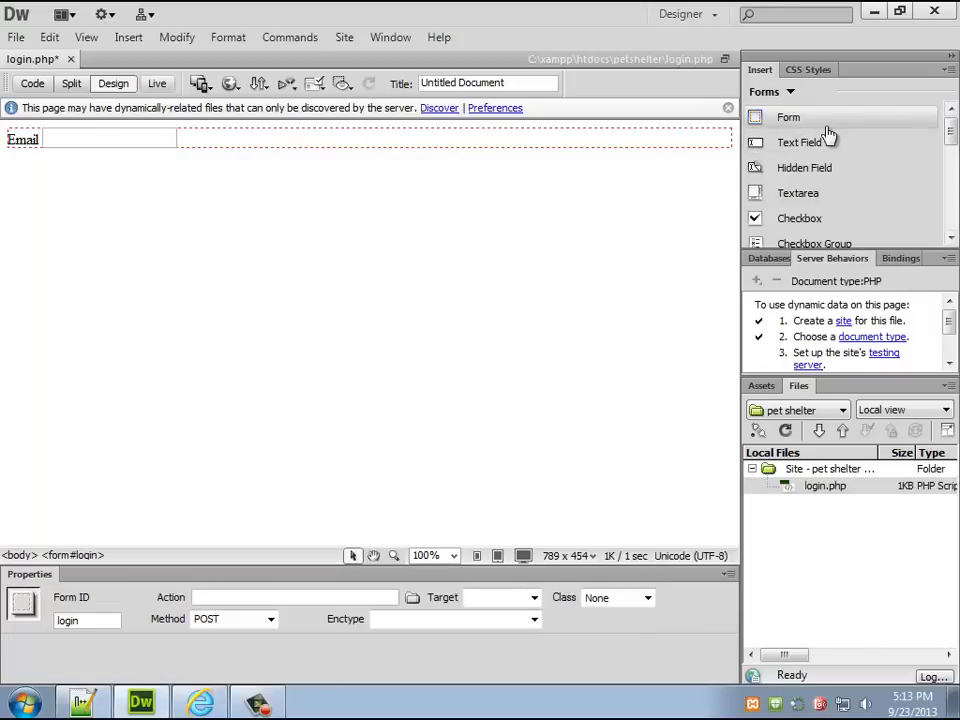
left_click(800, 142)
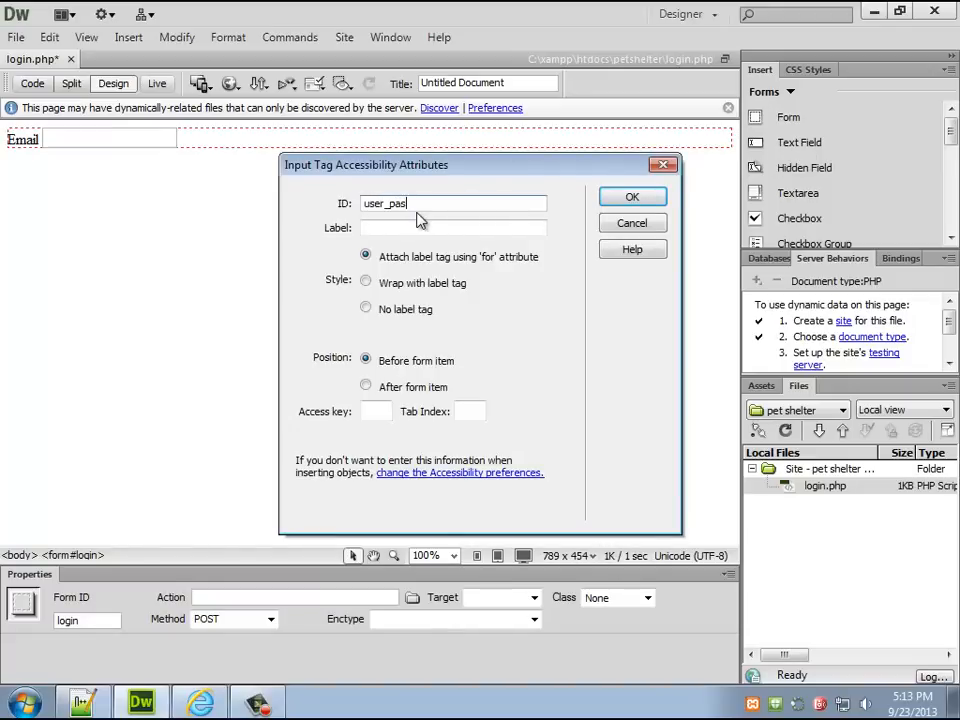
type("Pass")
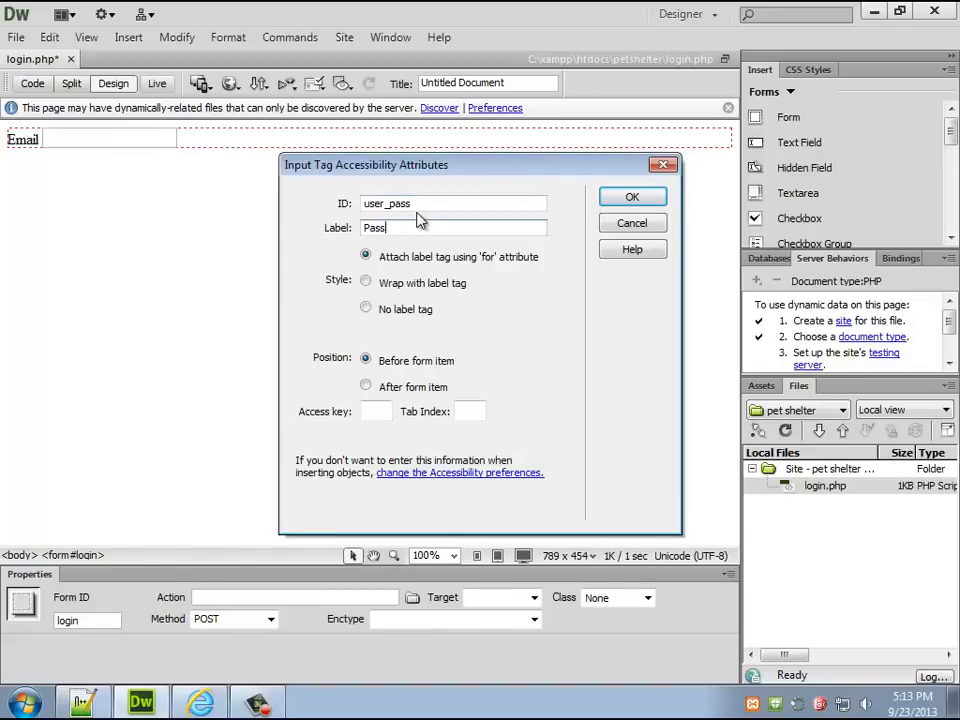
left_click(632, 196)
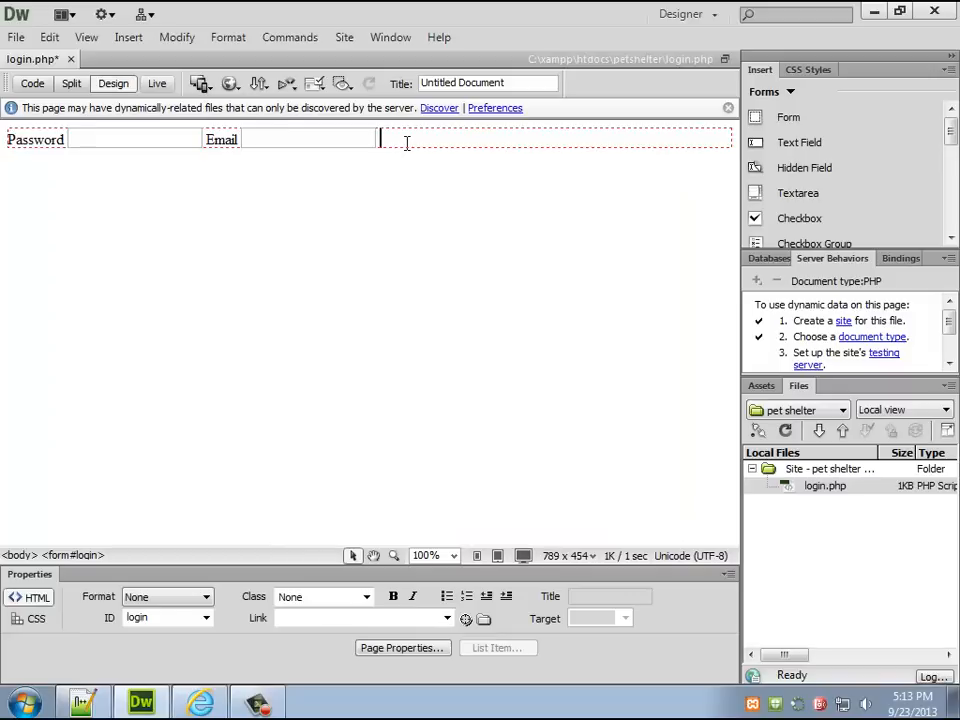
Step: Add a submit button with the value Login and save login.php
scroll("down", 3)
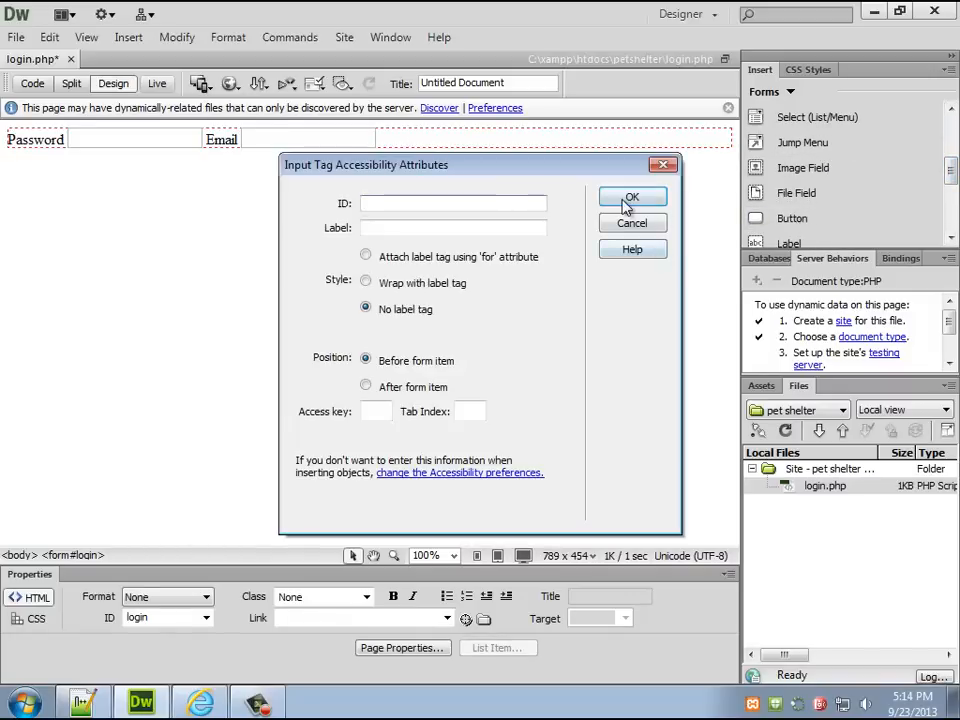
left_click(632, 198)
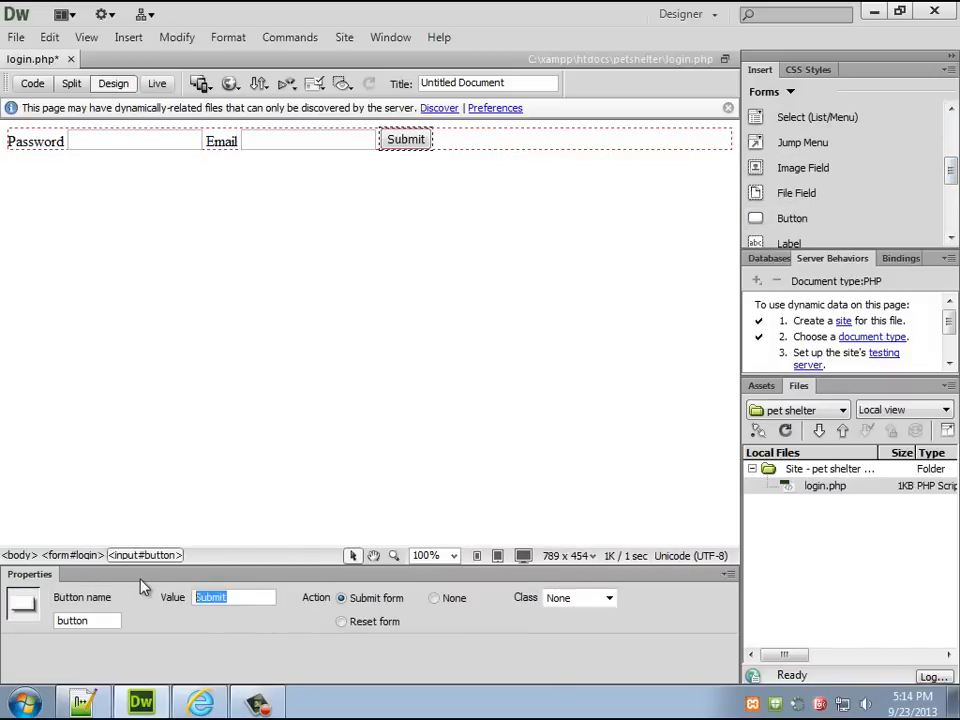
type("Login")
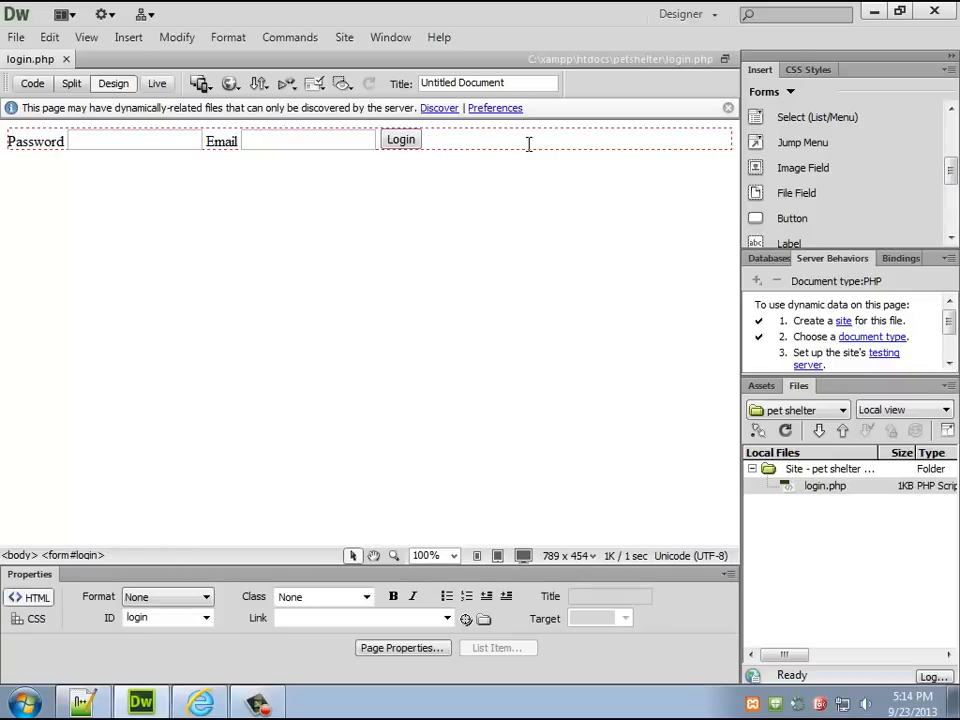
Step: Define the pet shelter site's testing server and save the site setup
left_click(430, 140)
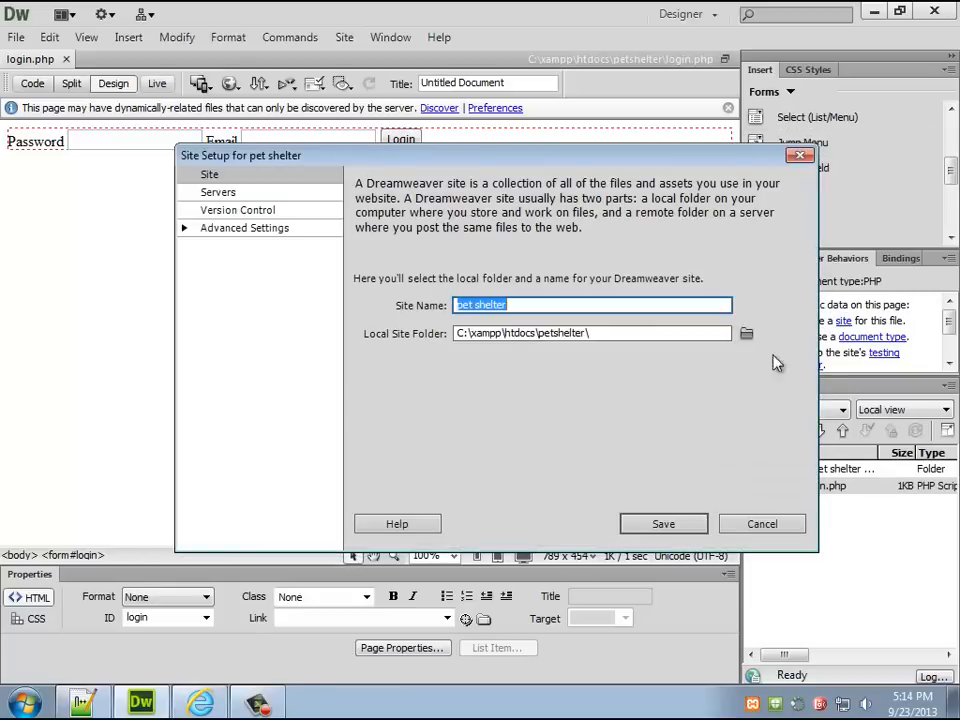
left_click(662, 524)
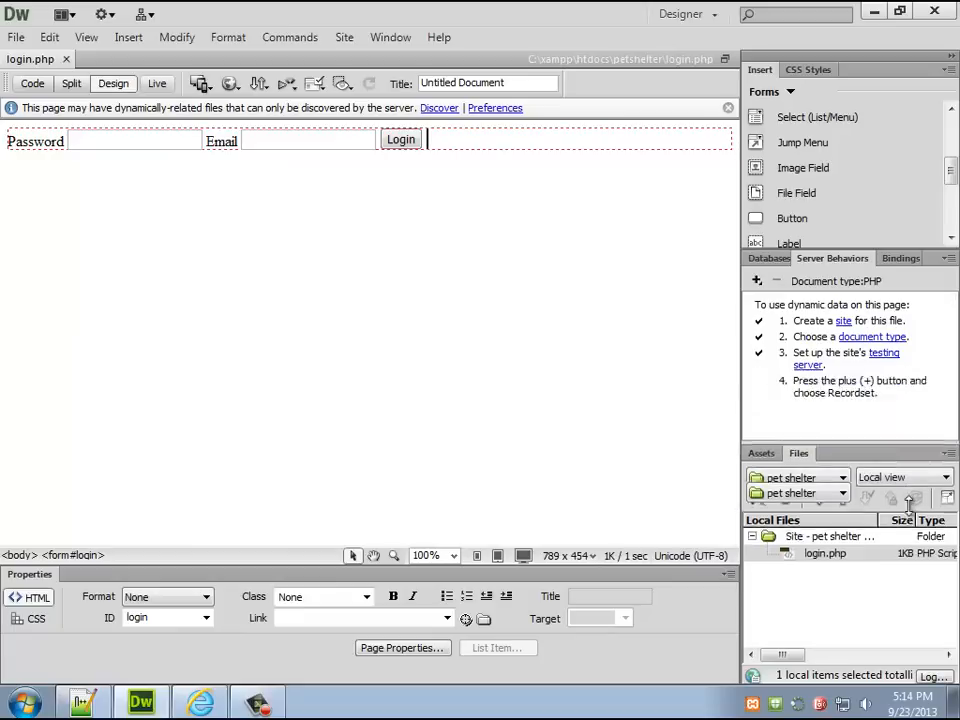
Step: Attempt a Log In User server behavior, cancel it for lack of a connection, and go to Databases
left_click(756, 280)
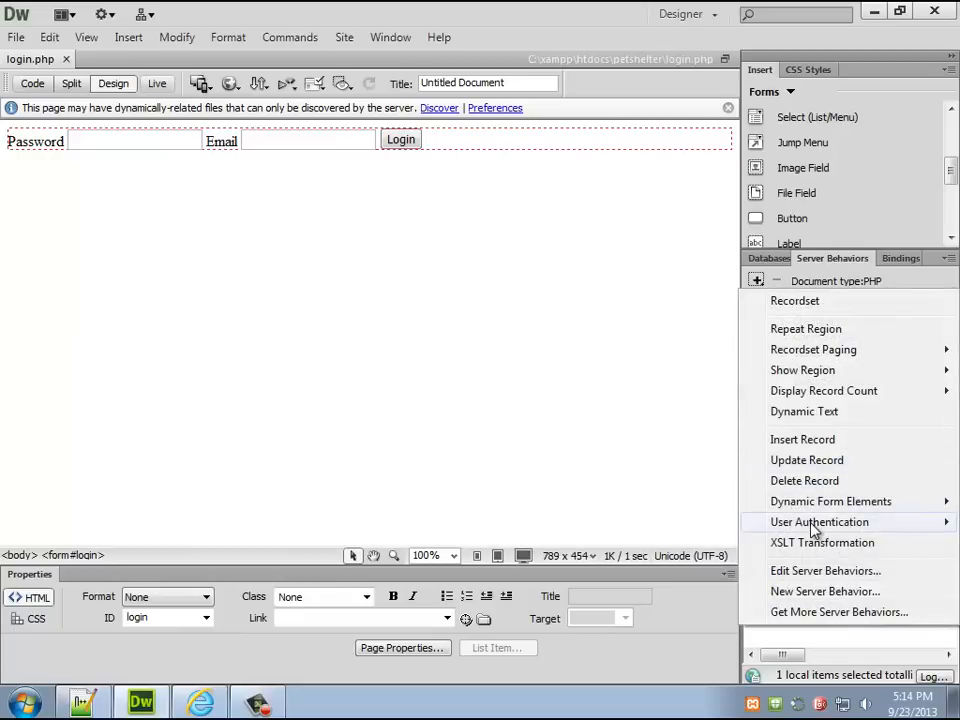
left_click(820, 520)
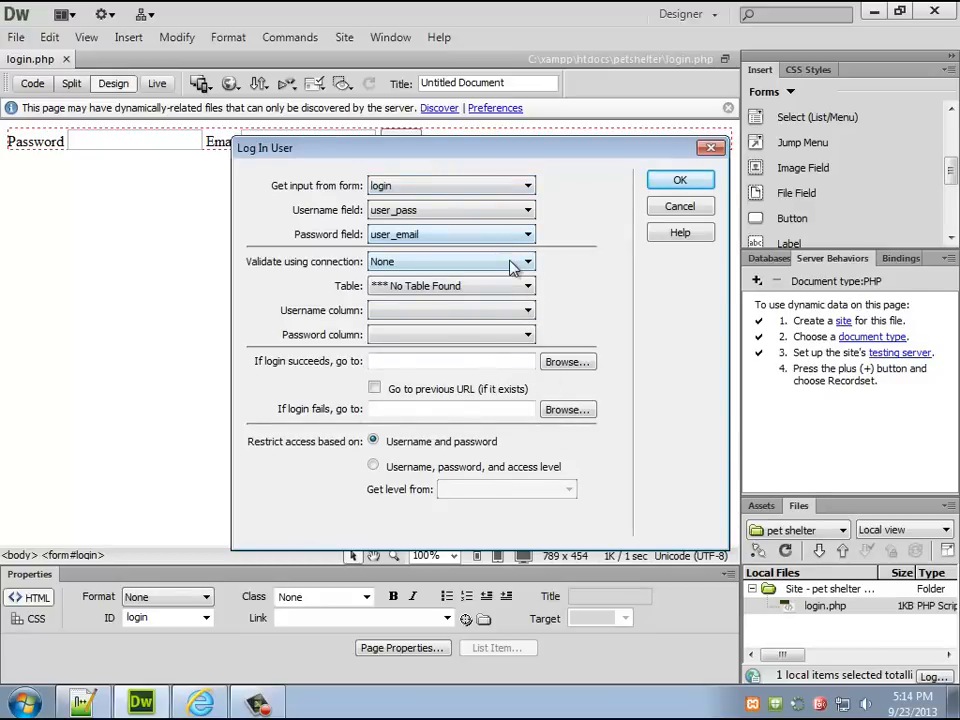
left_click(680, 180)
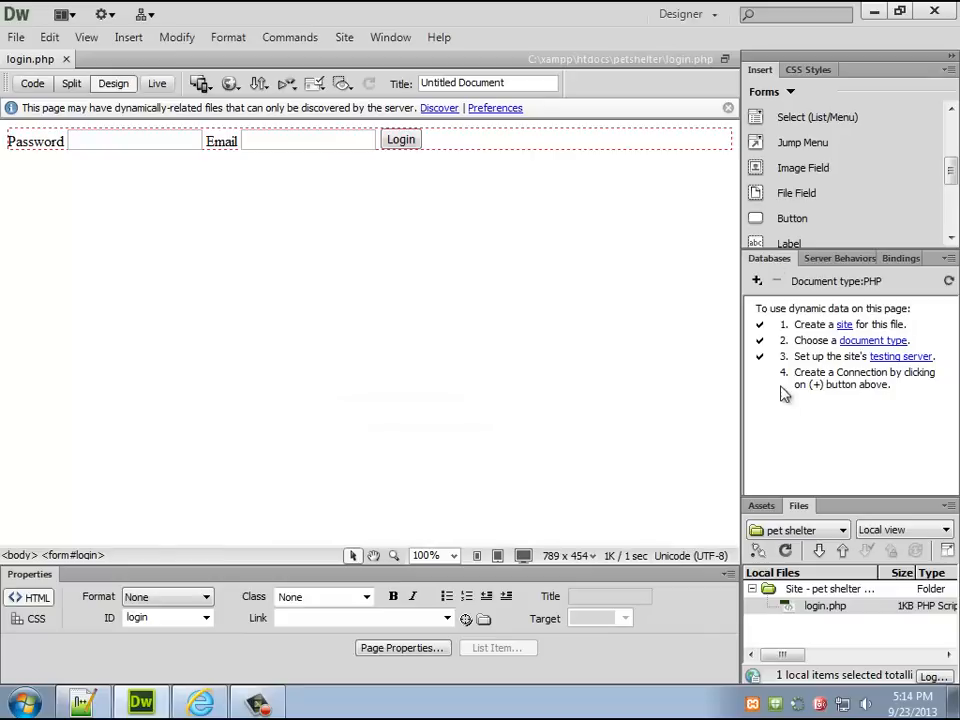
mouse_move(760, 270)
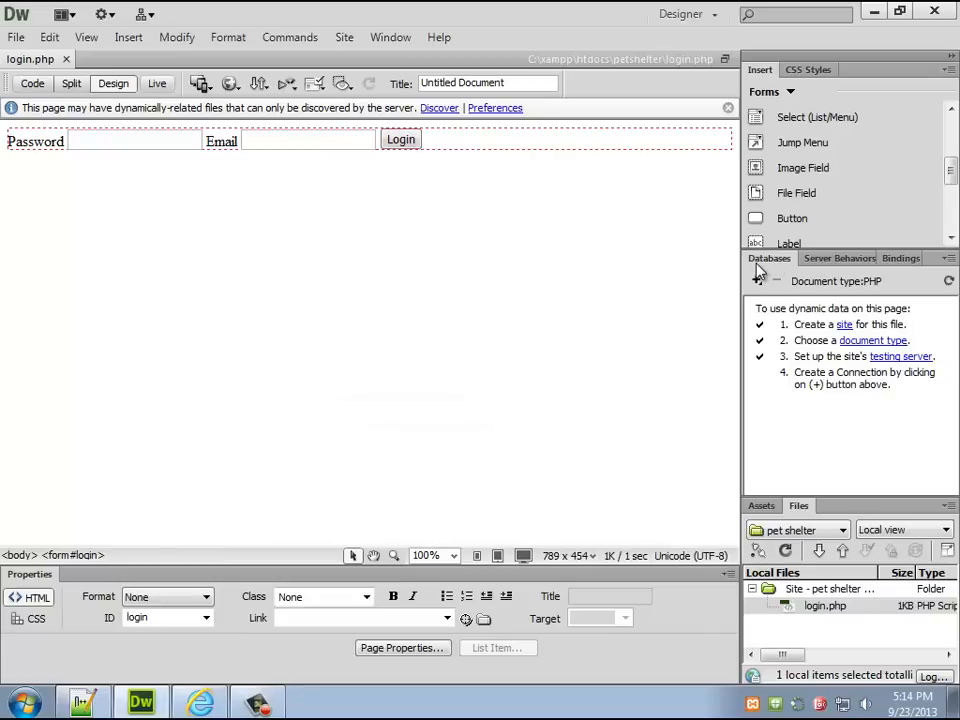
Step: Define MySQL connection conn_shelter on localhost as root and select the shelter database
left_click(756, 280)
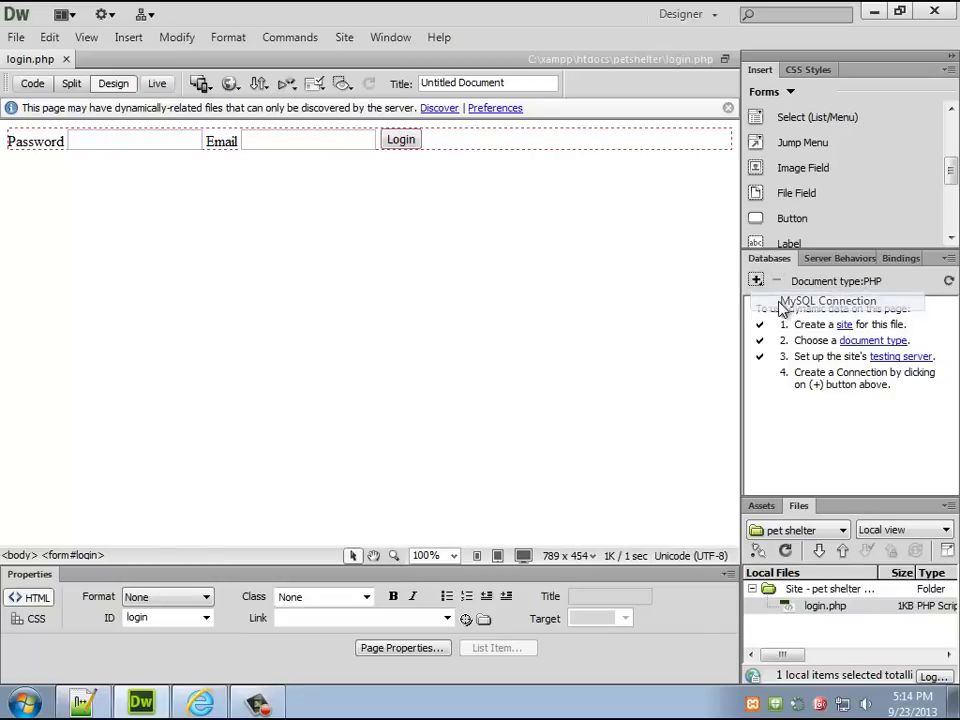
type("conn")
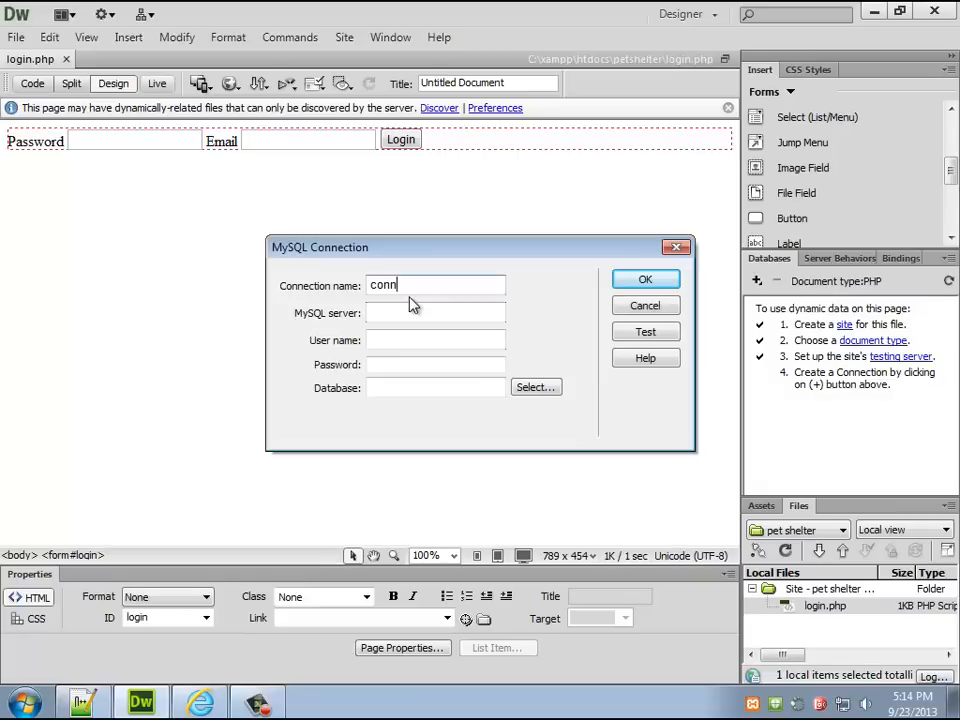
type("_shelter")
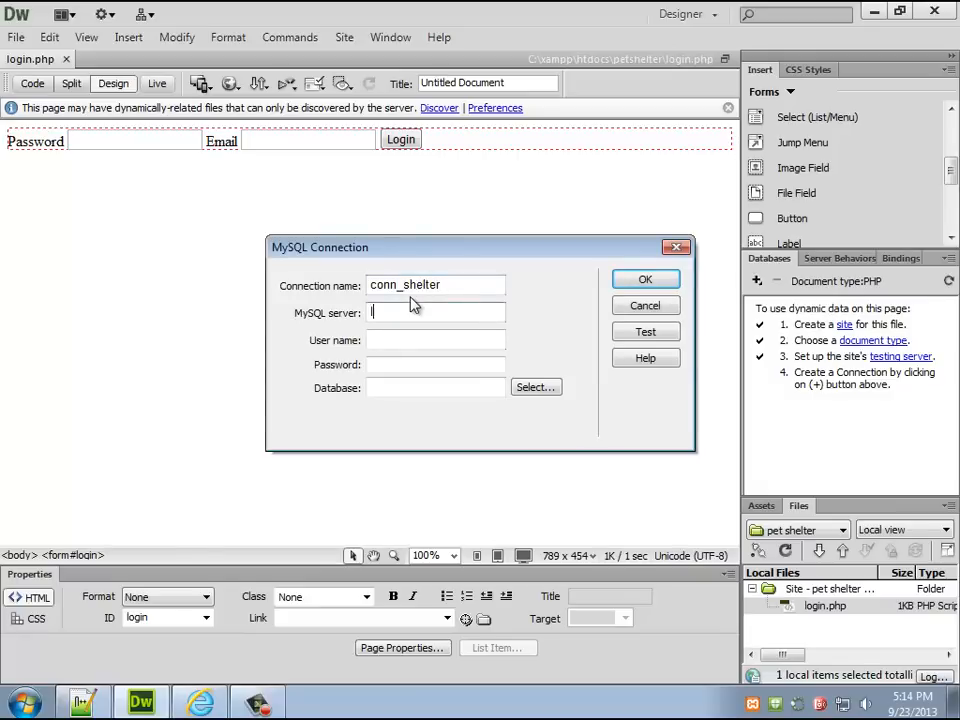
type("localhost")
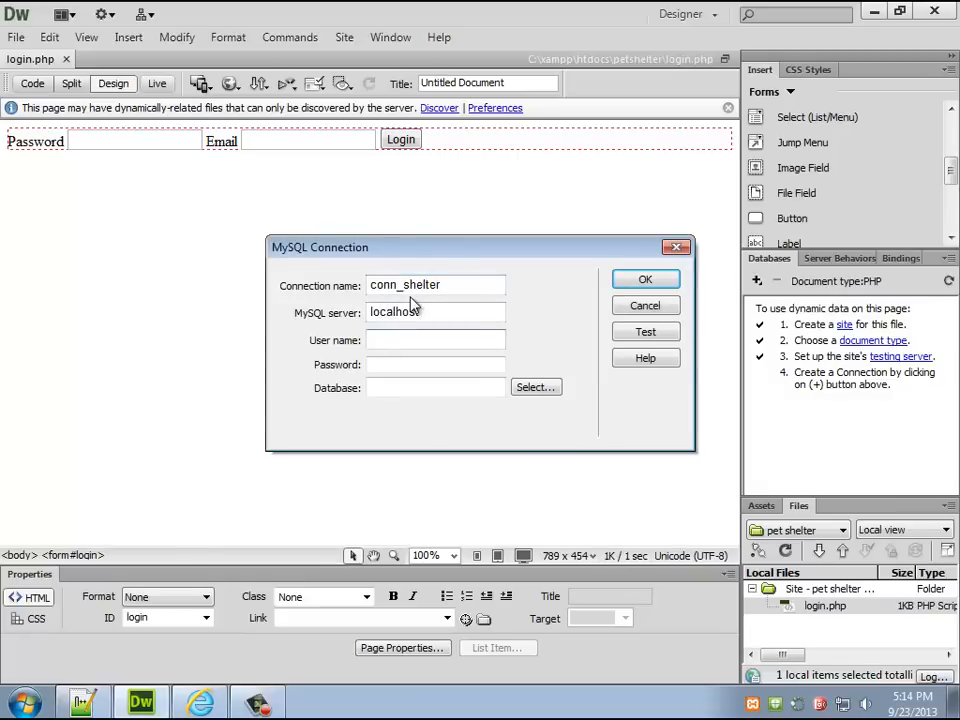
type("root")
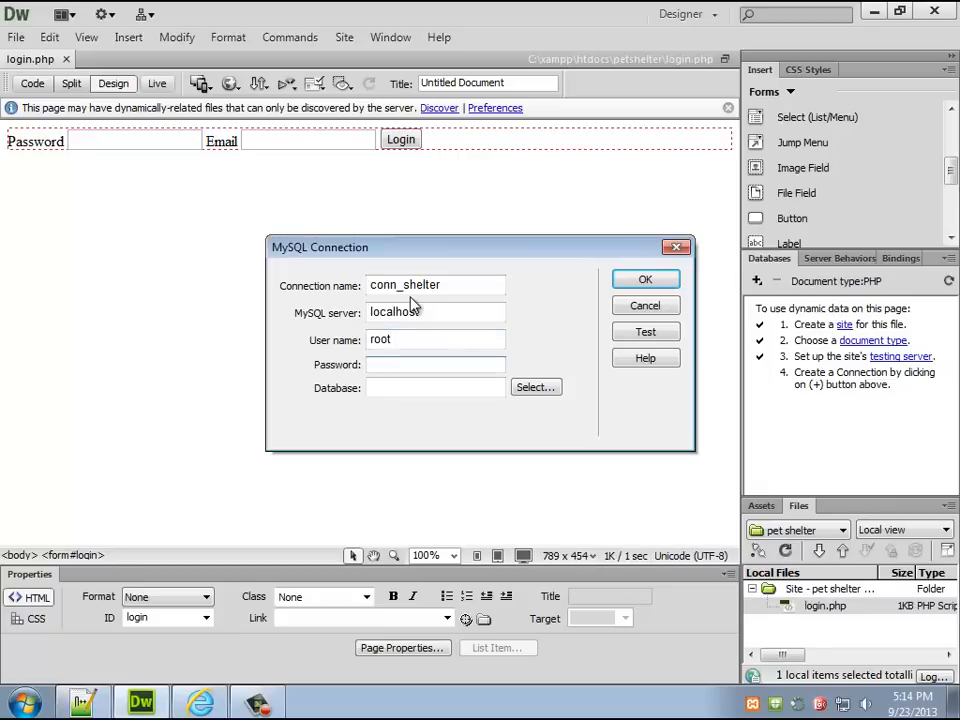
left_click(536, 388)
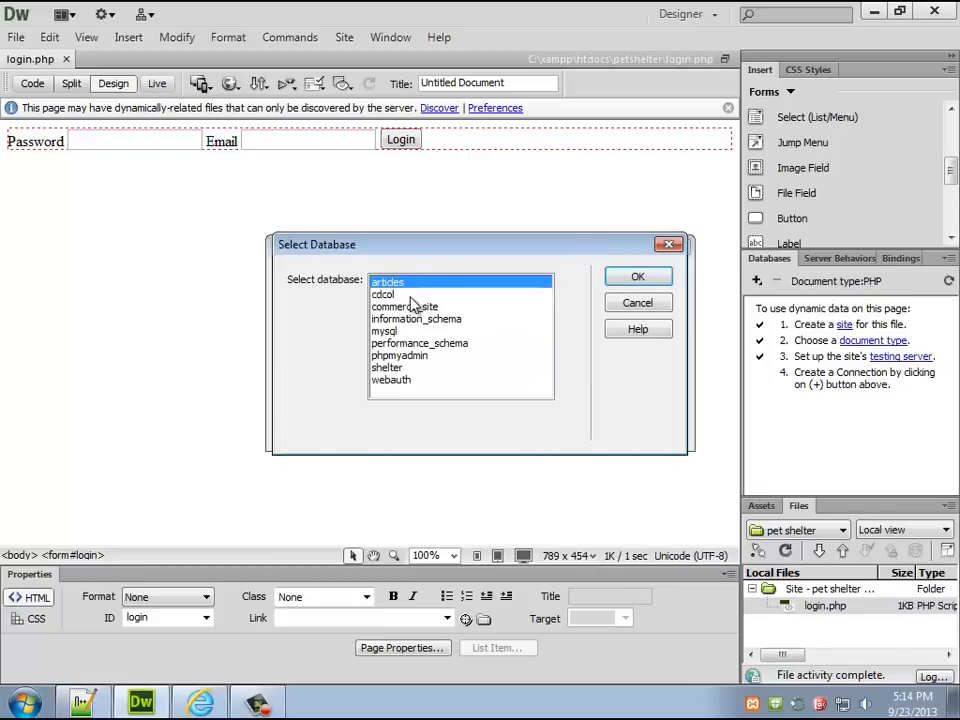
left_click(636, 276)
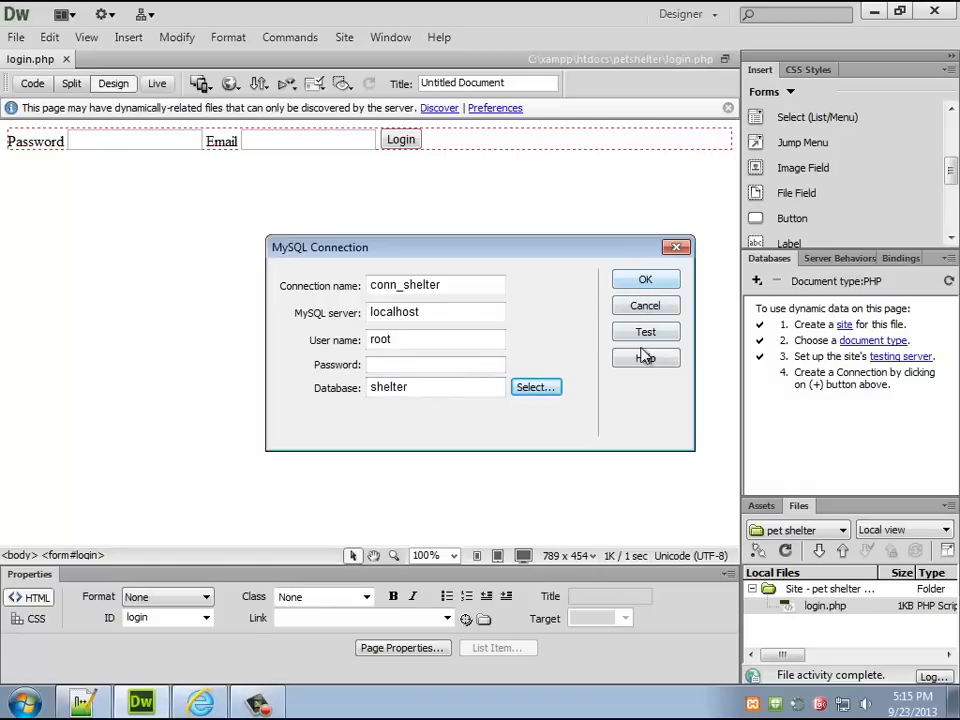
Step: Test the connection successfully, dismissing the missing-password warning, and confirm it
left_click(644, 332)
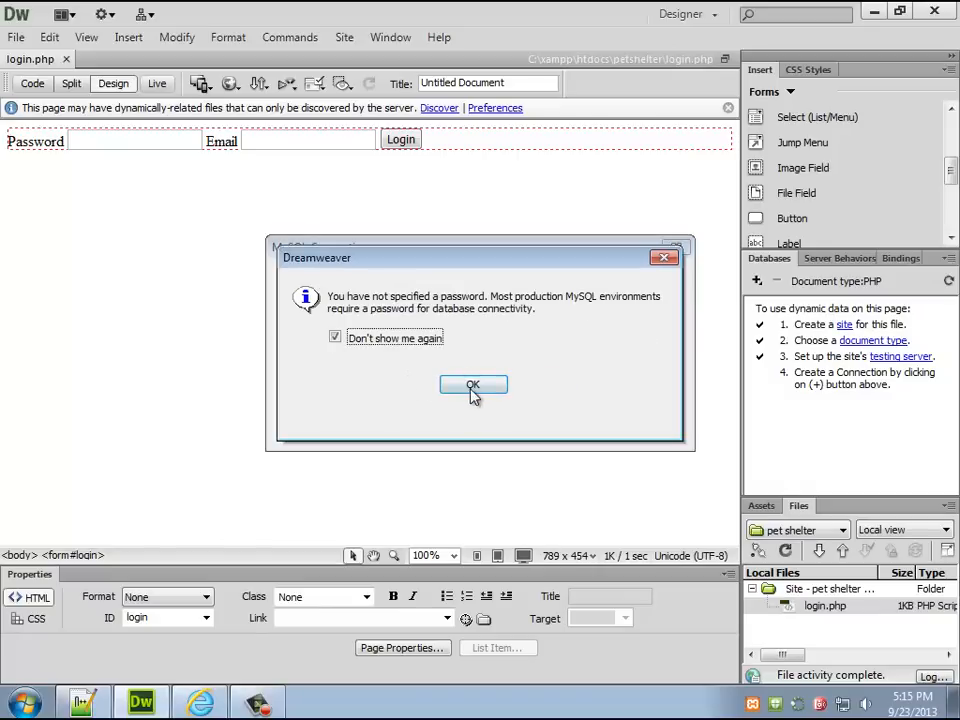
left_click(472, 384)
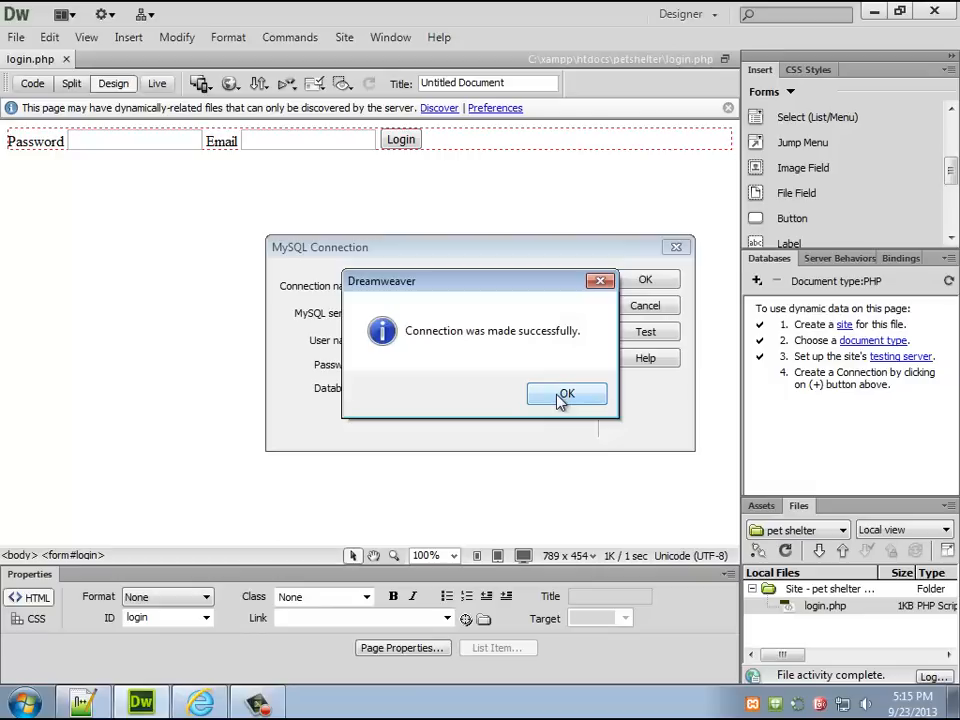
left_click(568, 392)
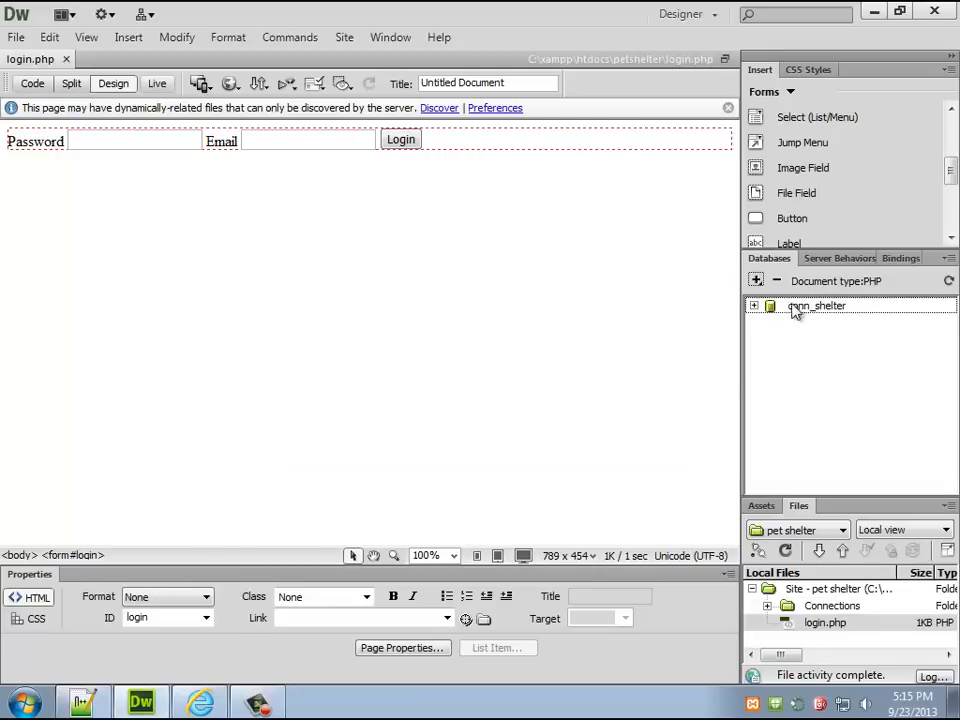
left_click(832, 258)
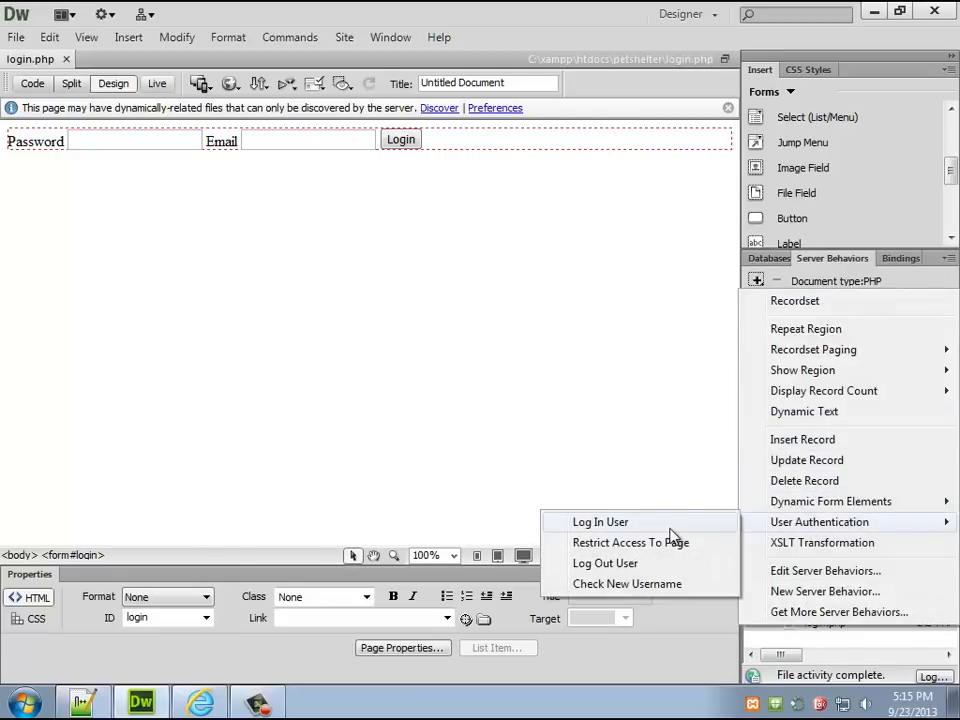
Step: In Log In User, validate against conn_shelter's users table with user_pass as password field and column
left_click(600, 522)
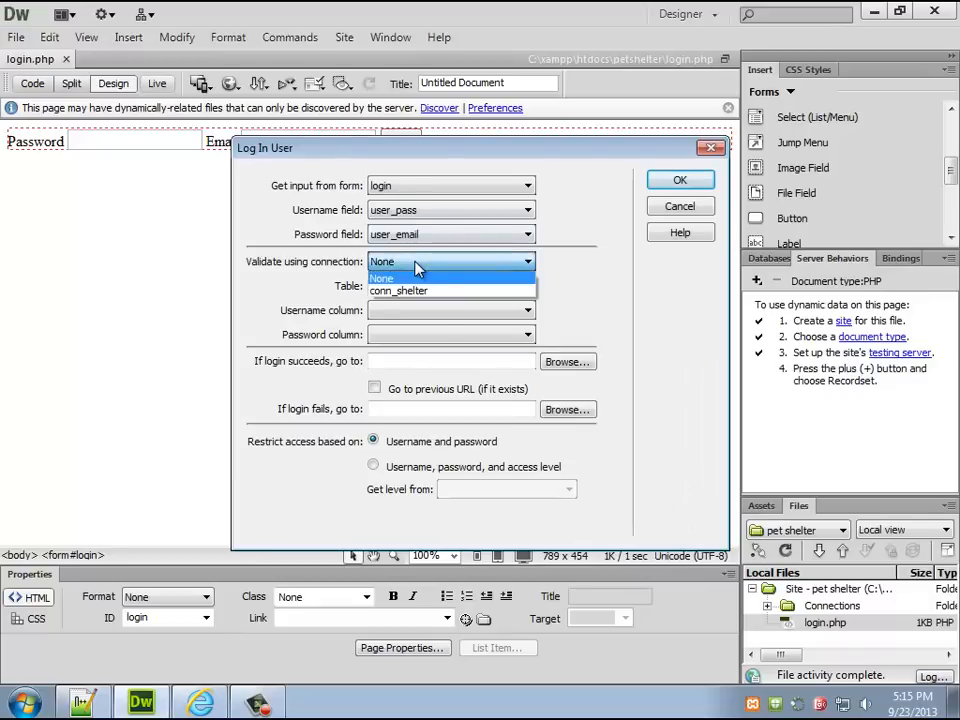
left_click(398, 290)
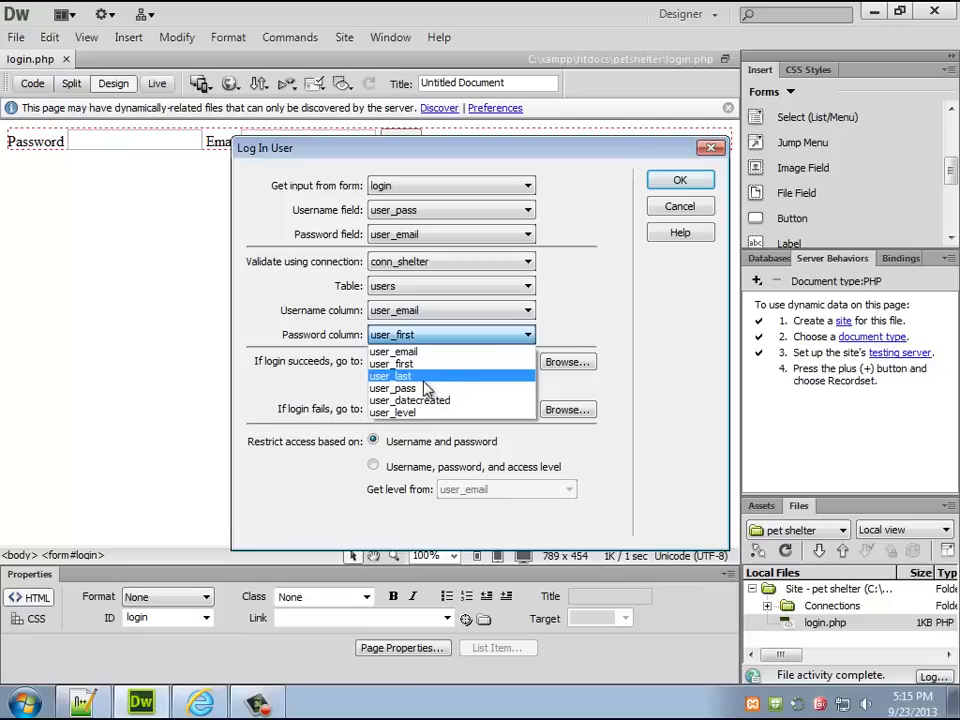
left_click(392, 388)
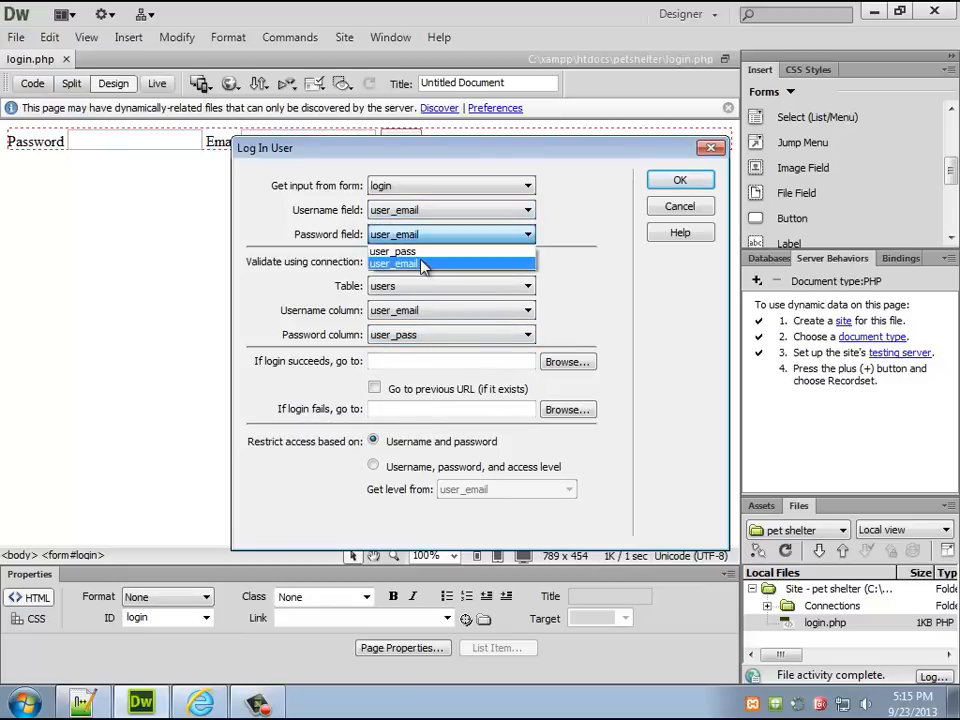
left_click(392, 252)
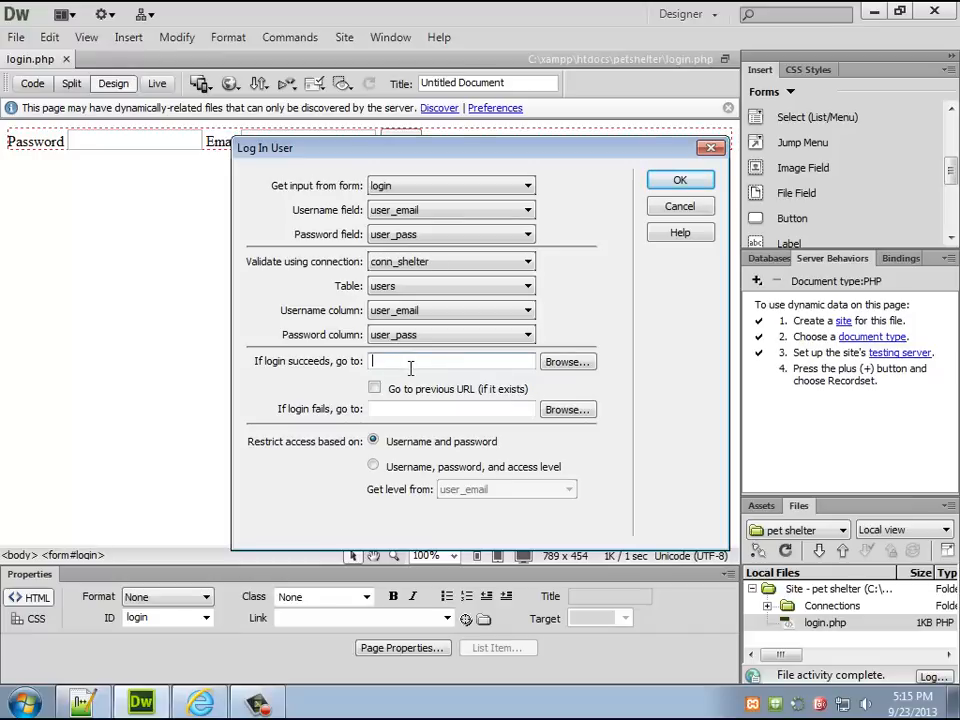
Step: Send success to admin/index.php, failure to login.php, restrict by user_level, and apply the behavior
type("admin")
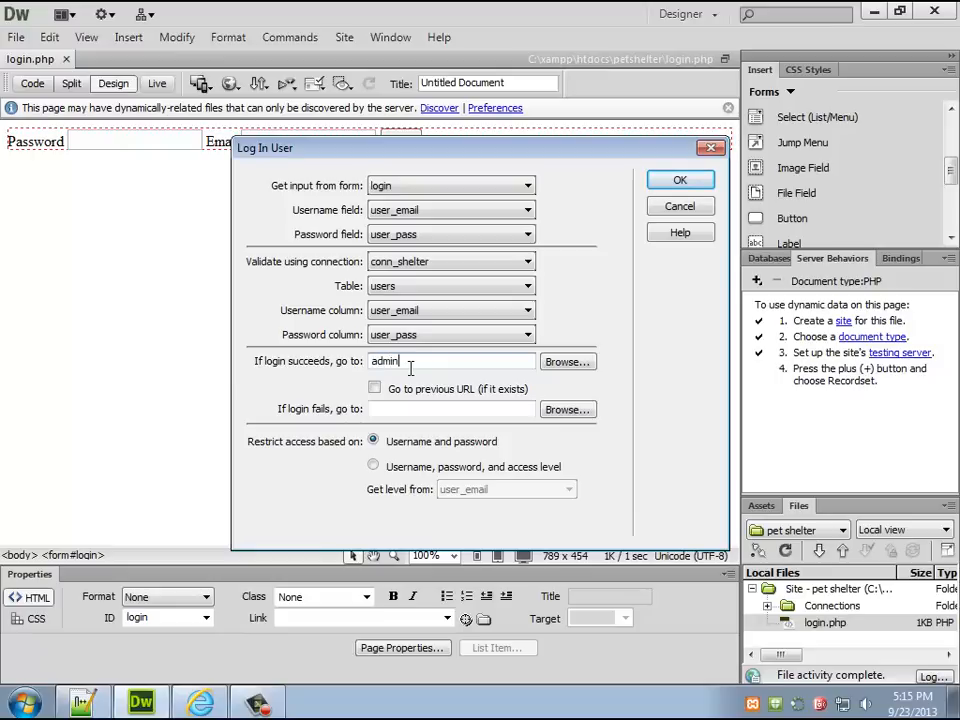
type("/index")
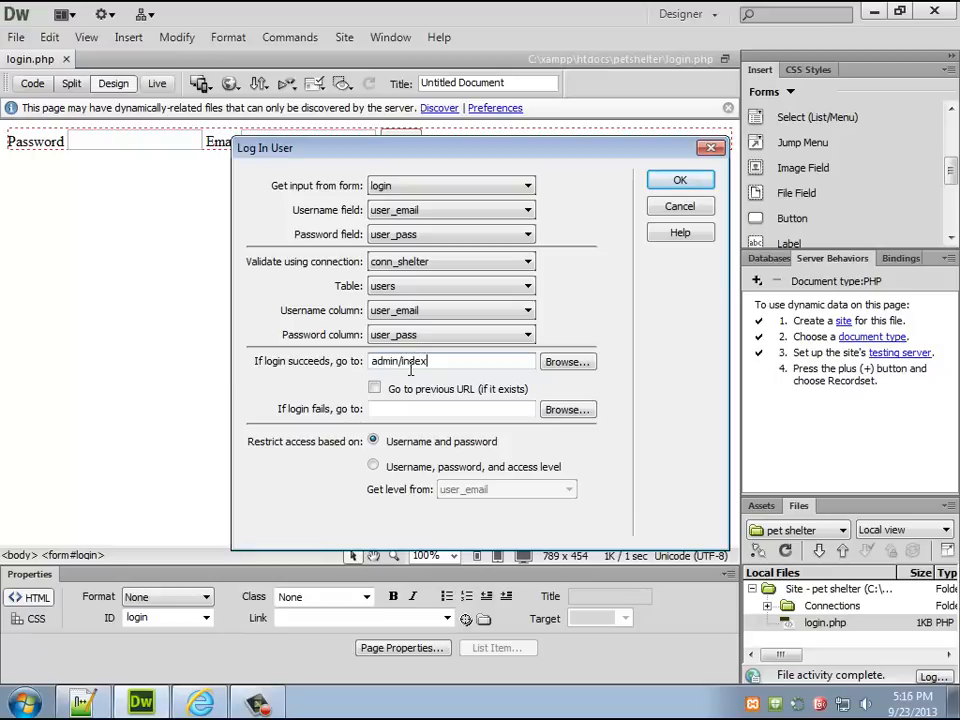
type(".php")
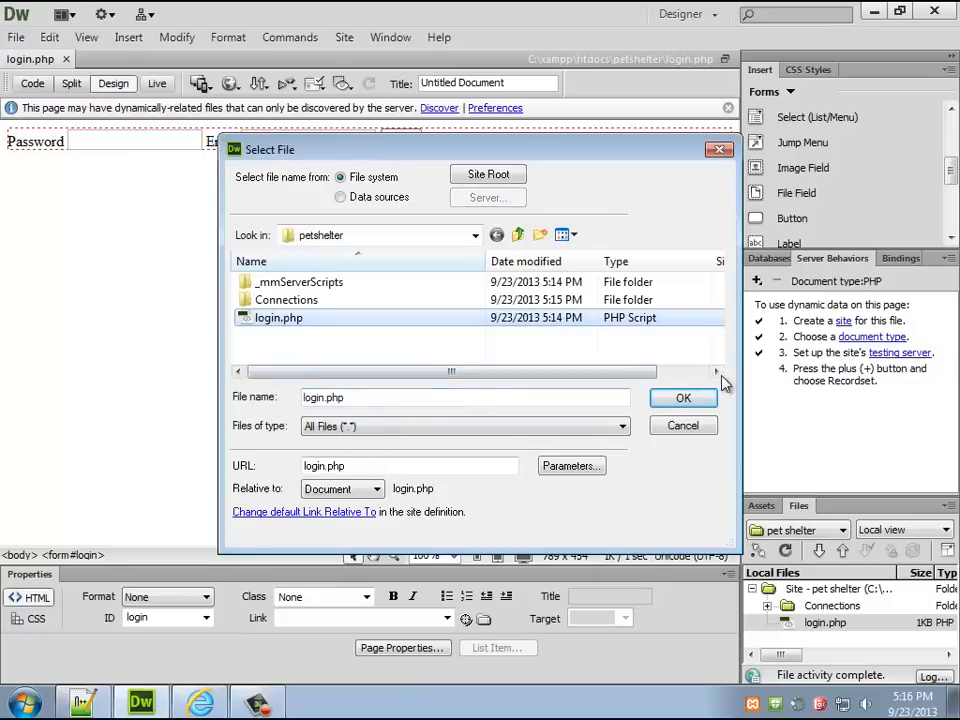
left_click(684, 396)
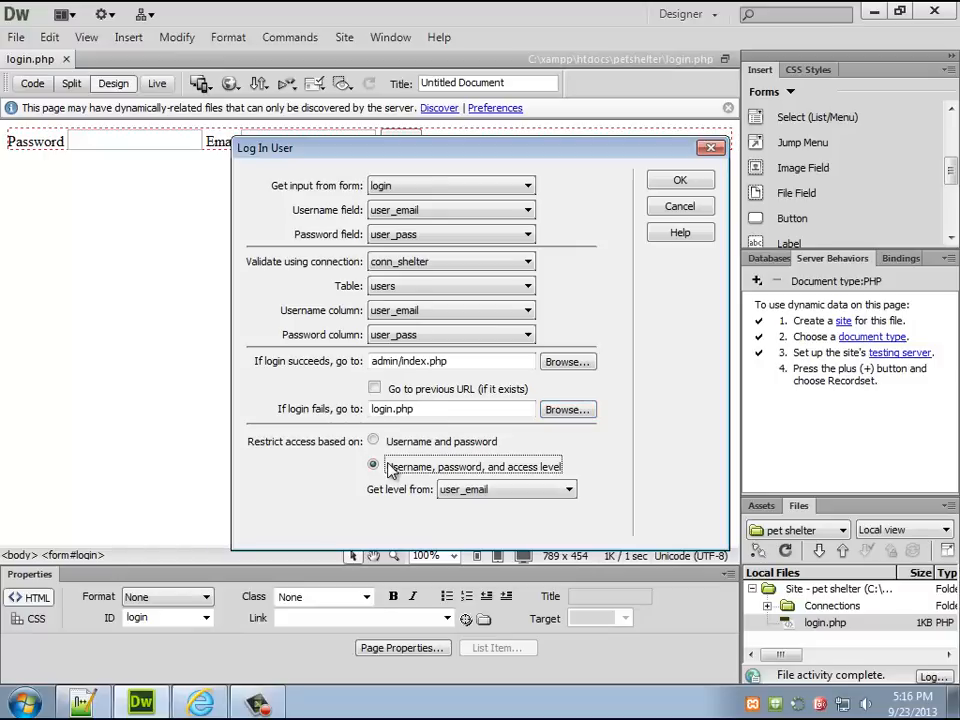
mouse_move(418, 478)
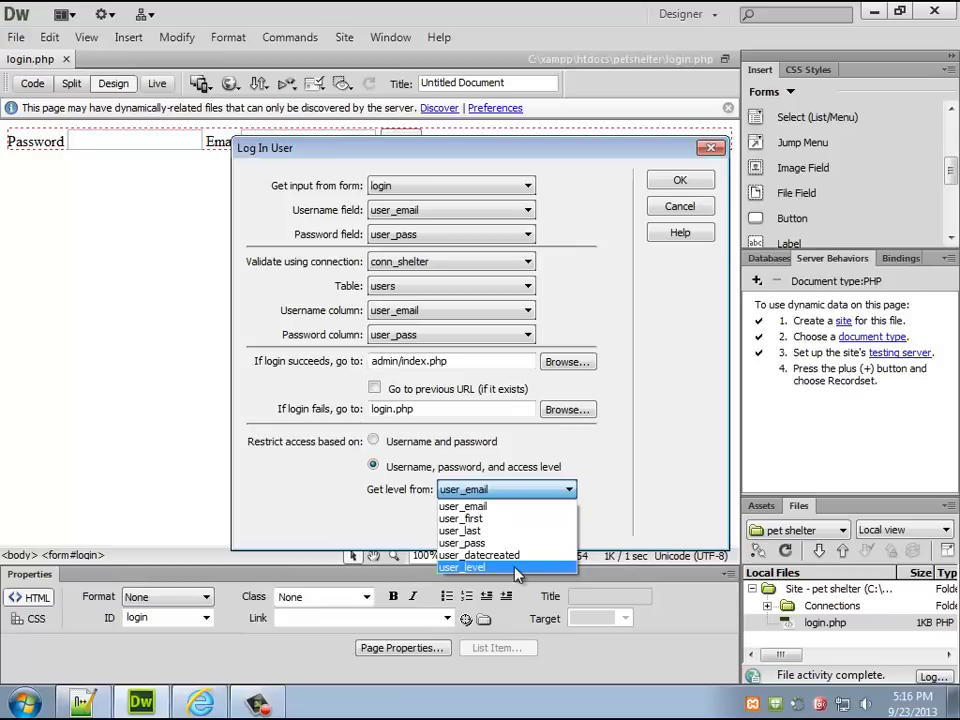
left_click(476, 568)
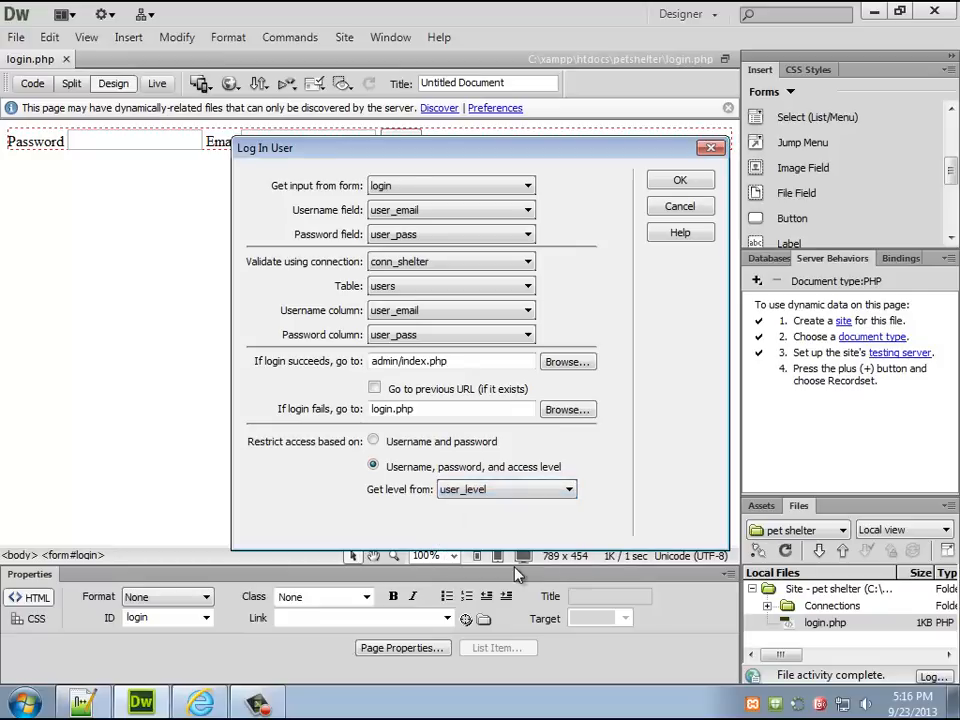
left_click(680, 180)
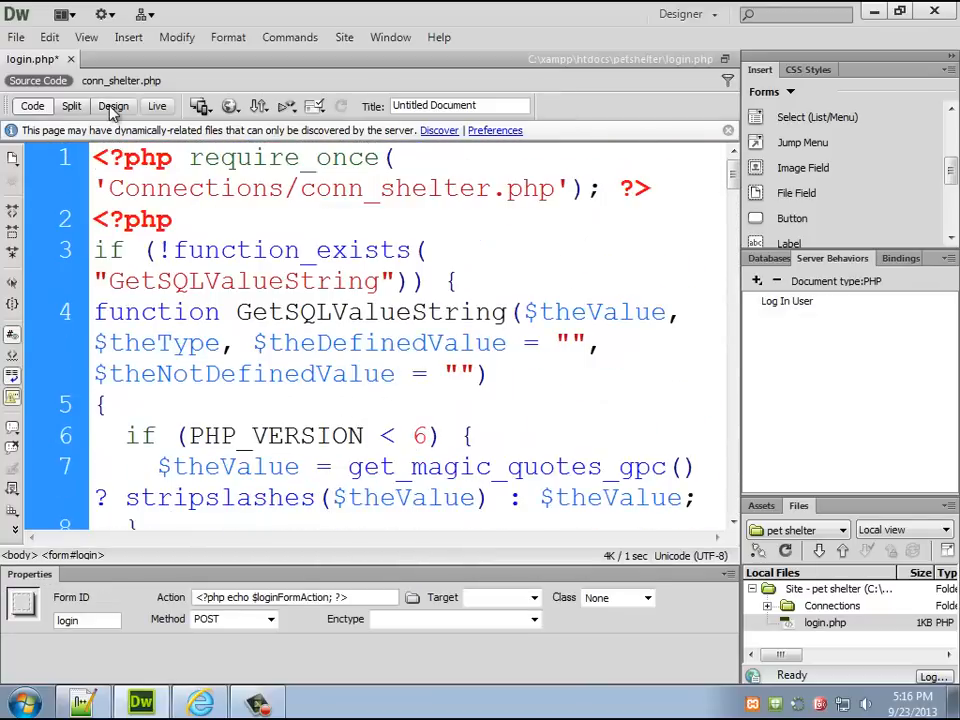
Step: Create an admin folder with index.php via the Files panel and write Yay! on the page
left_click(112, 104)
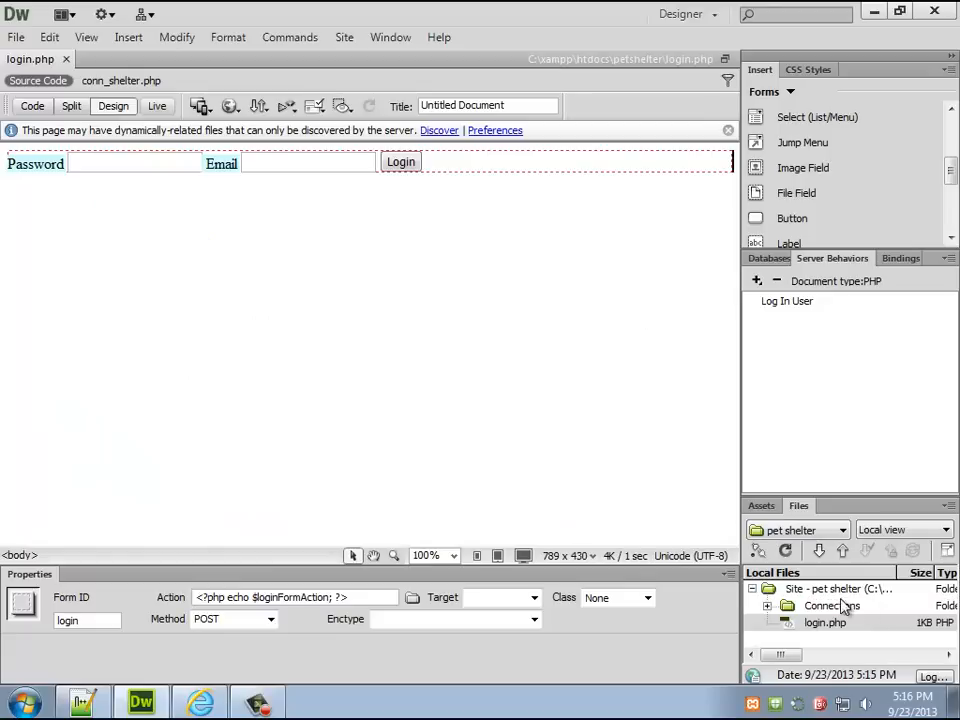
right_click(824, 622)
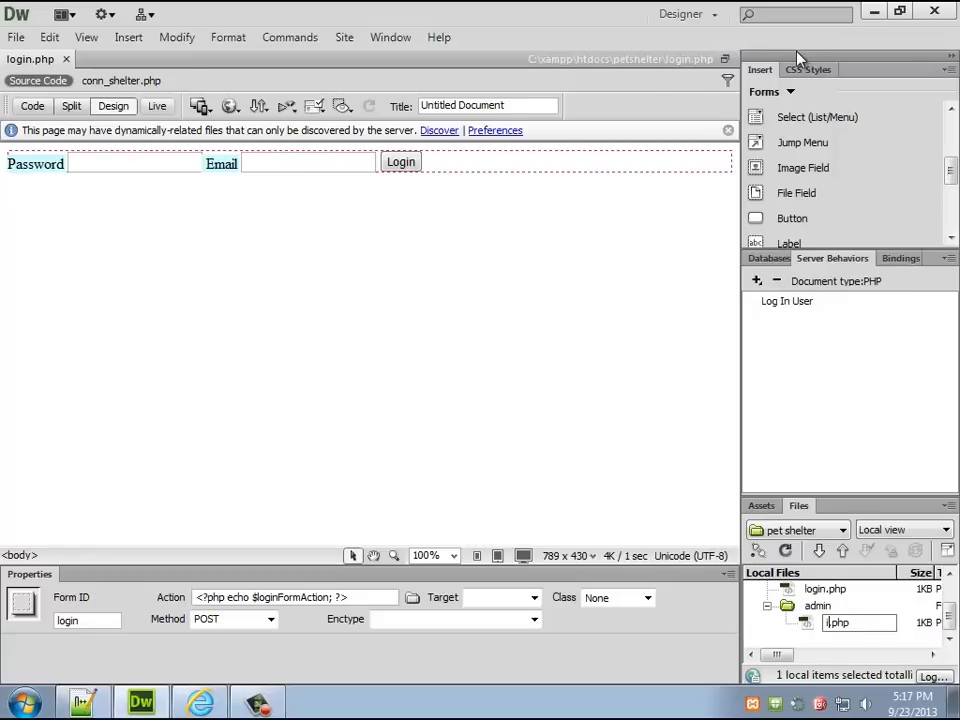
left_click(844, 622)
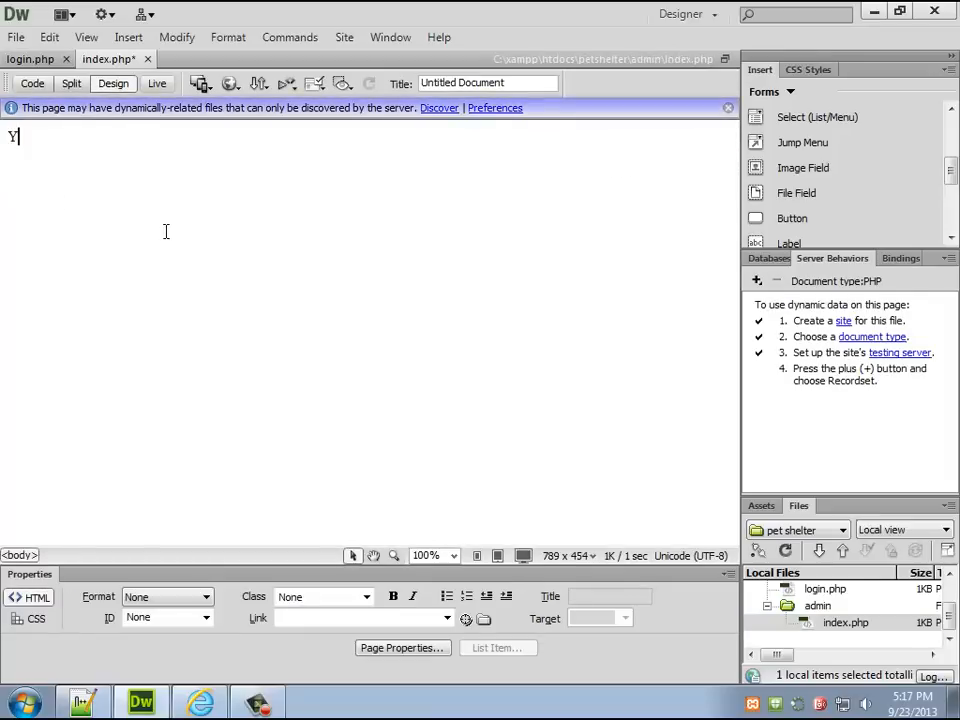
type("ay!")
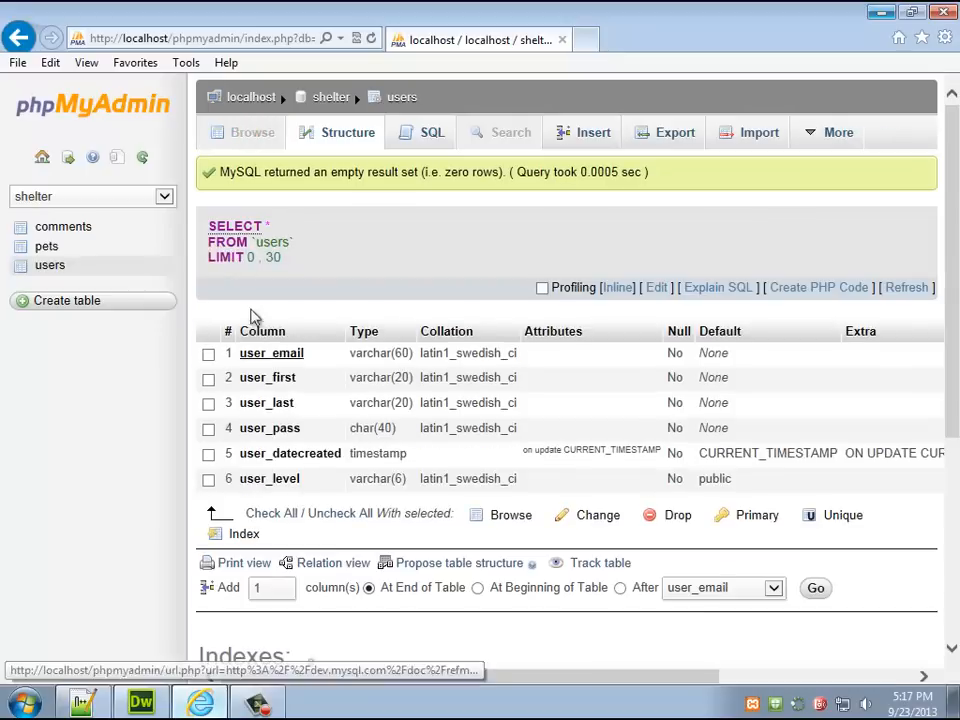
mouse_move(584, 132)
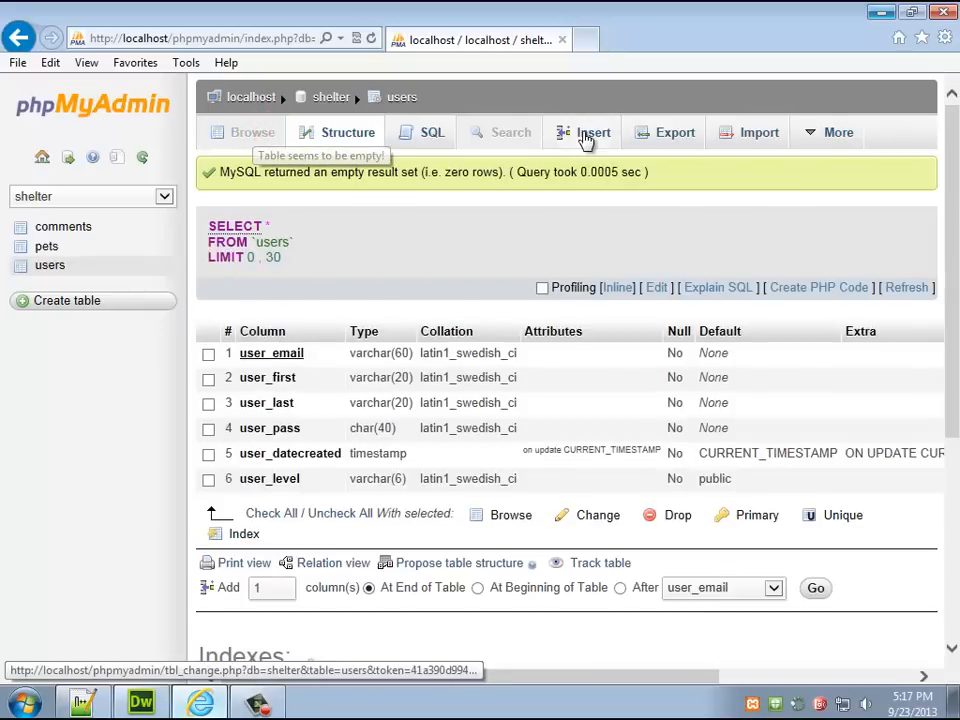
left_click(596, 132)
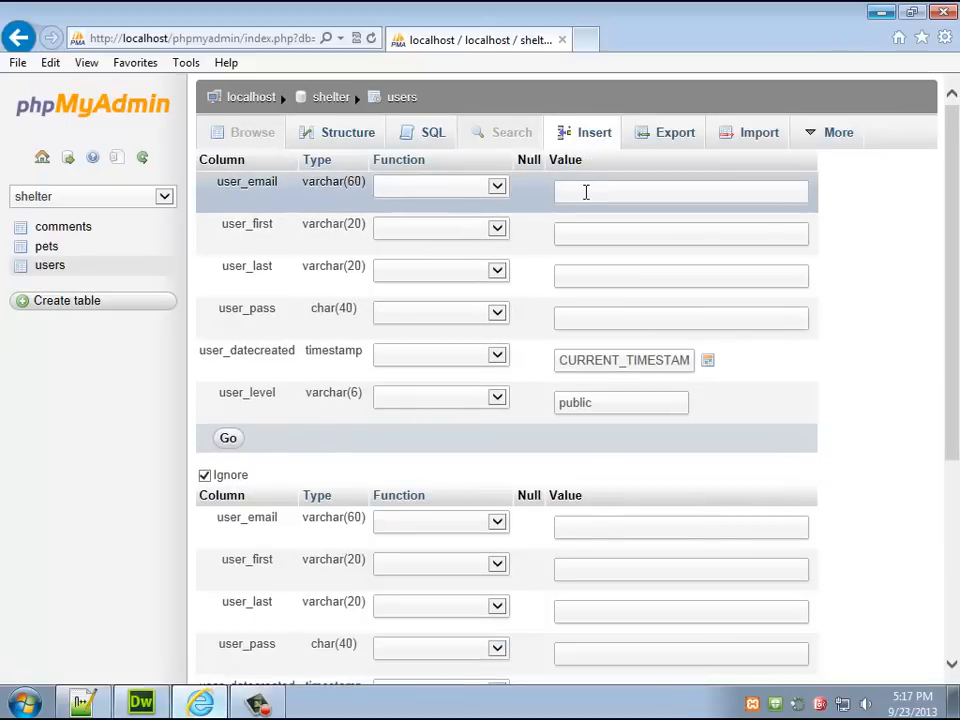
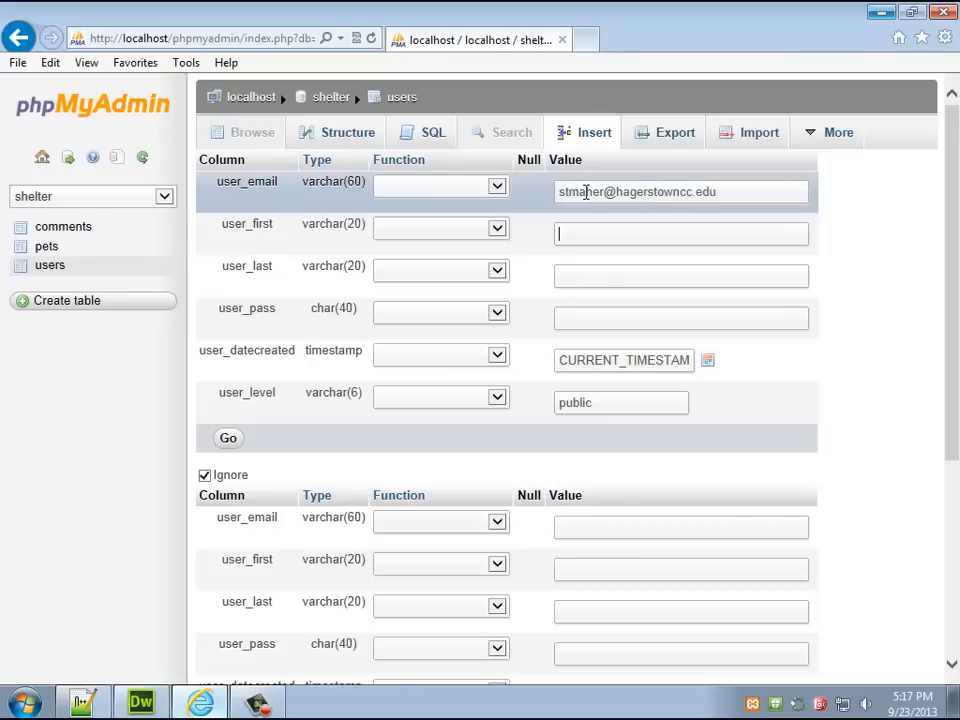
type("Sean")
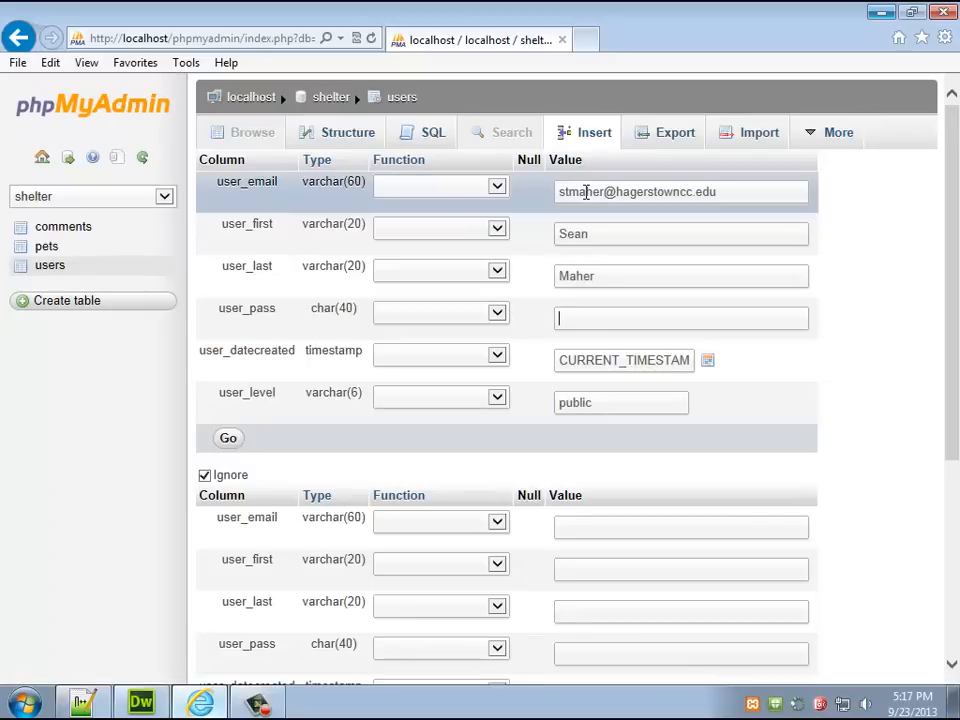
type("123456")
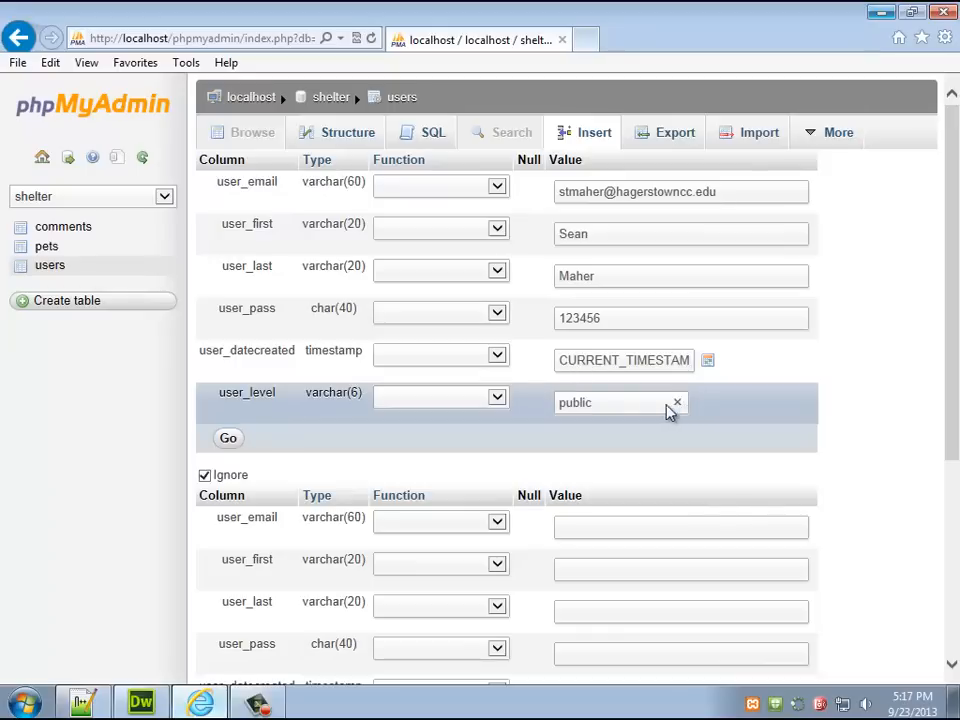
type("admin")
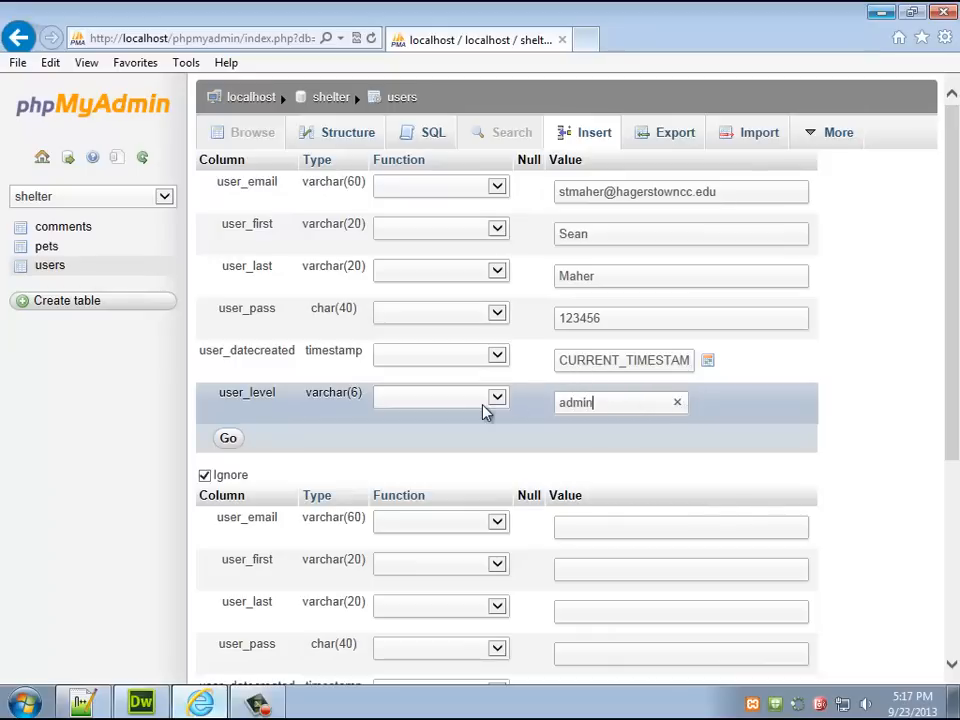
Step: Submit the new user row with Go and switch back to Dreamweaver
scroll("down", 3)
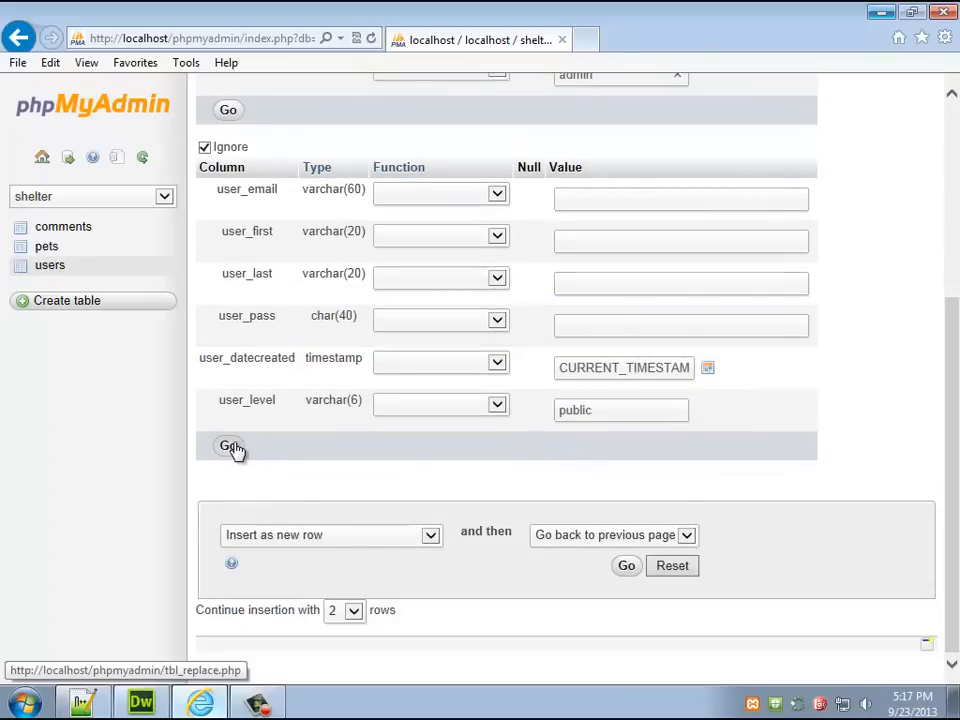
left_click(228, 446)
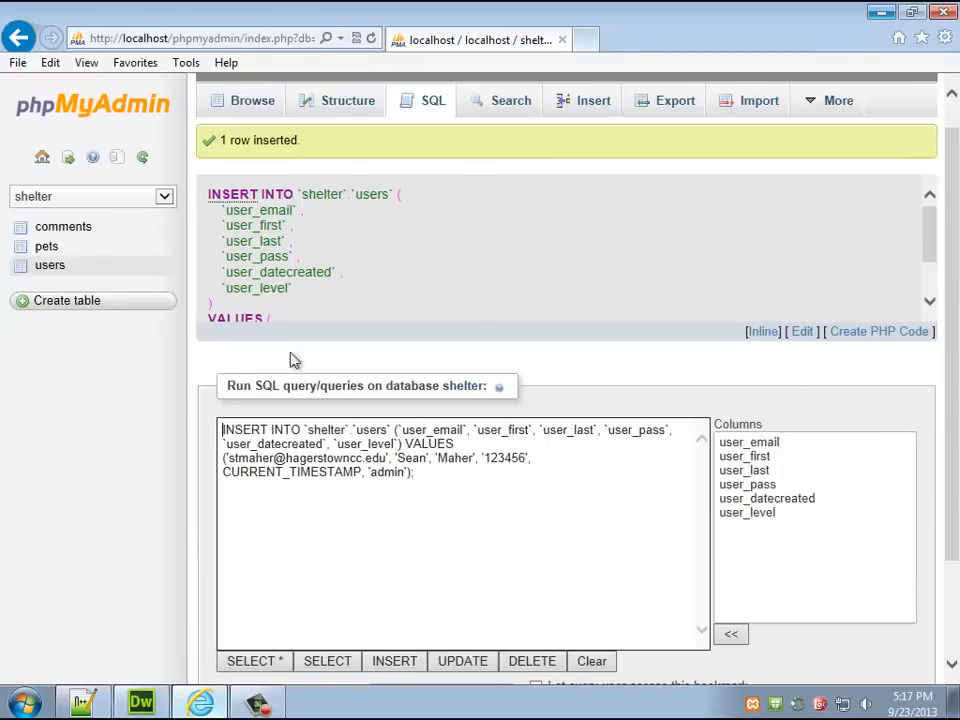
left_click(140, 704)
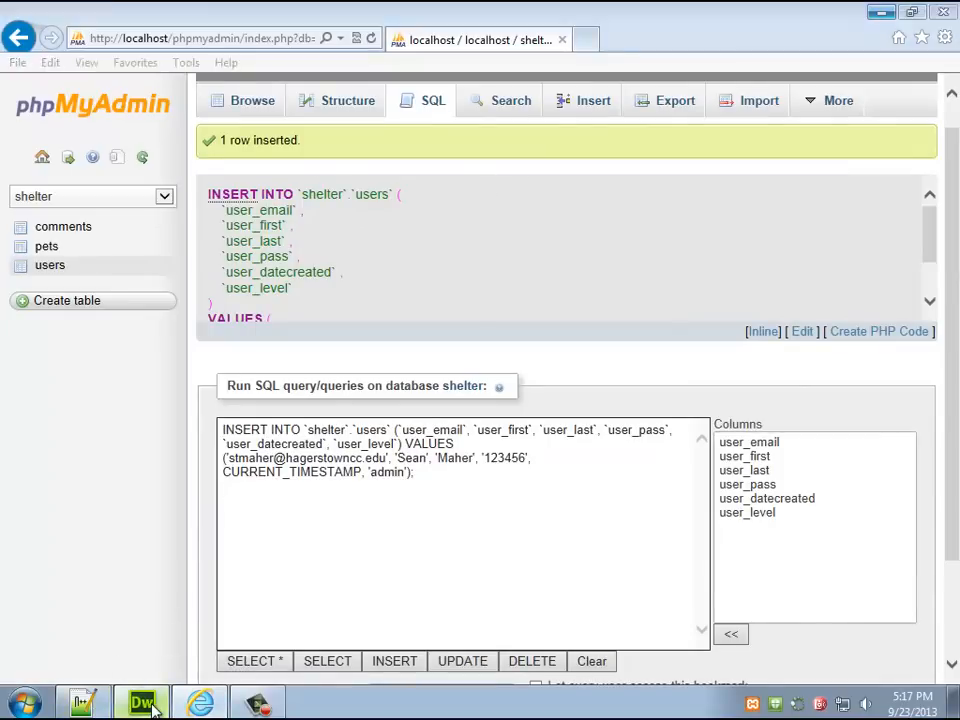
left_click(140, 704)
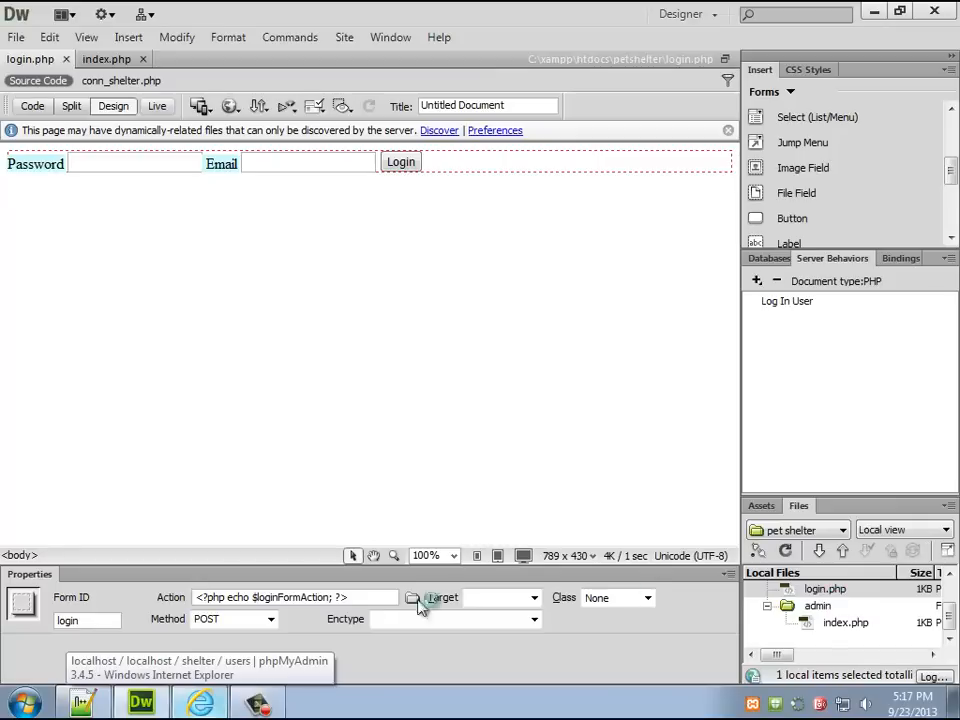
Step: Preview login.php in Opera, then in Code view move the Email label and input above the Password lines
left_click(316, 704)
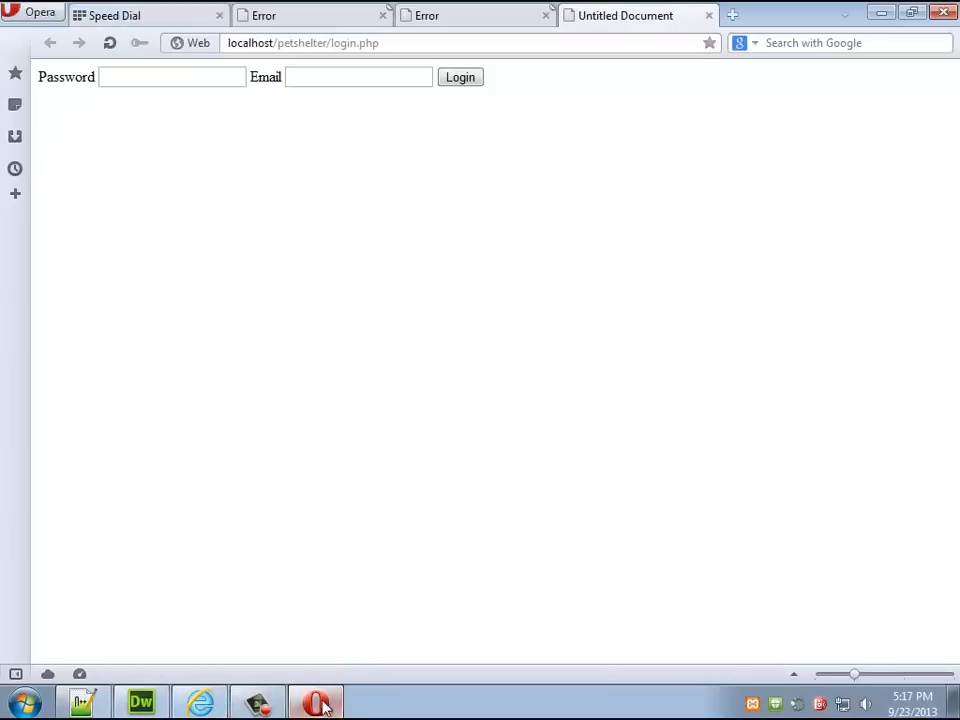
left_click(172, 76)
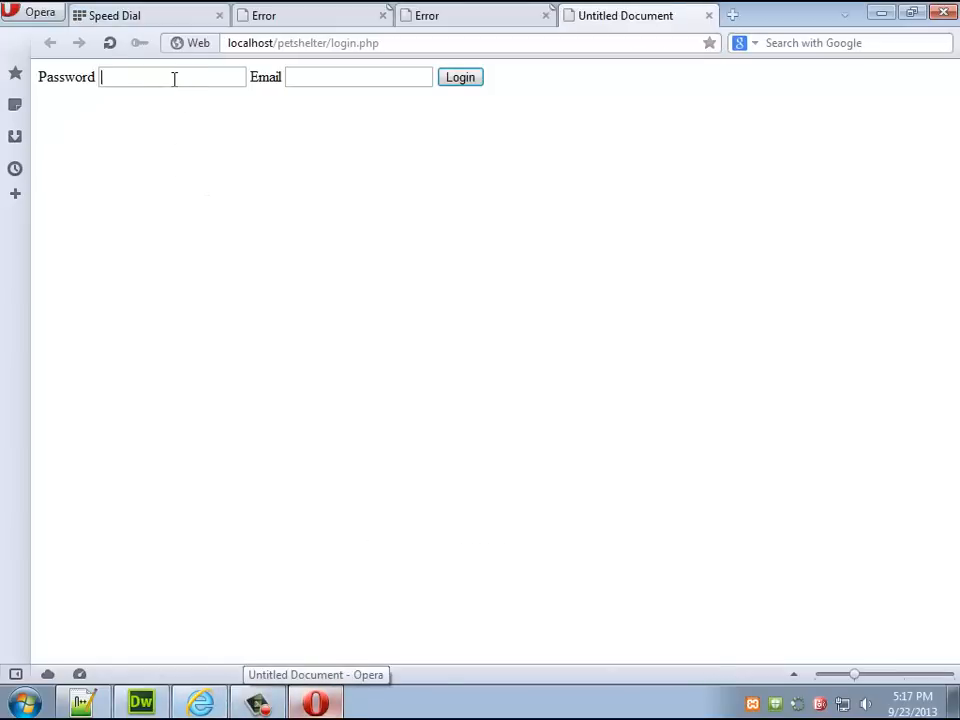
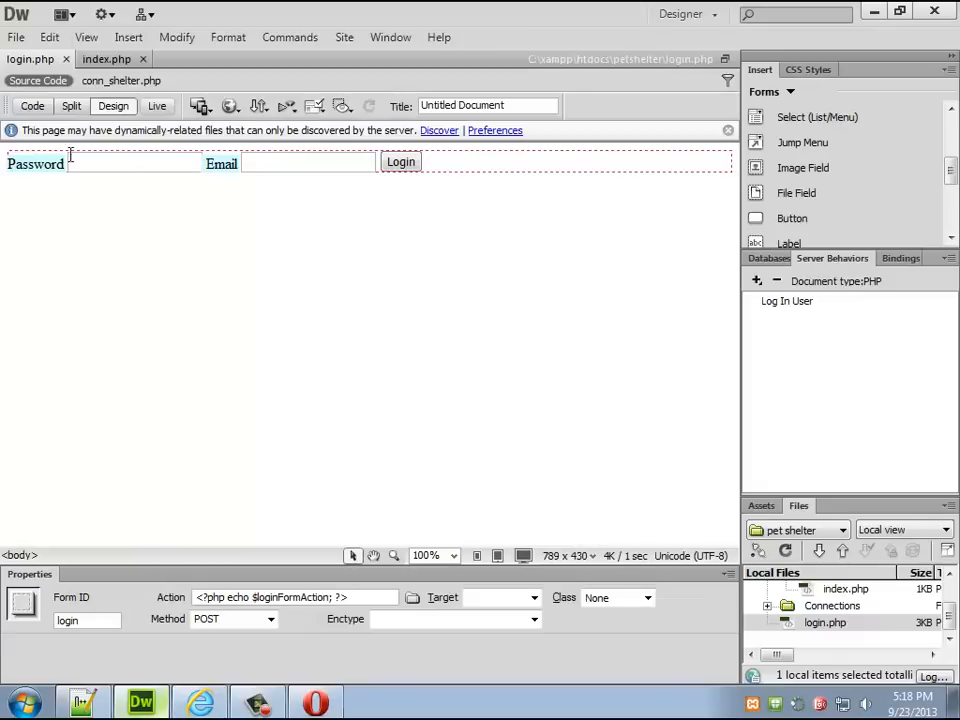
left_click(32, 104)
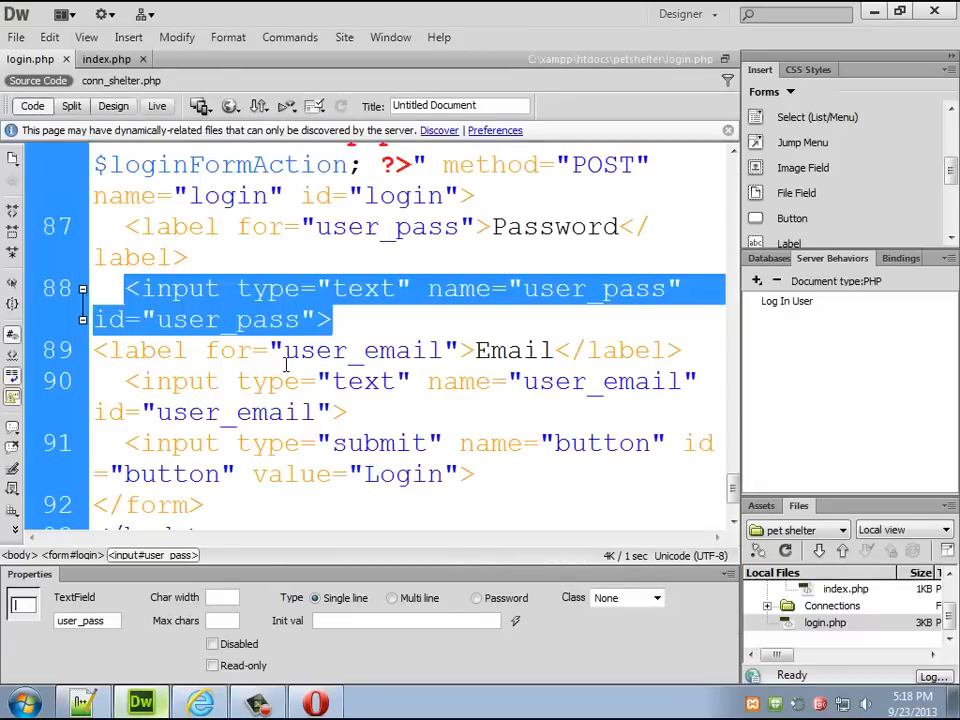
left_click(236, 380)
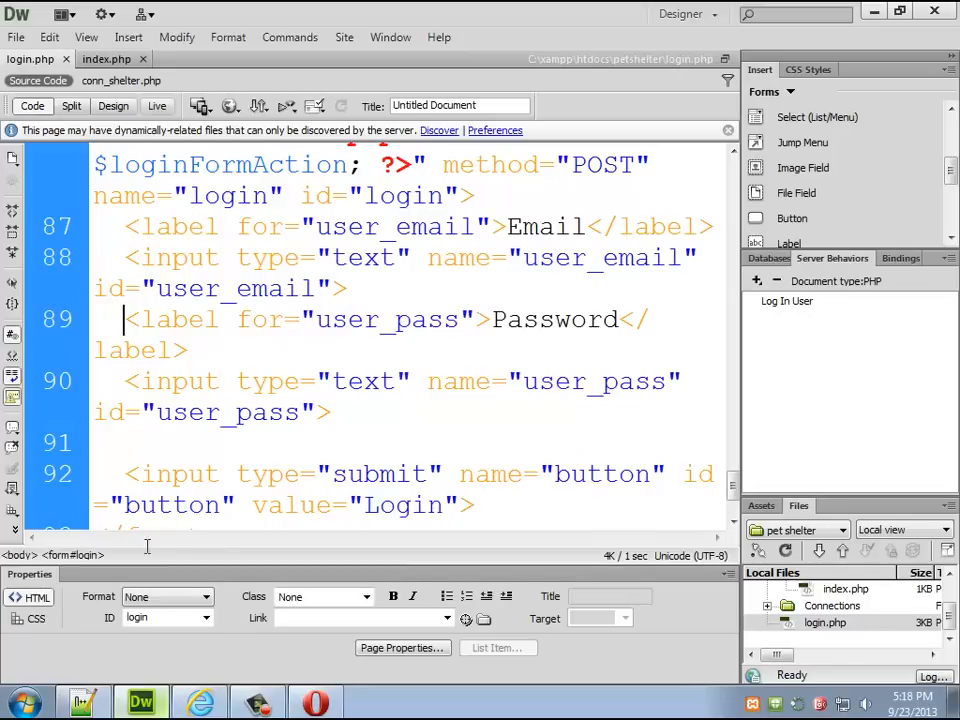
left_click(316, 700)
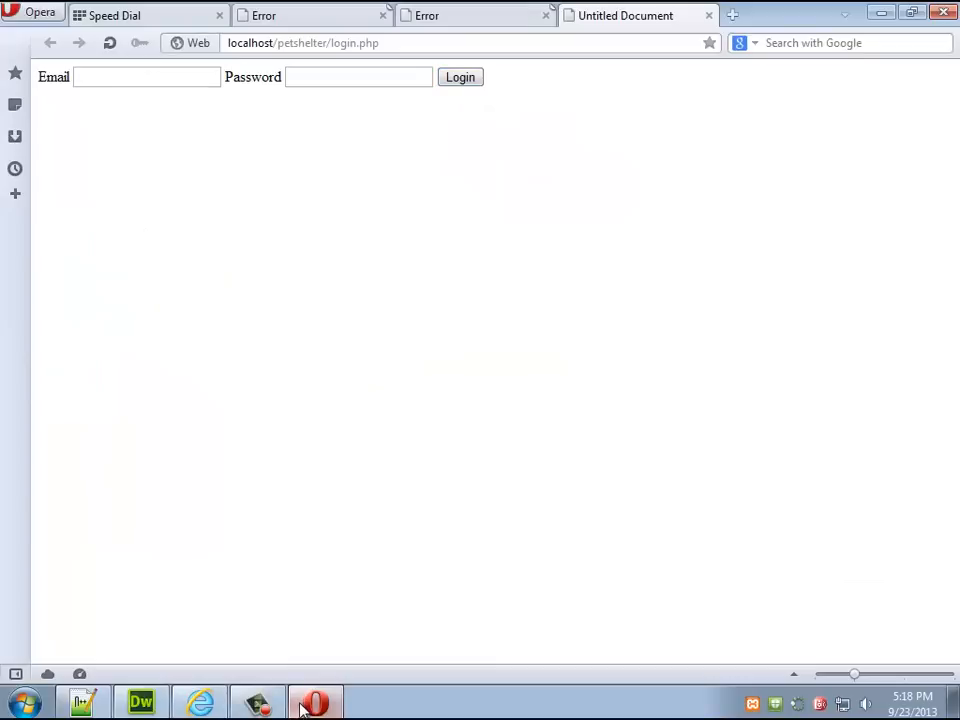
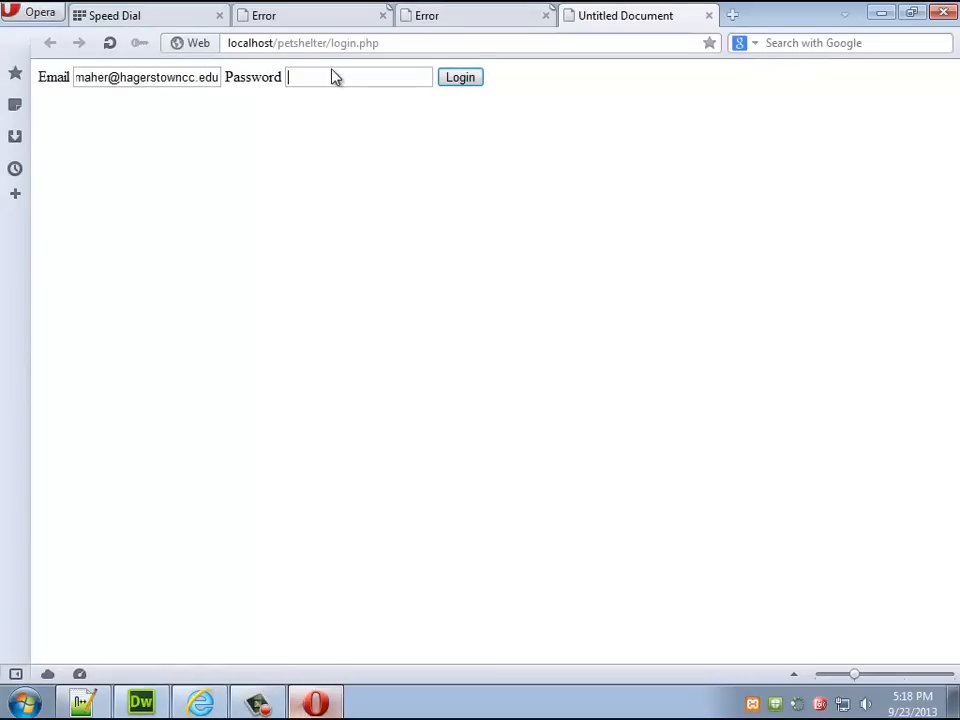
type("123456")
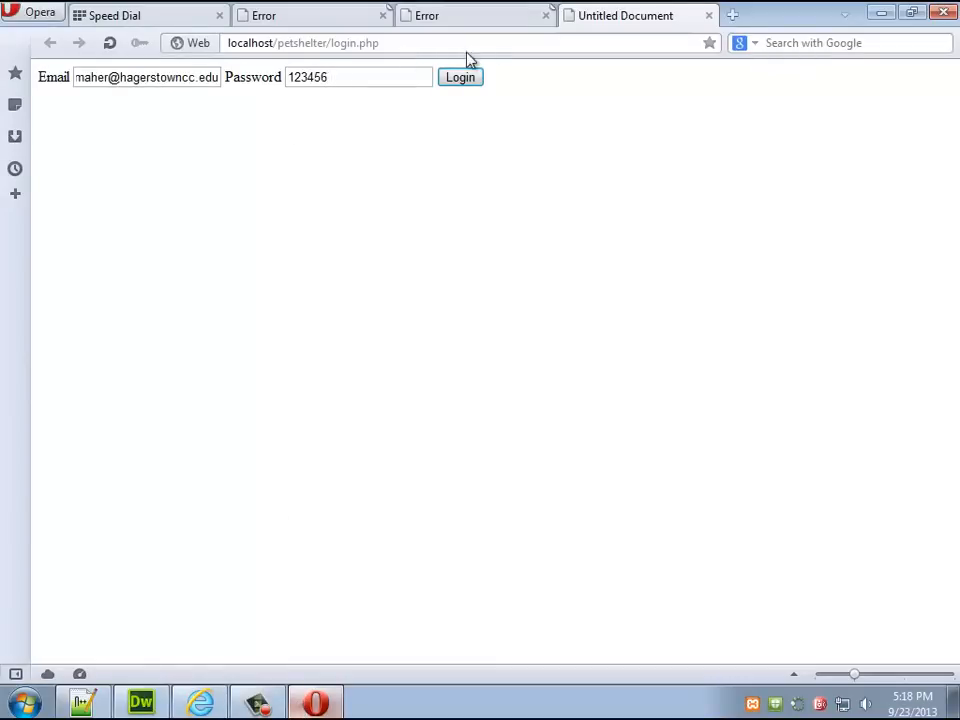
left_click(460, 76)
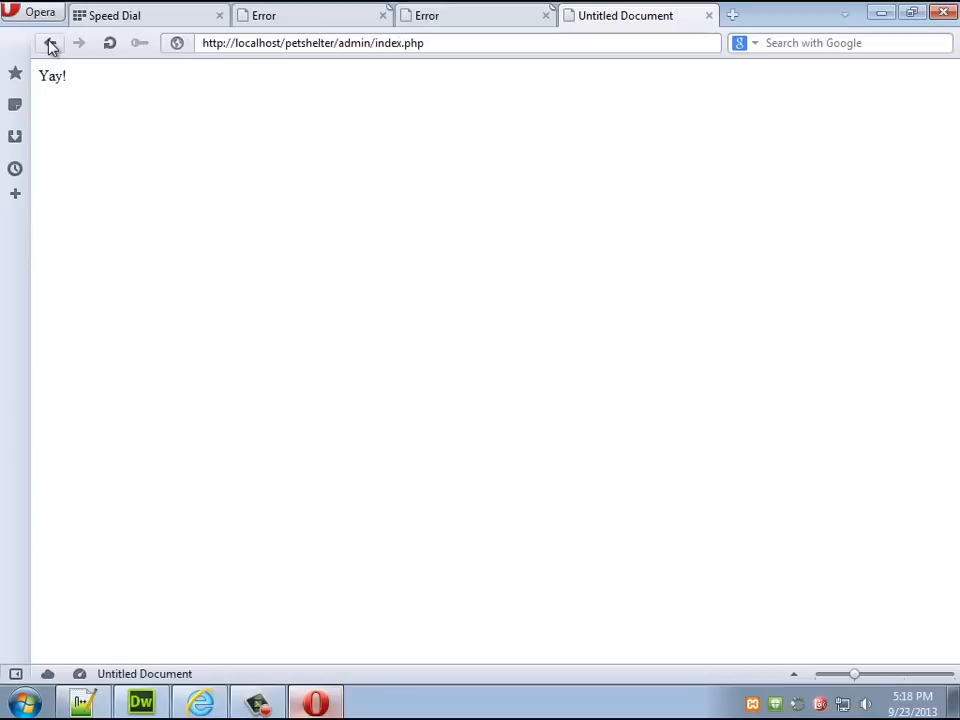
left_click(48, 42)
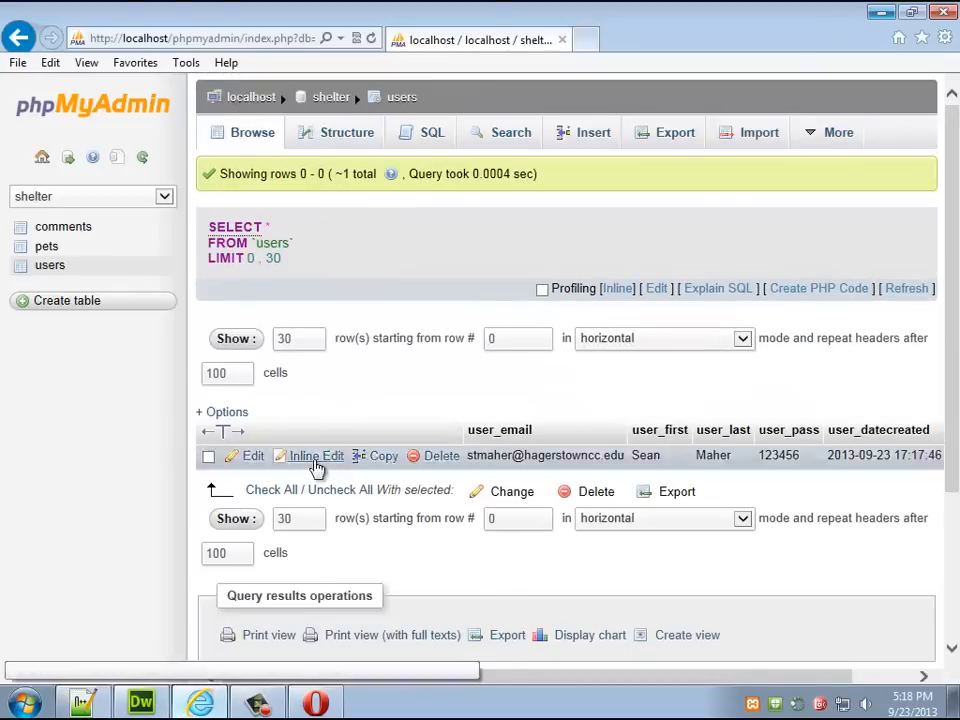
Step: Inline-edit the test user's row to set user_level to user and save the change
left_click(316, 456)
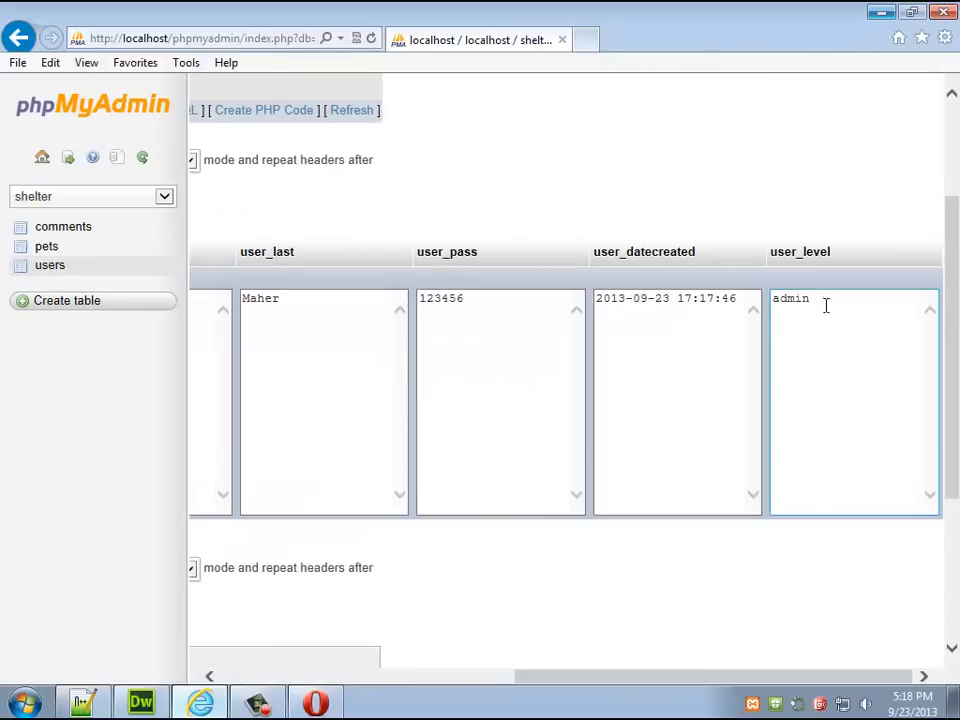
type("user")
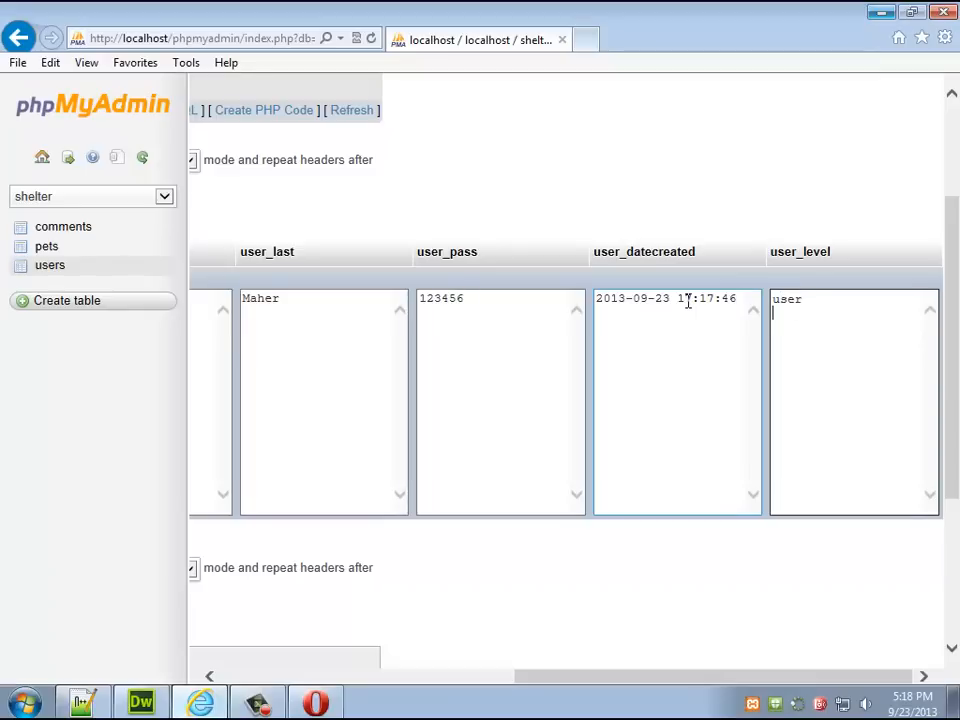
scroll("down", 3)
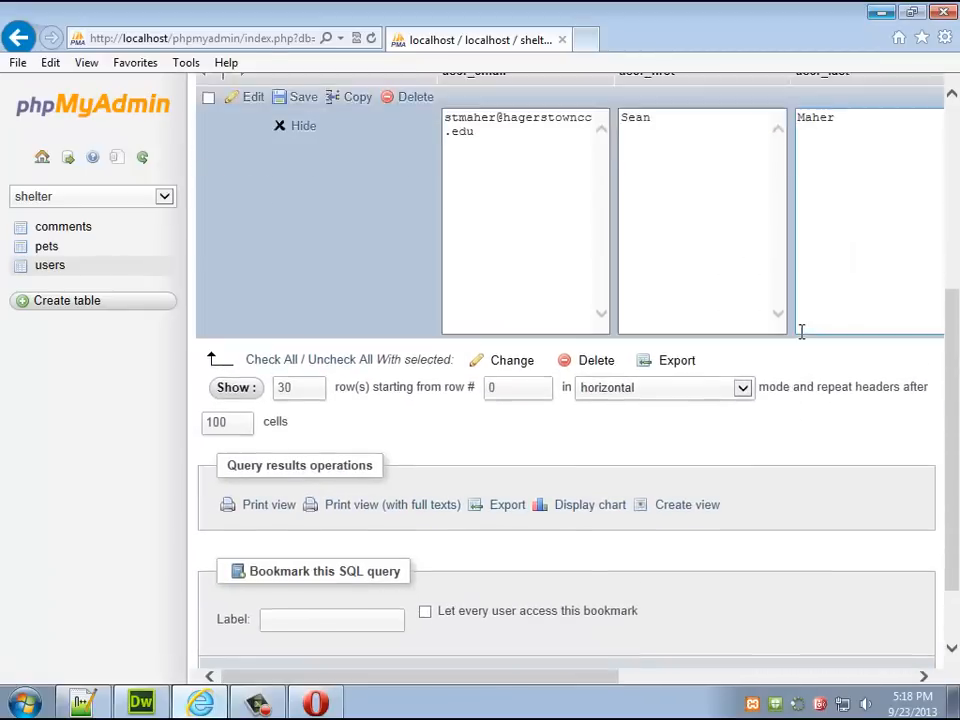
left_click(304, 96)
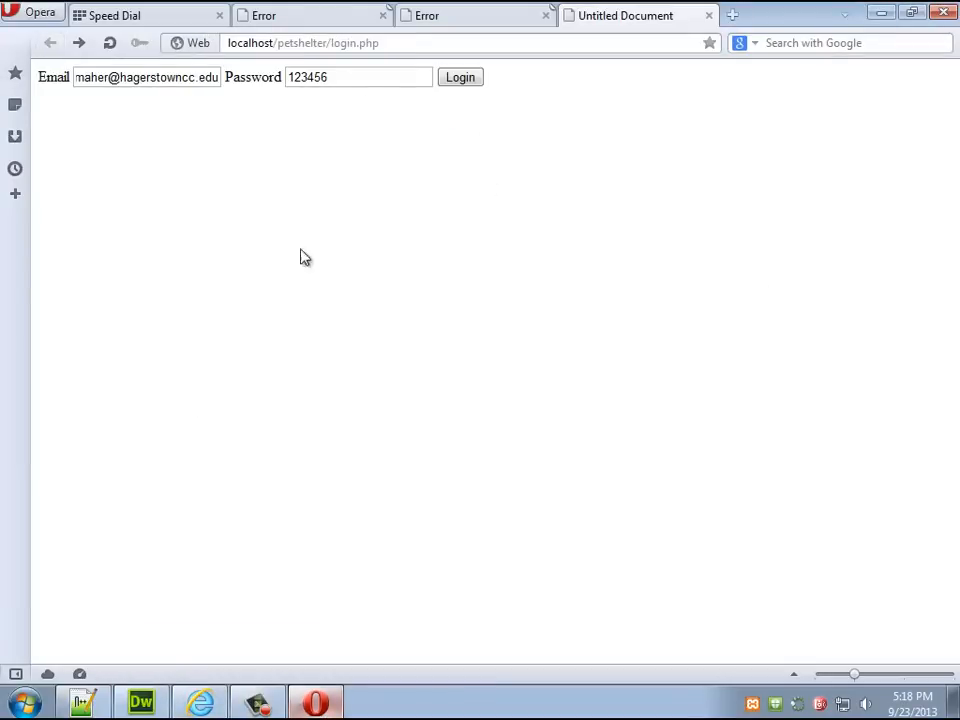
left_click(140, 700)
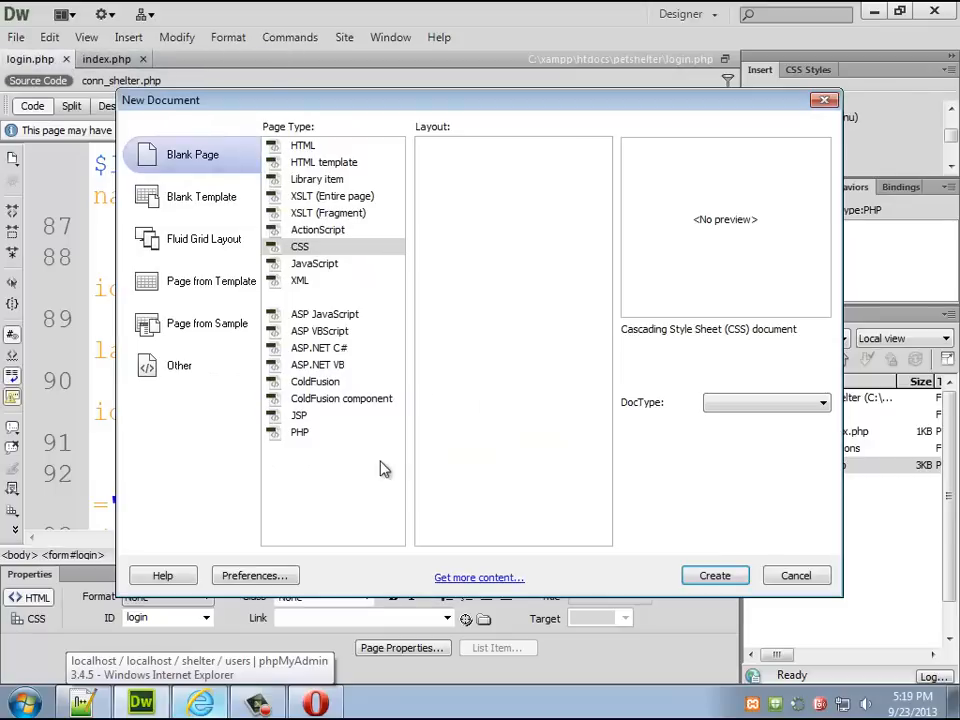
Step: Create a new blank PHP page and save it as logout.php
left_click(300, 432)
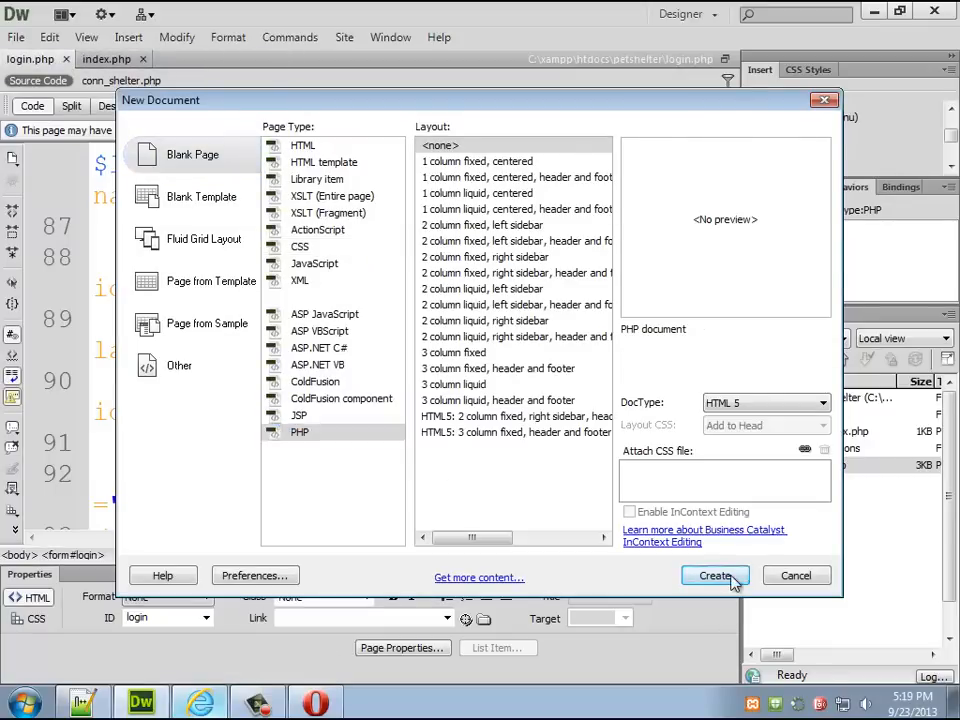
left_click(714, 576)
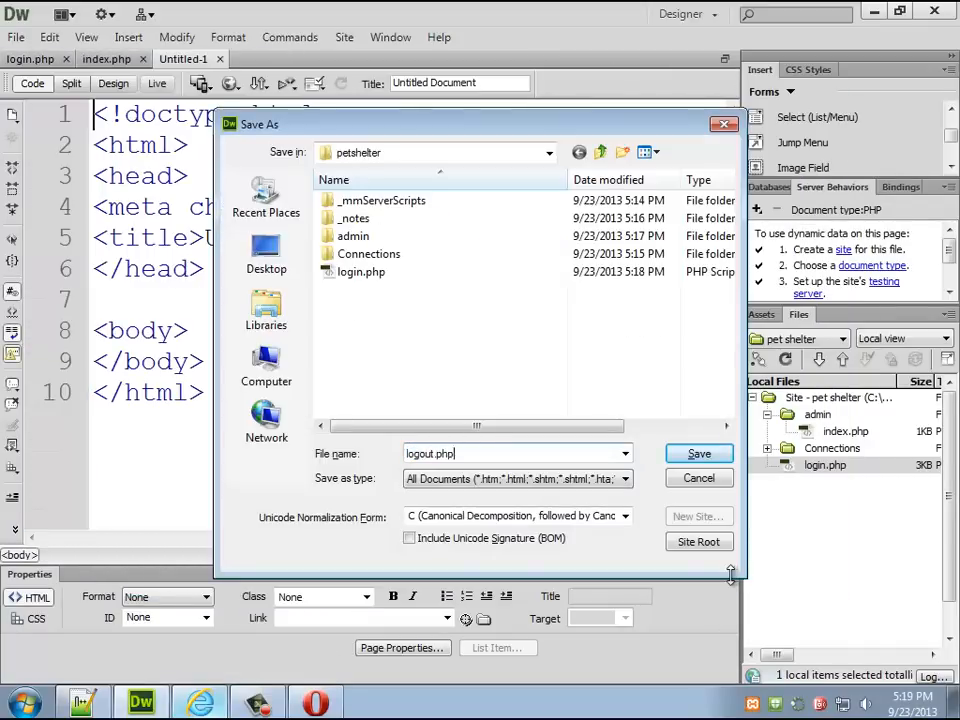
left_click(698, 452)
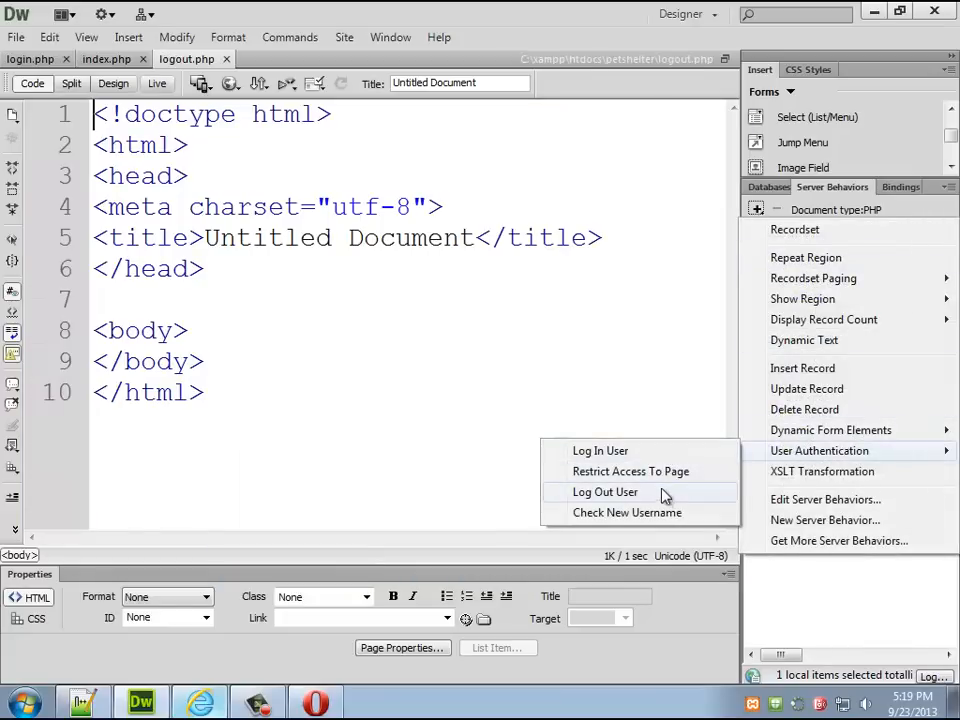
Step: Add a Log Out User behaviour that runs on page load and redirects to login.php
left_click(604, 492)
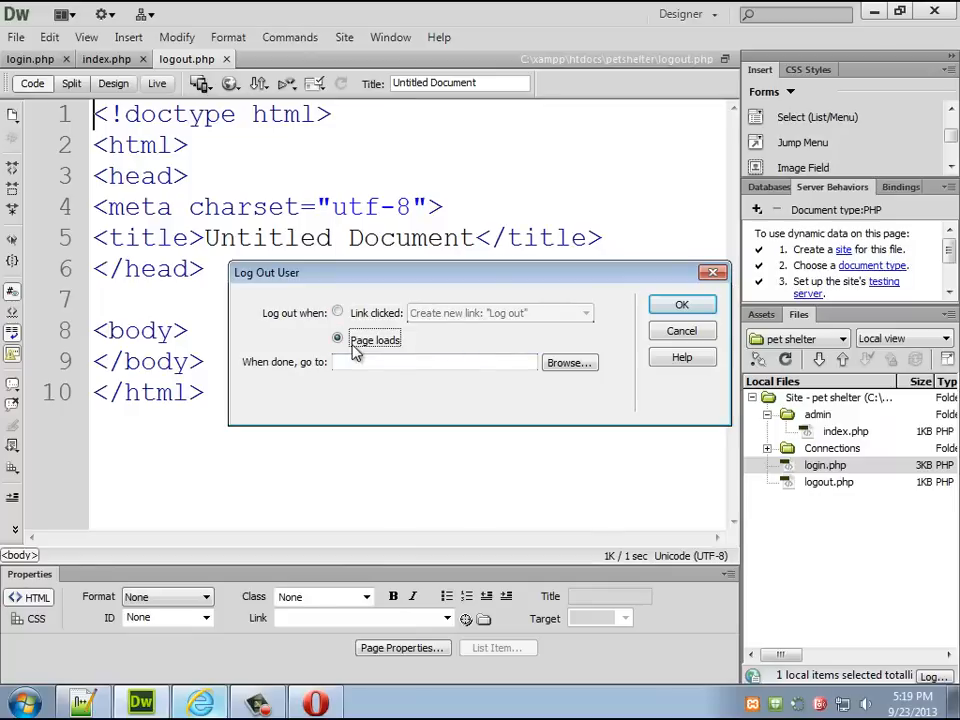
left_click(568, 362)
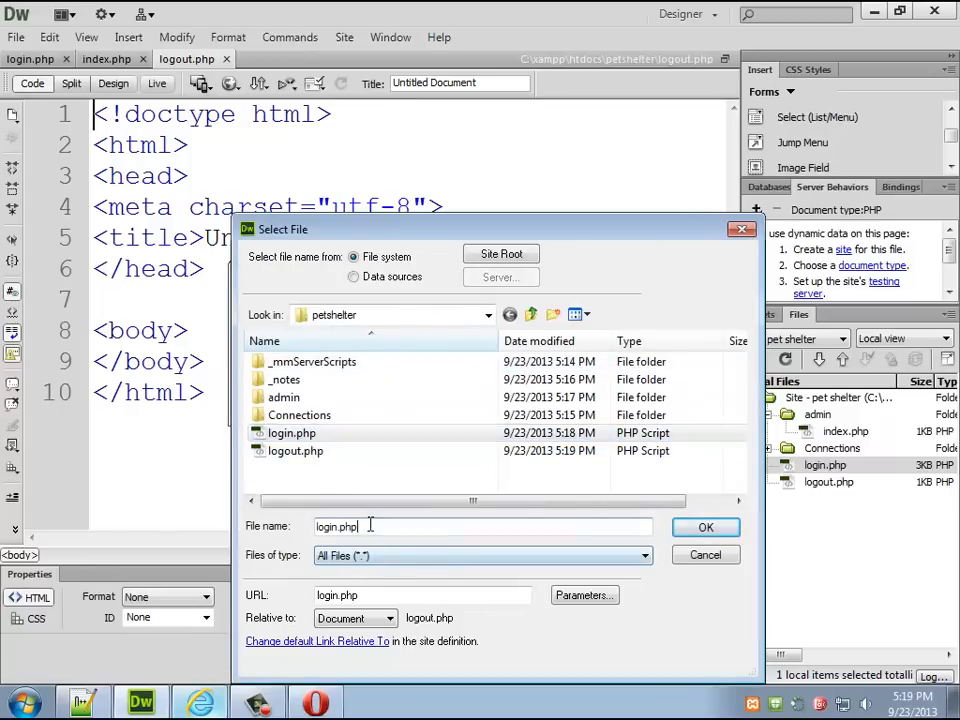
type("index")
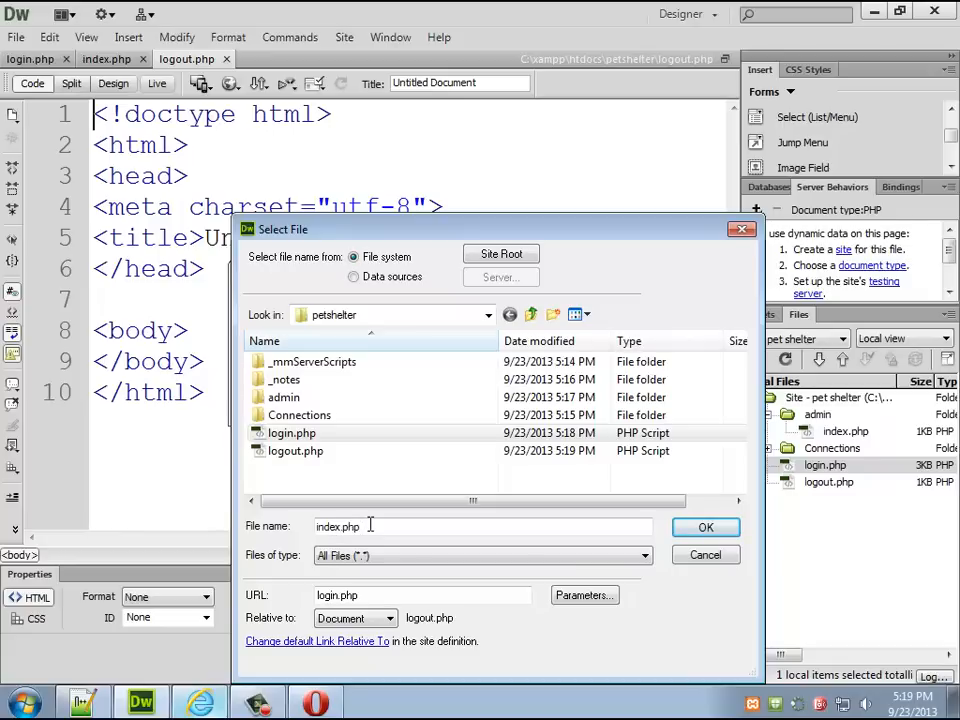
left_click(704, 528)
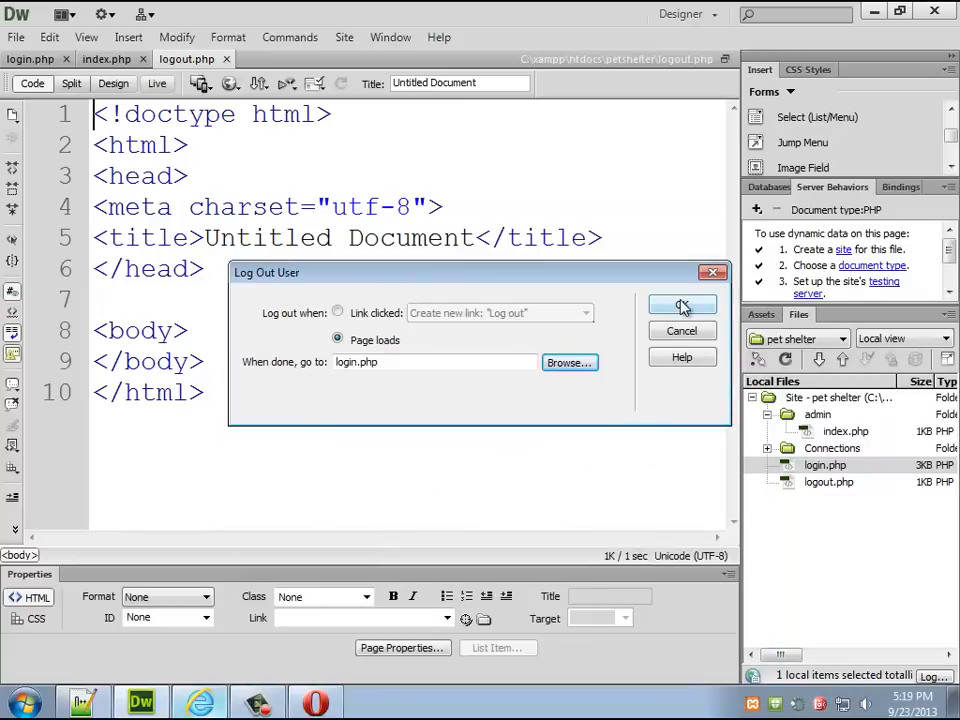
left_click(682, 304)
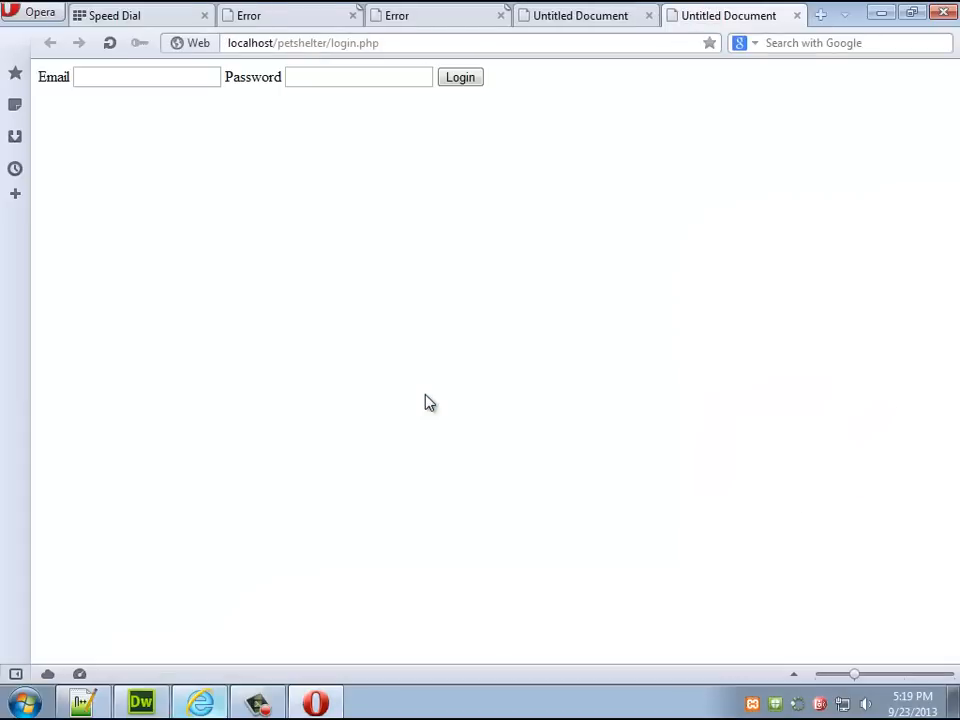
mouse_move(368, 88)
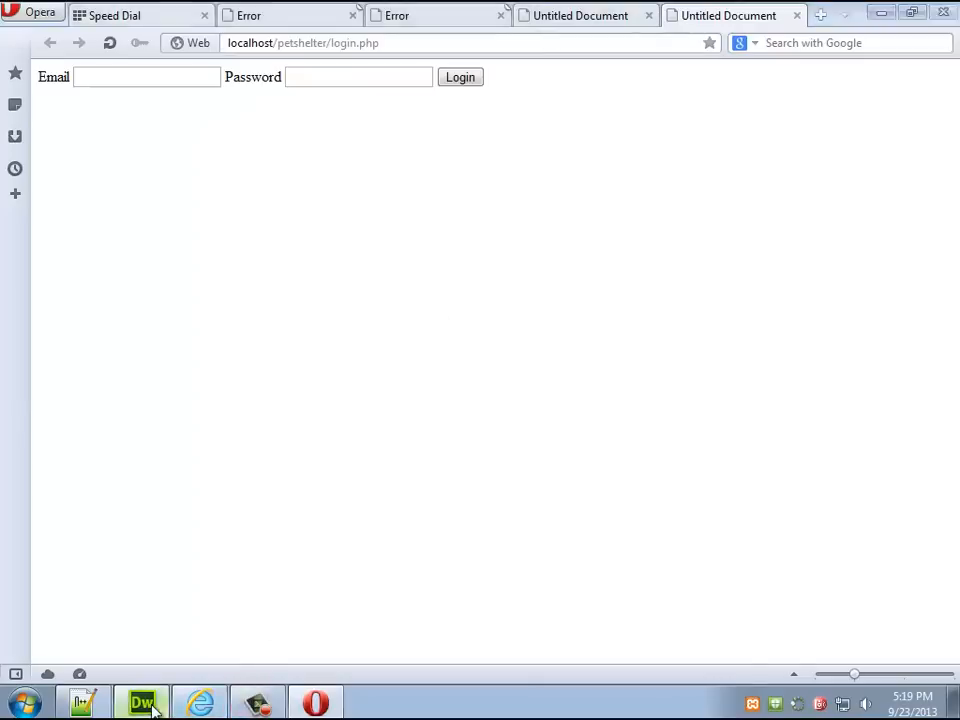
Step: Close the leftover logout settings in Dreamweaver and return to Opera
left_click(140, 700)
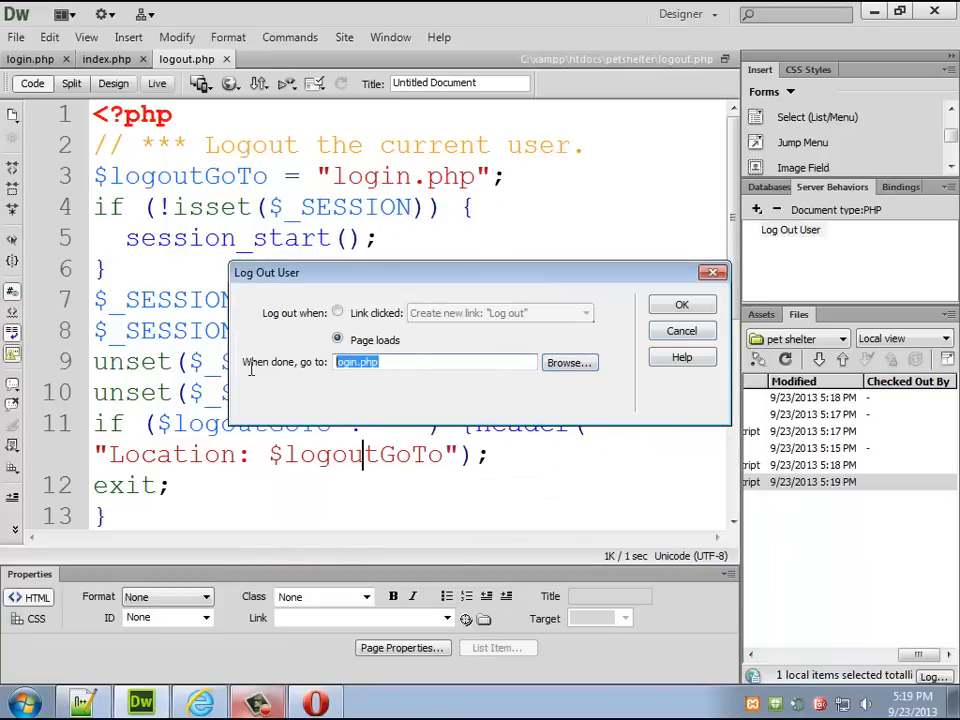
left_click(682, 304)
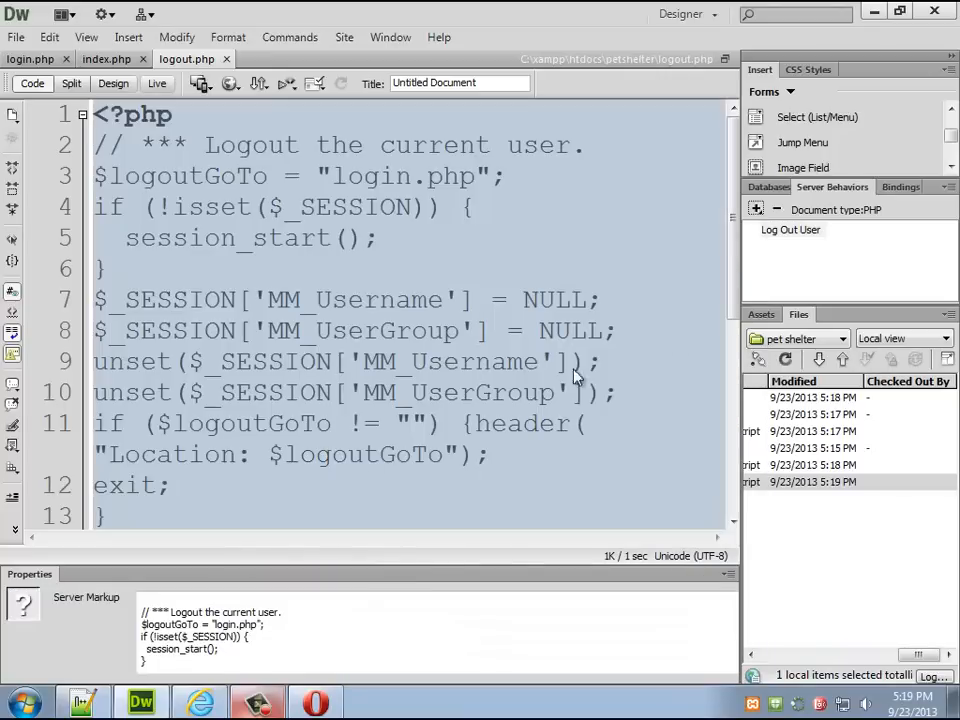
left_click(314, 700)
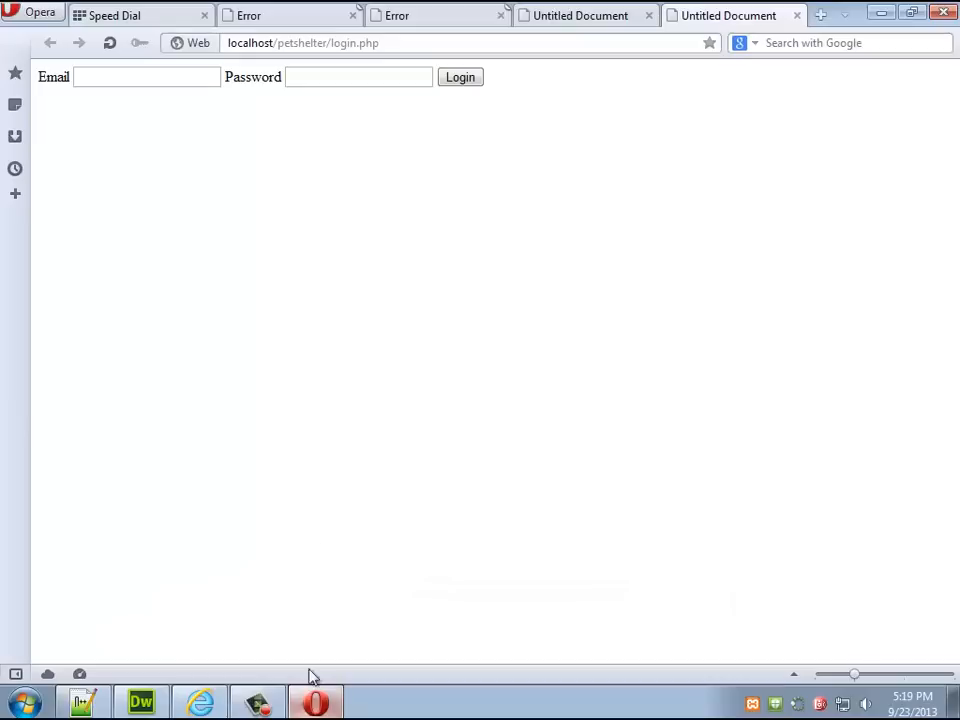
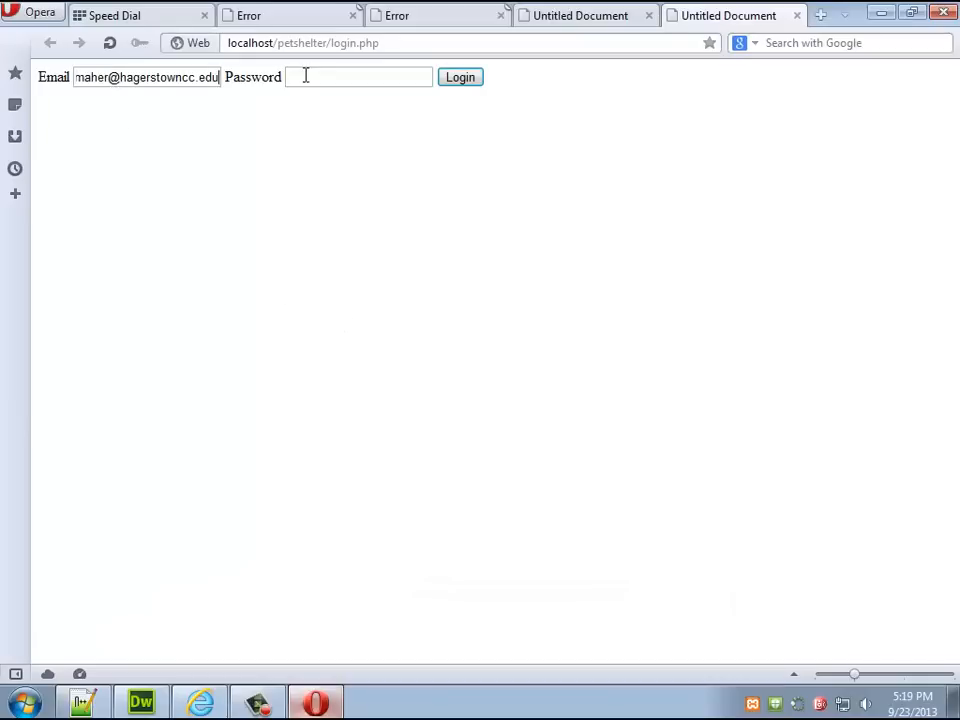
type("123456")
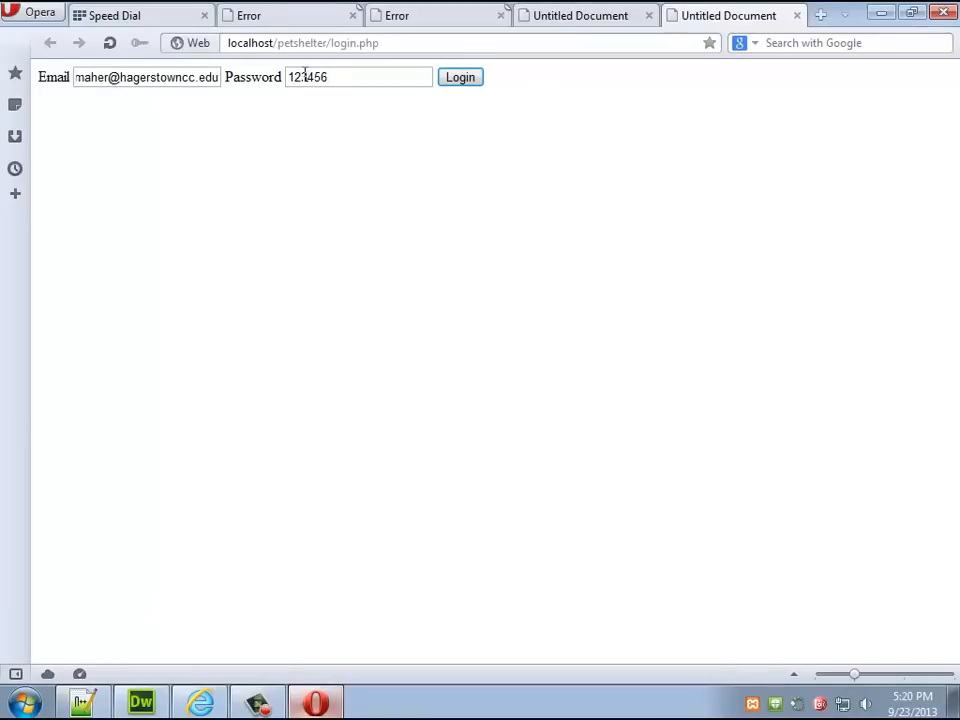
mouse_move(444, 44)
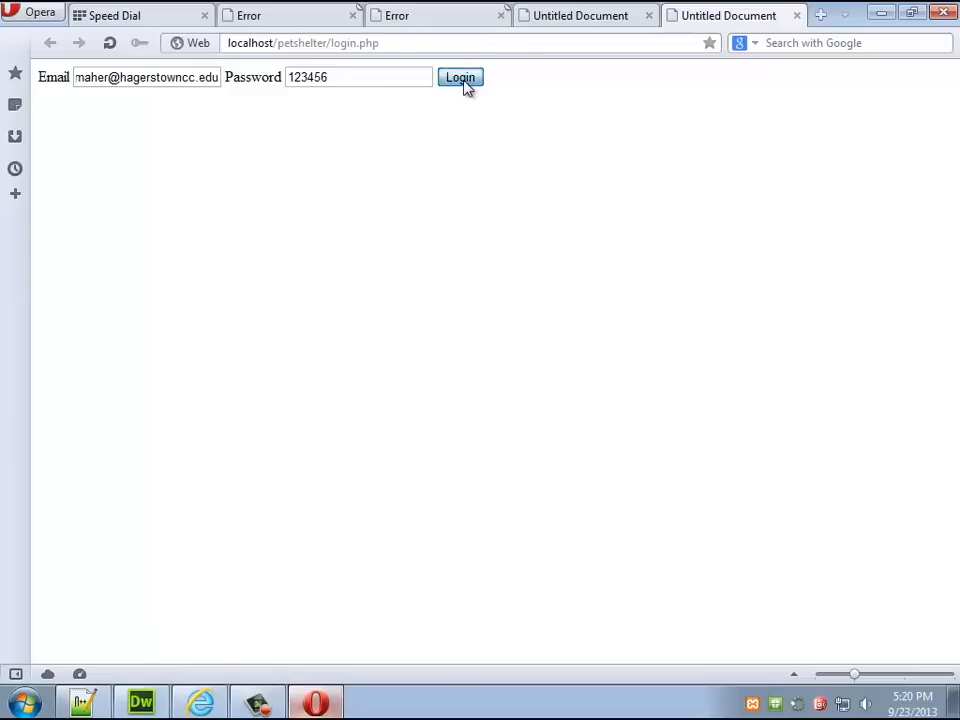
left_click(460, 76)
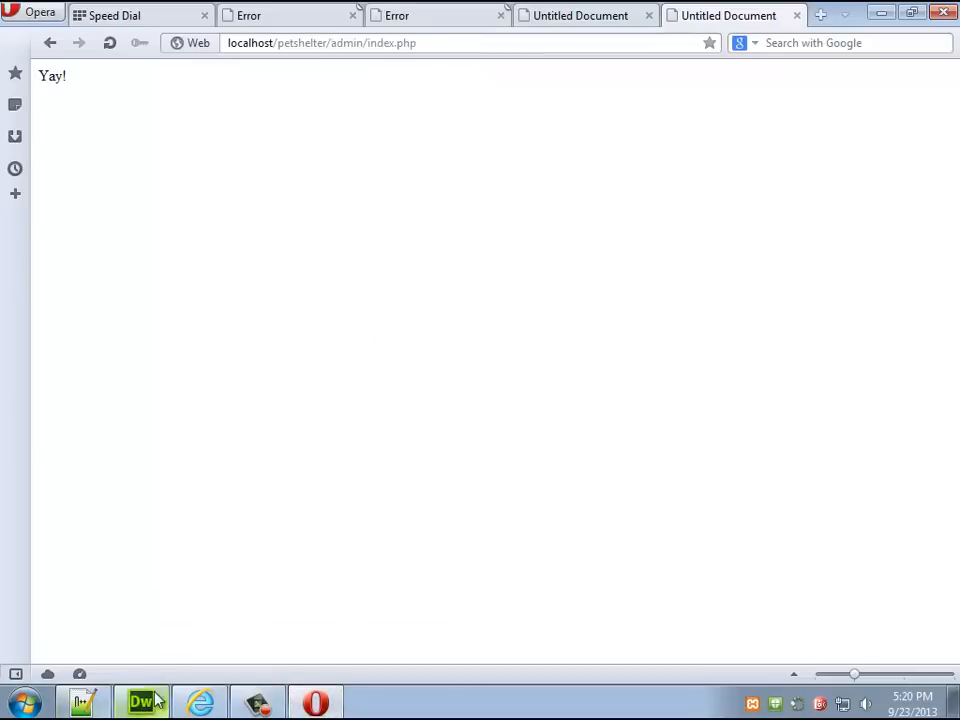
left_click(140, 700)
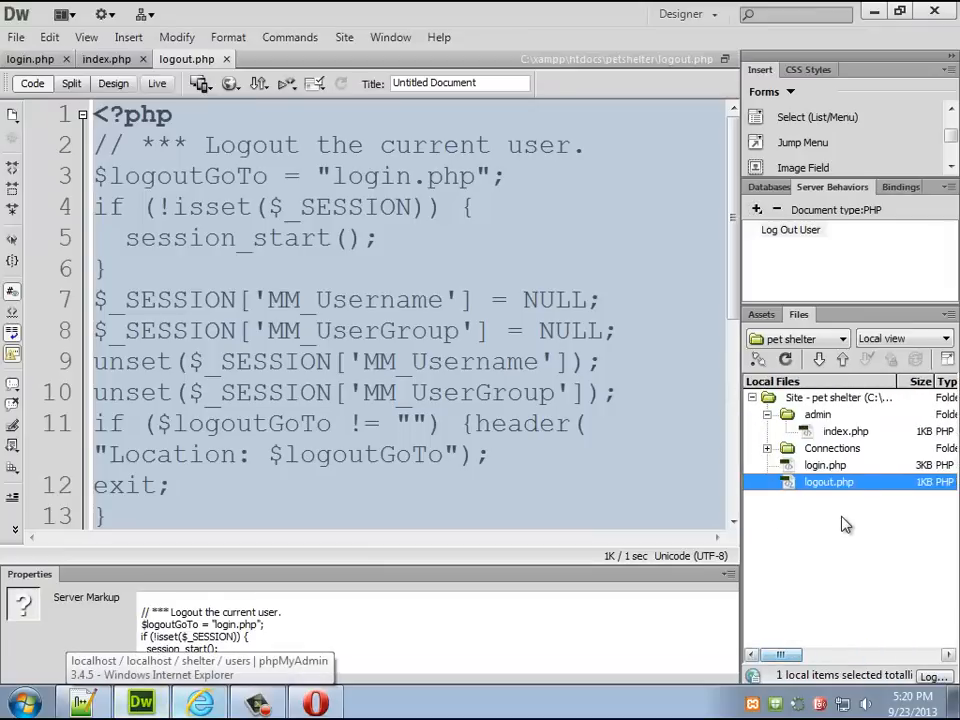
Step: Open admin/index.php and add a Restrict Access To Page server behaviour
left_click(846, 432)
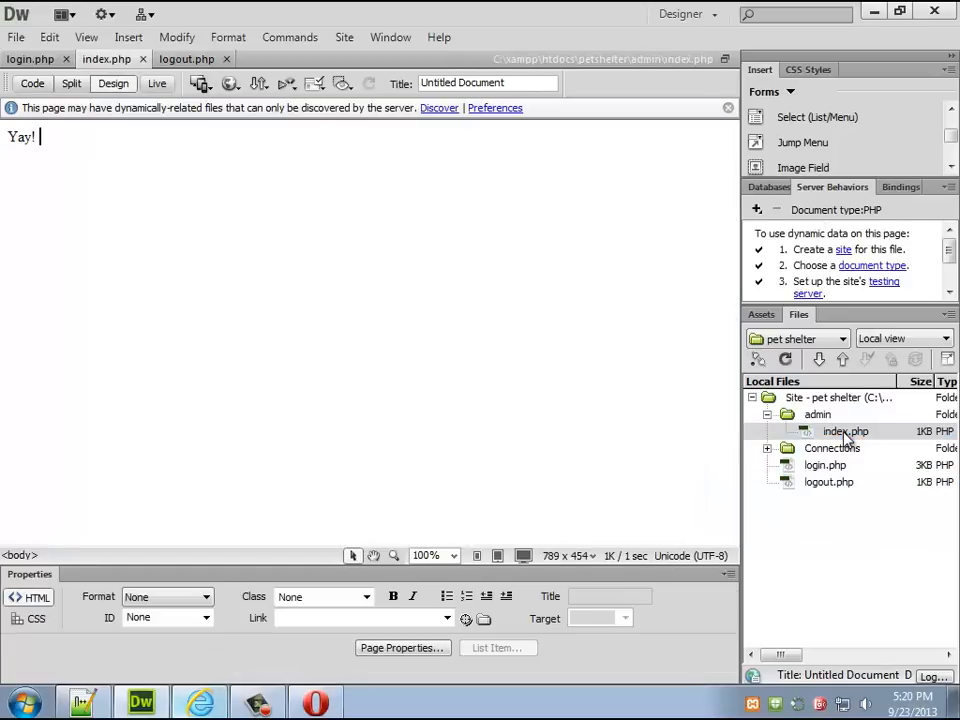
left_click(846, 432)
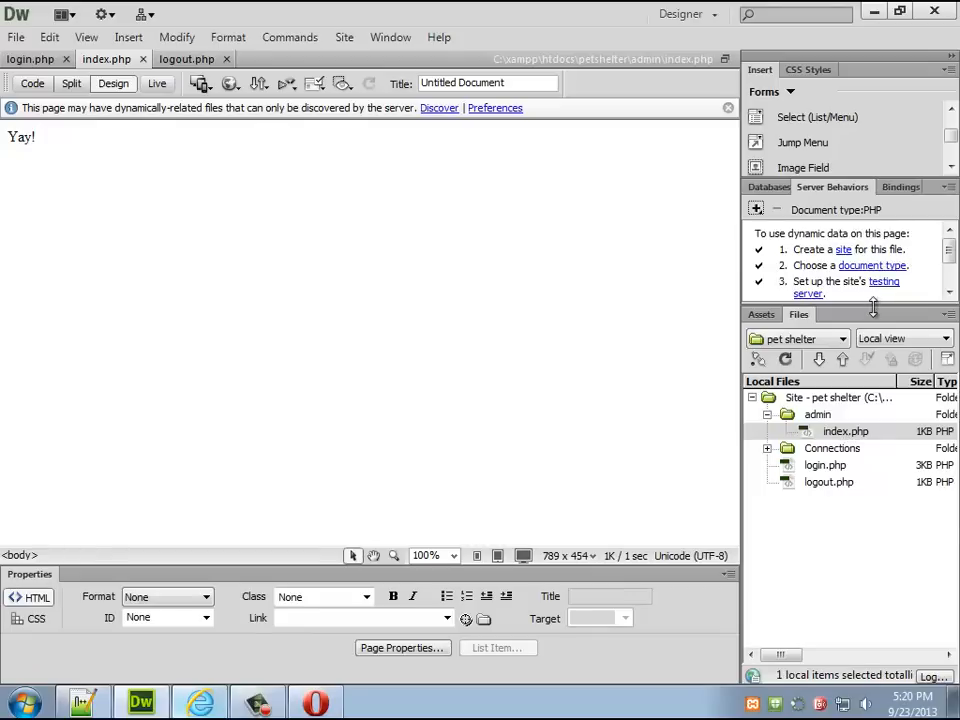
left_click(756, 210)
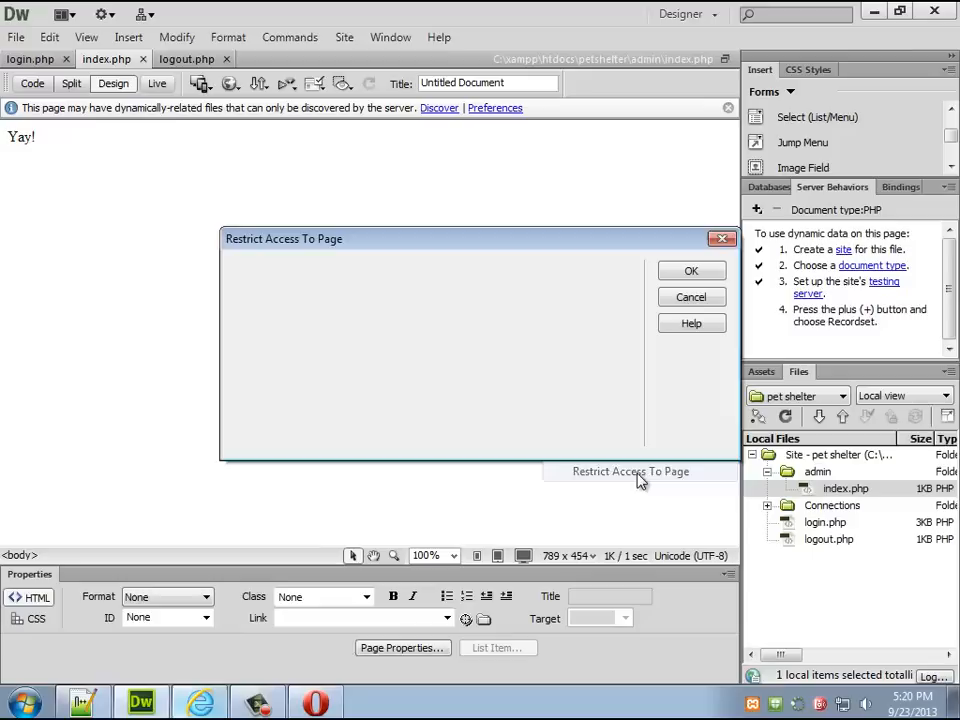
left_click(350, 302)
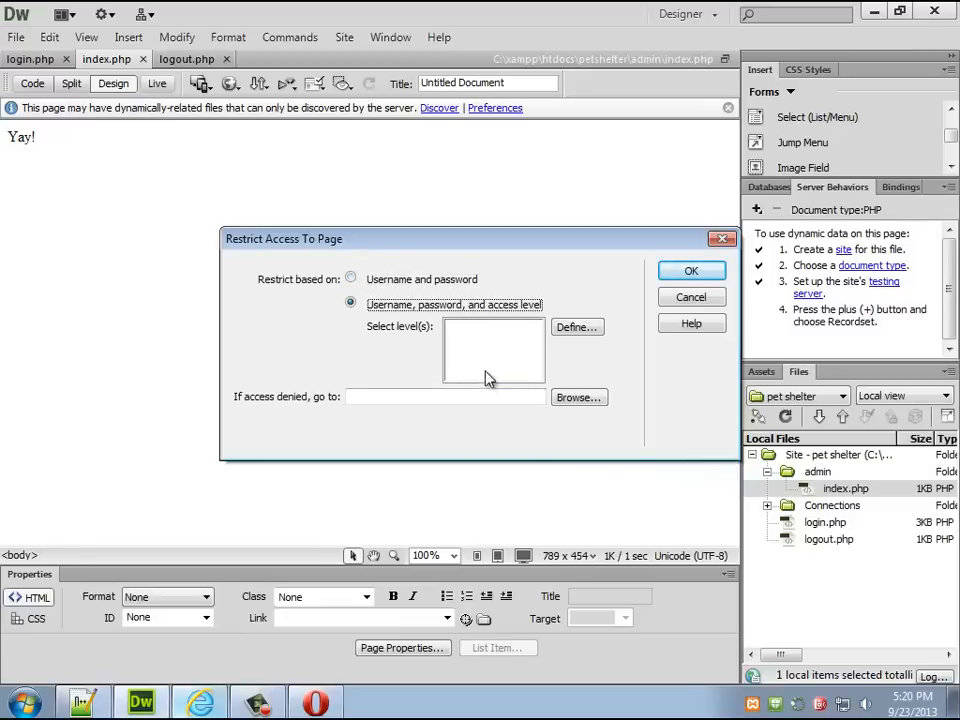
mouse_move(504, 374)
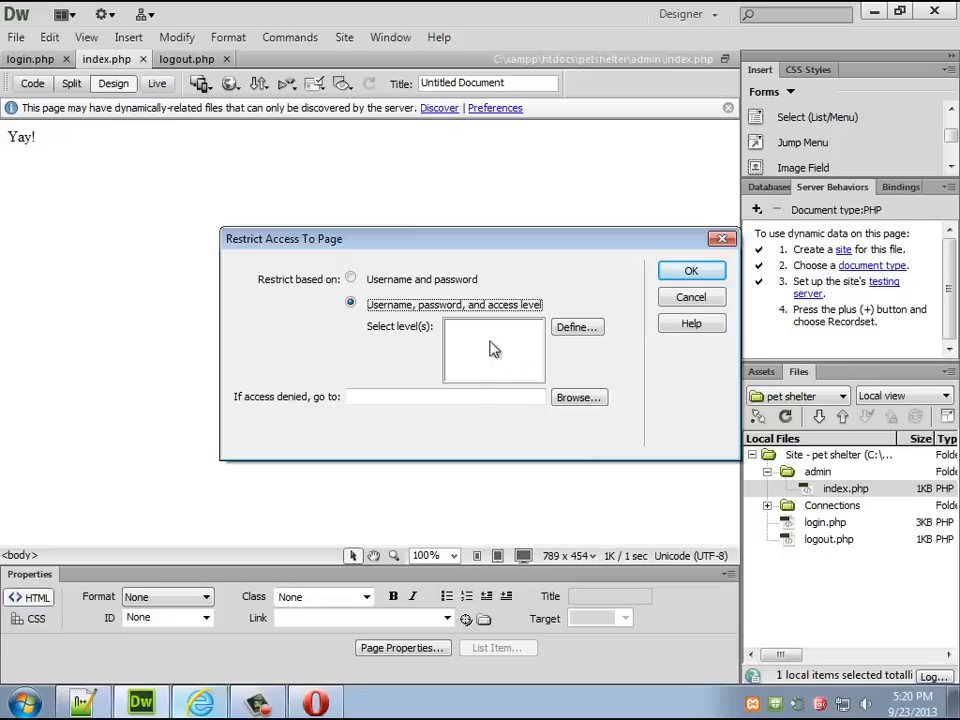
Step: Define the access levels admin, user and public and confirm the list
left_click(576, 328)
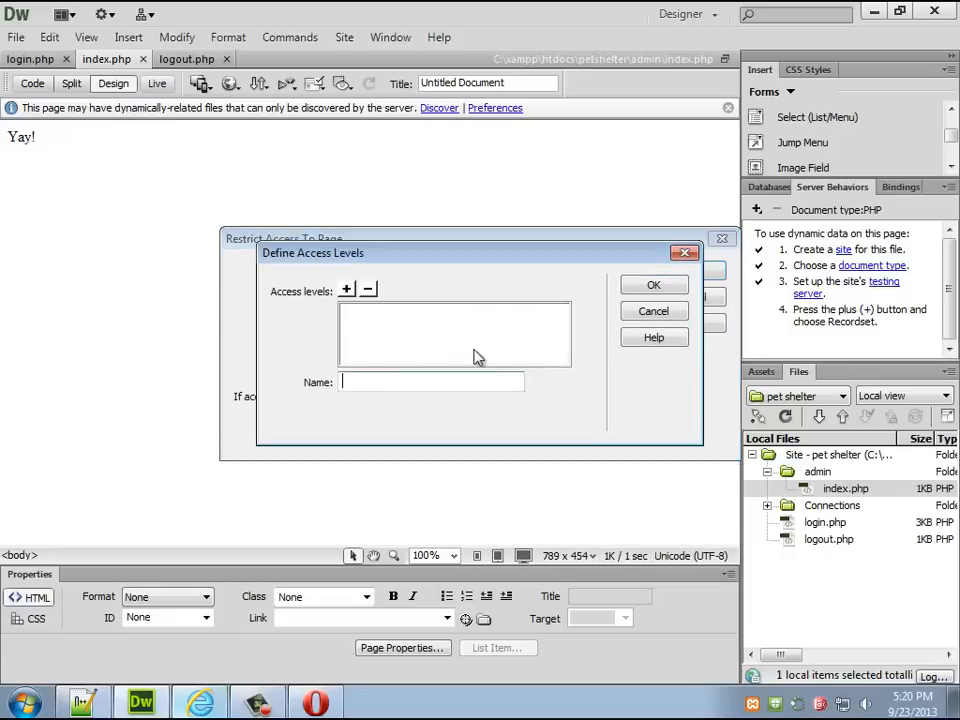
type("admin")
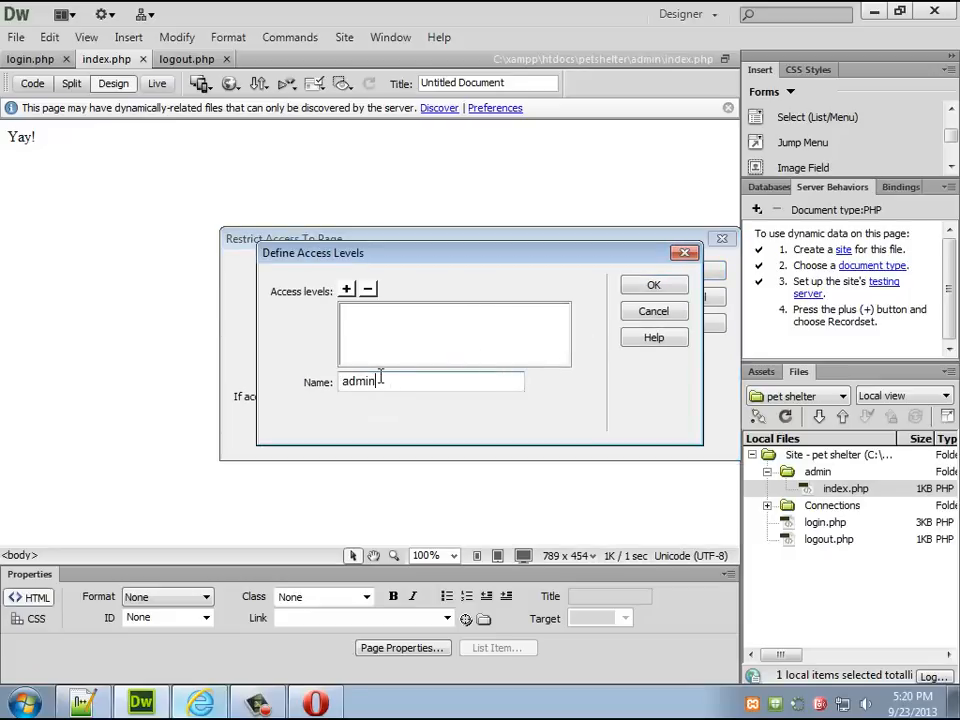
left_click(344, 290)
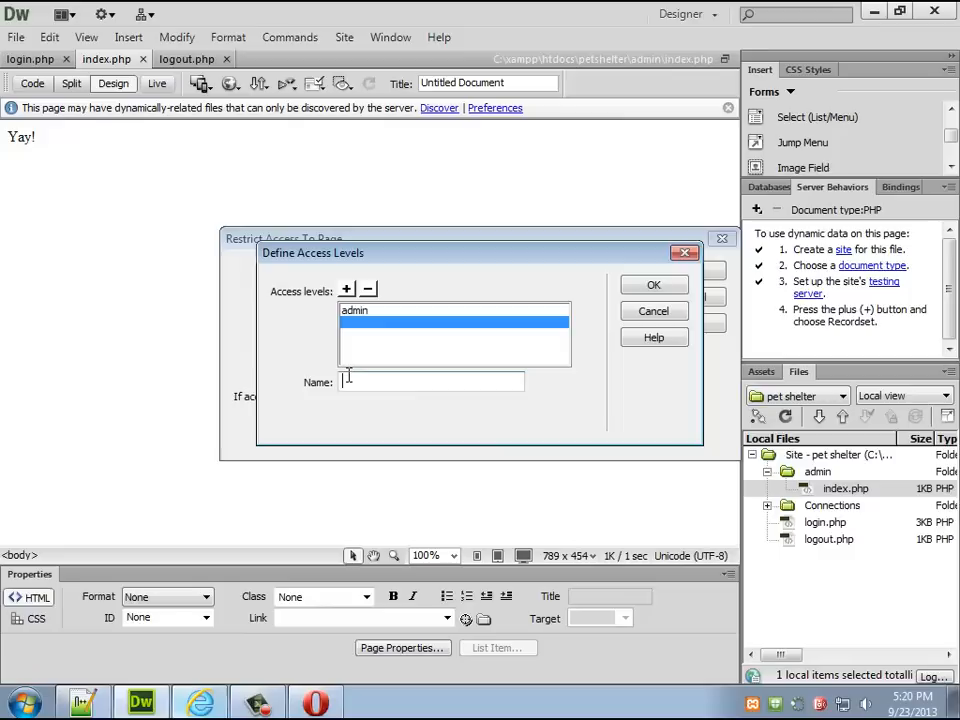
left_click(346, 288)
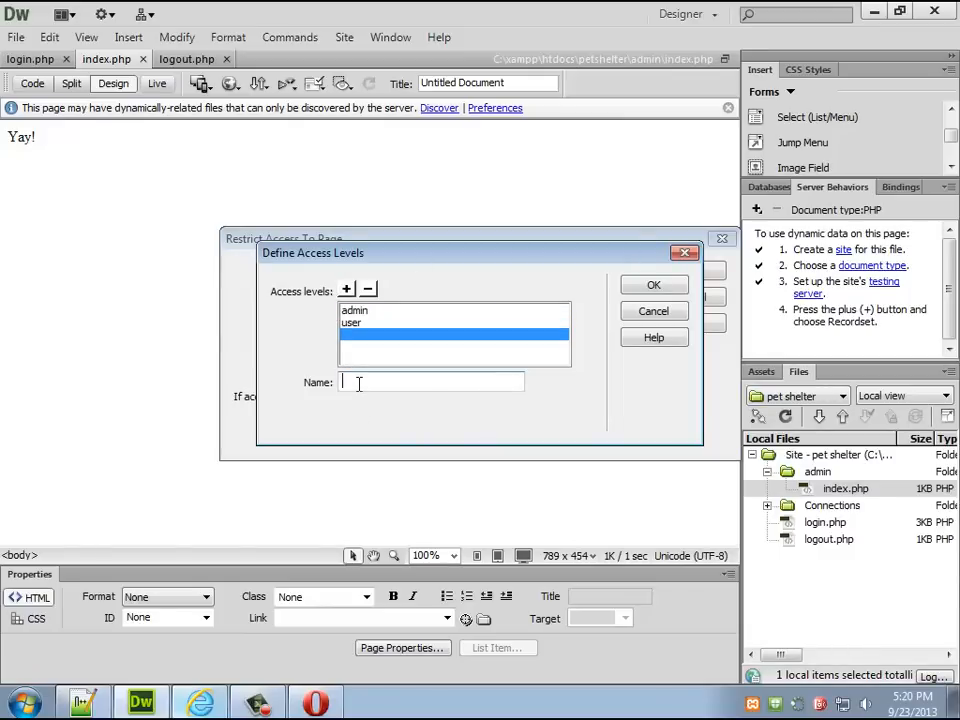
type("publi")
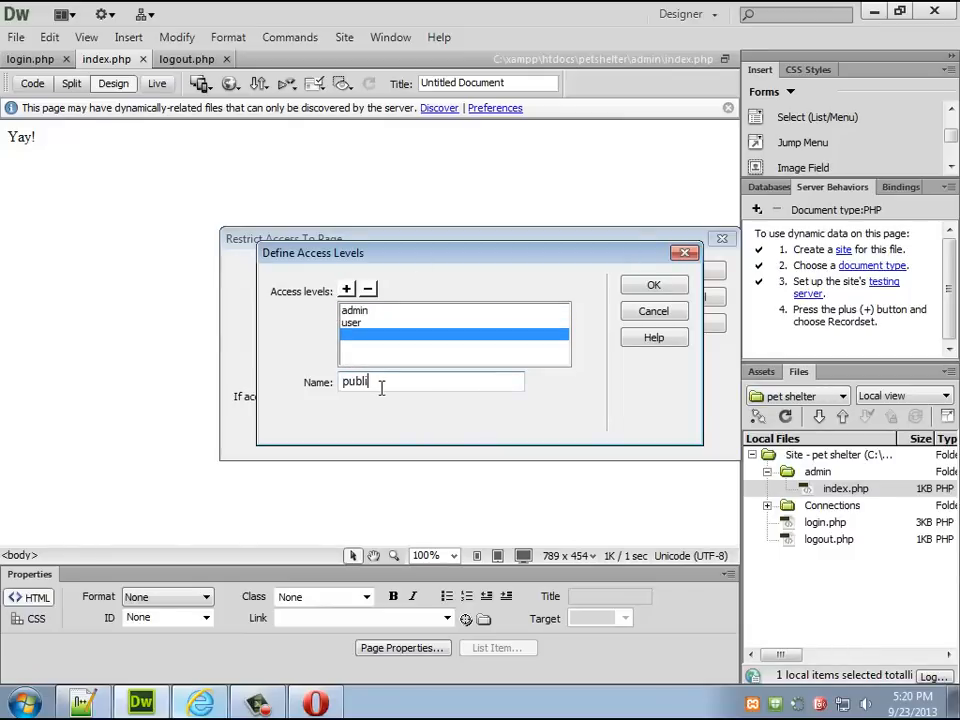
left_click(346, 290)
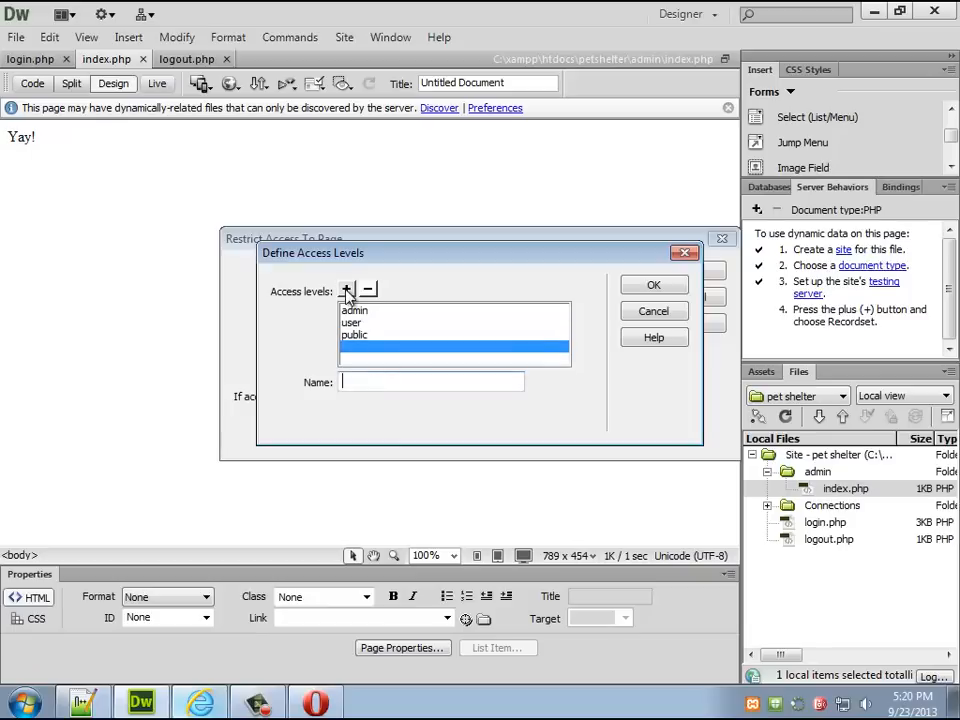
left_click(356, 334)
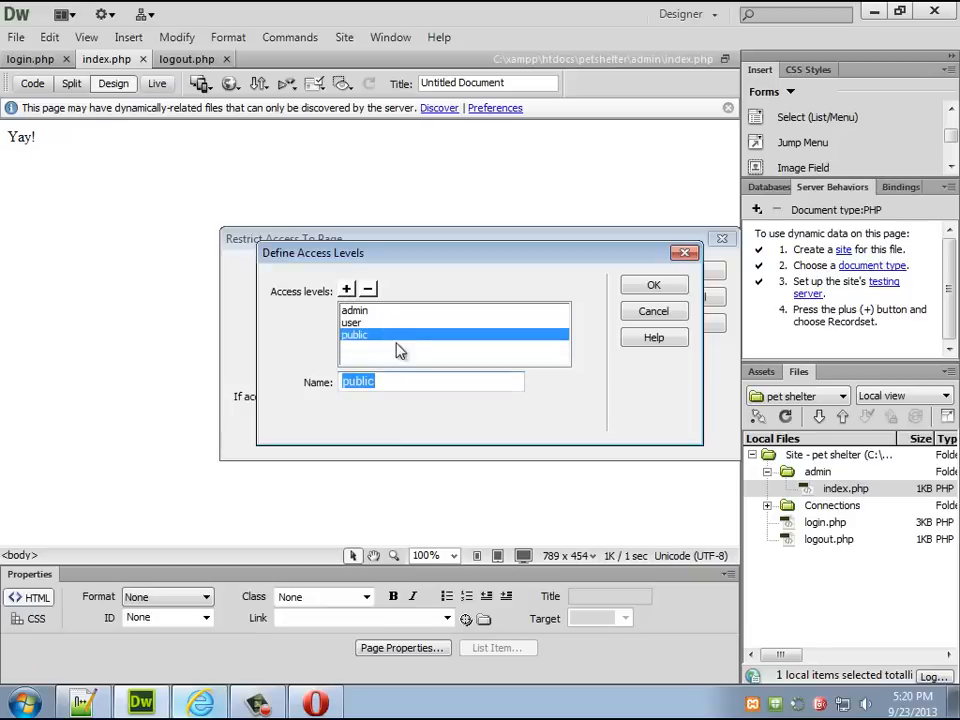
left_click(654, 284)
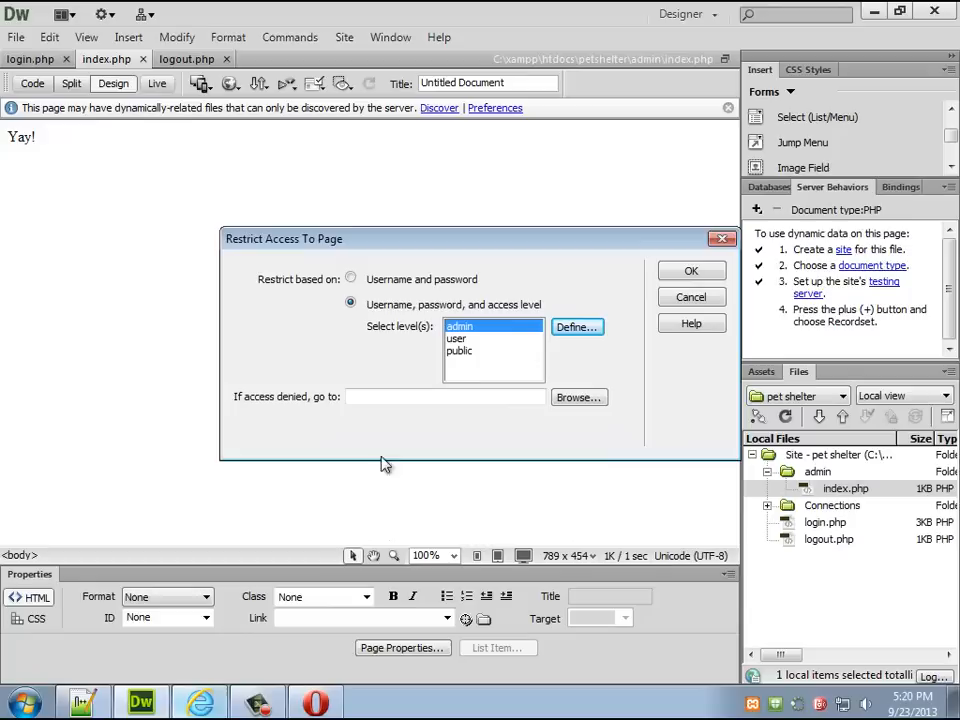
Step: Restrict the page to level admin, redirecting refused visitors to index.php in a new my folder
left_click(580, 396)
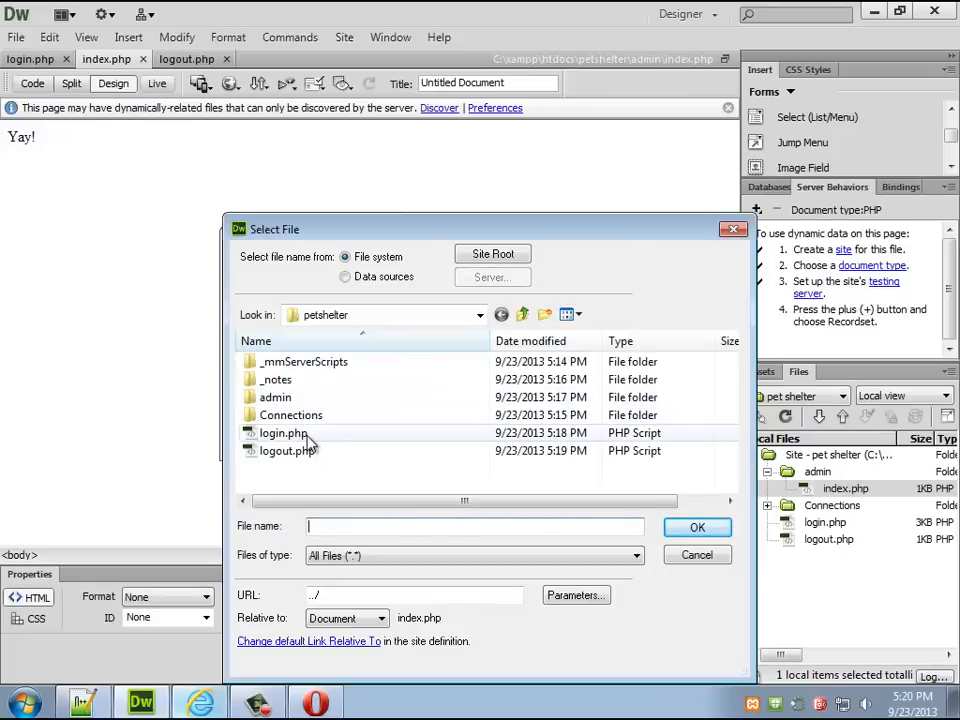
mouse_move(284, 432)
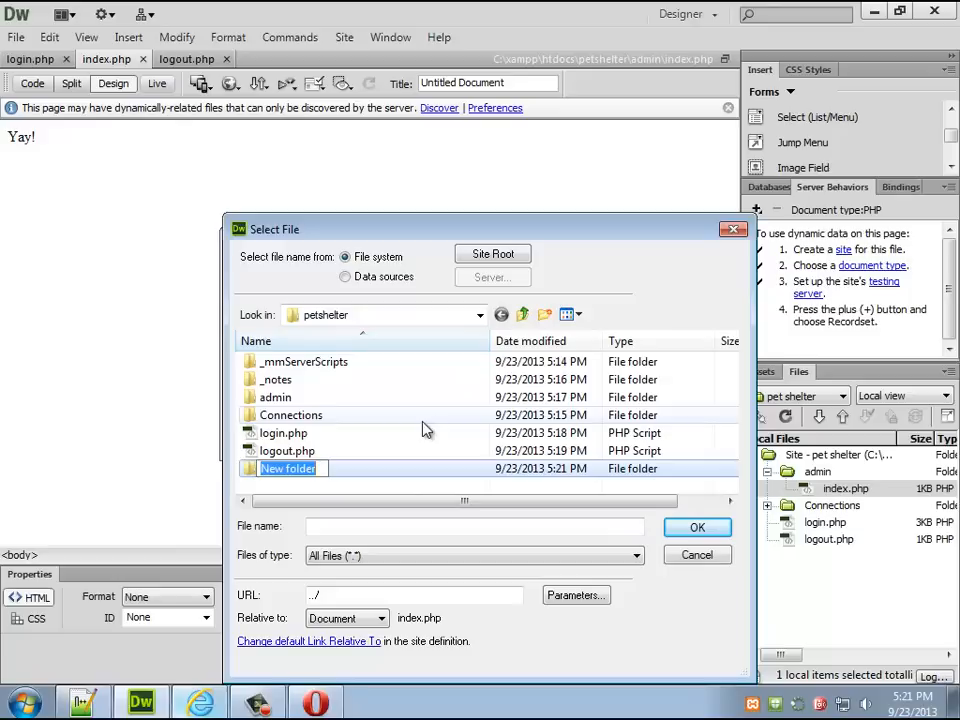
type("my")
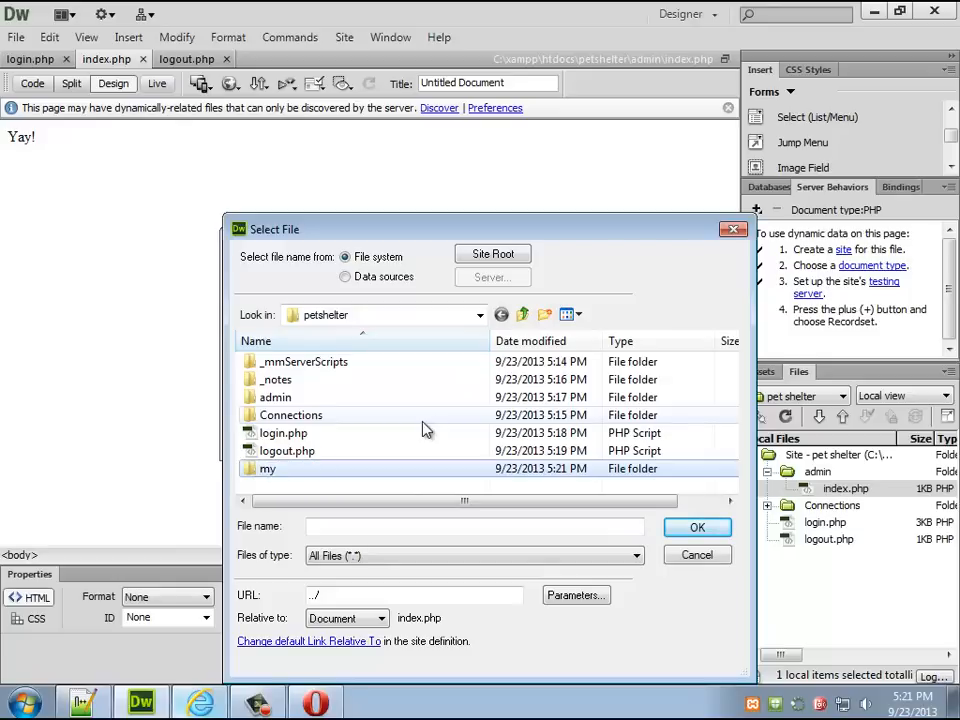
double_click(268, 468)
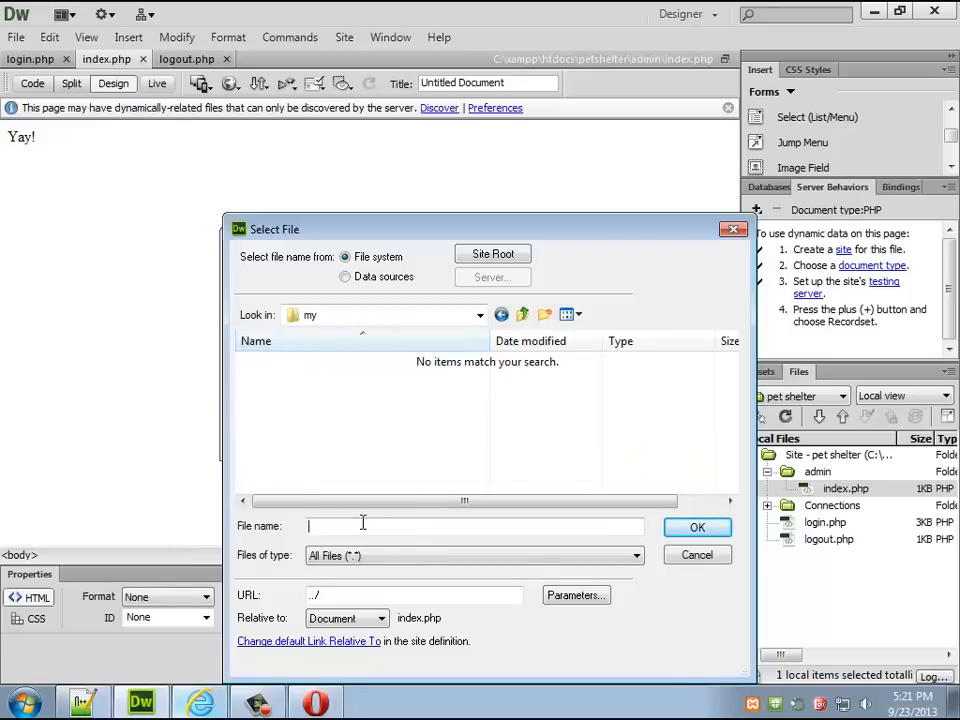
type("index.php")
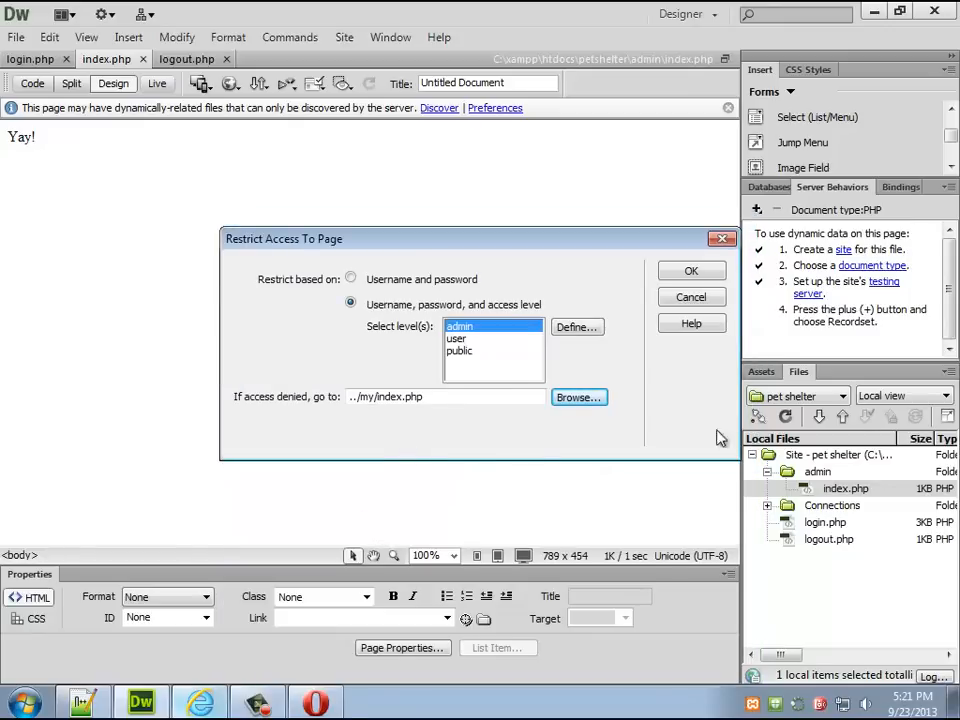
left_click(692, 270)
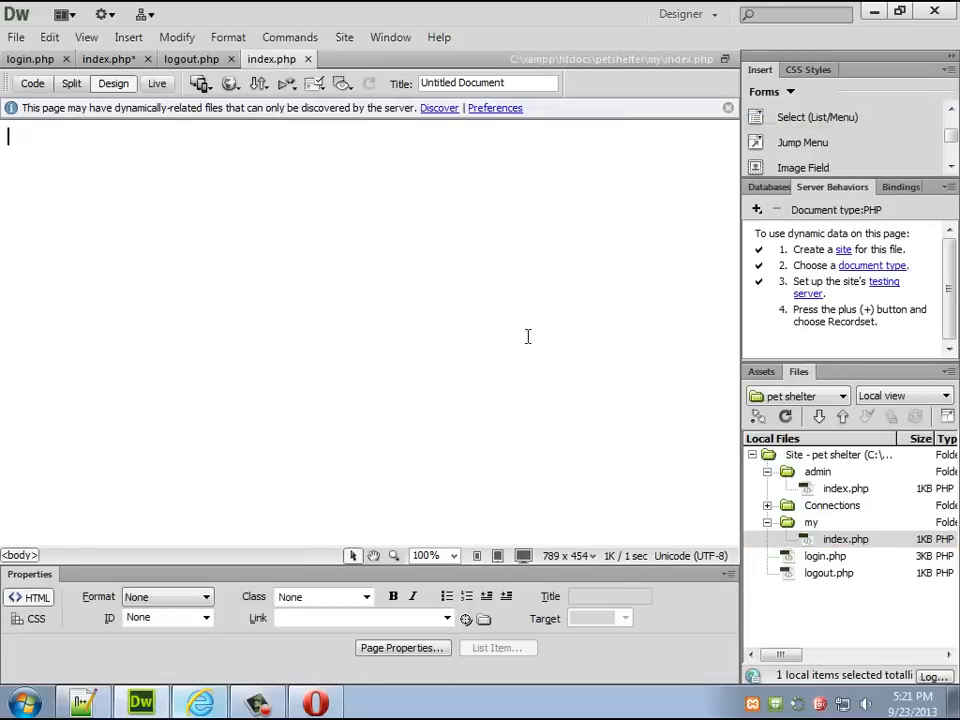
Step: Write User in my/index.php and replace Yay! with Admins in admin/index.php
type("User")
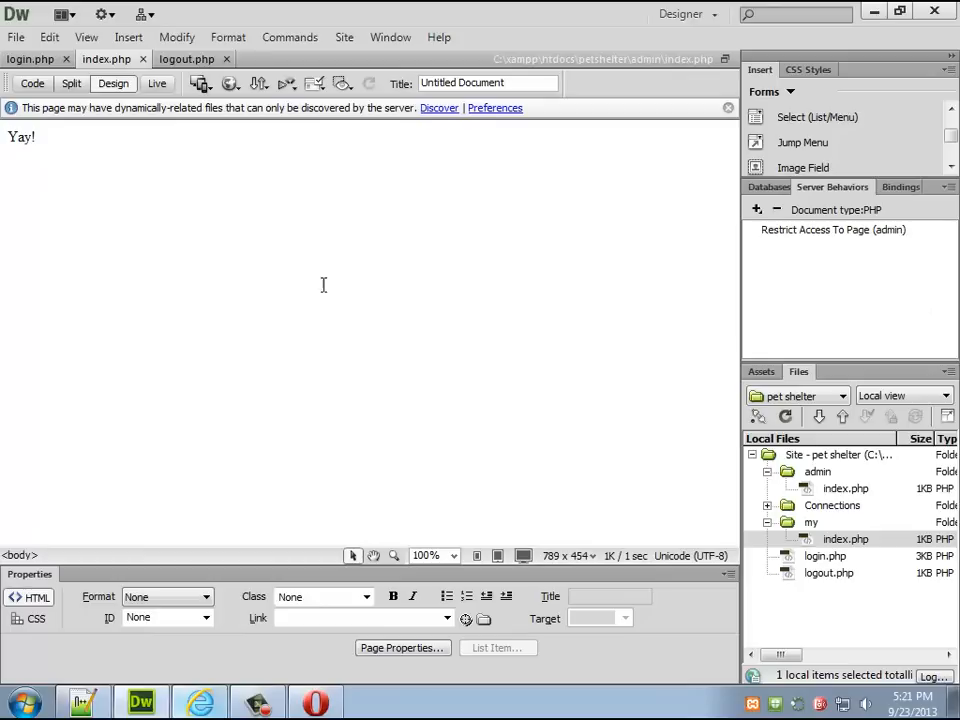
type("Admin")
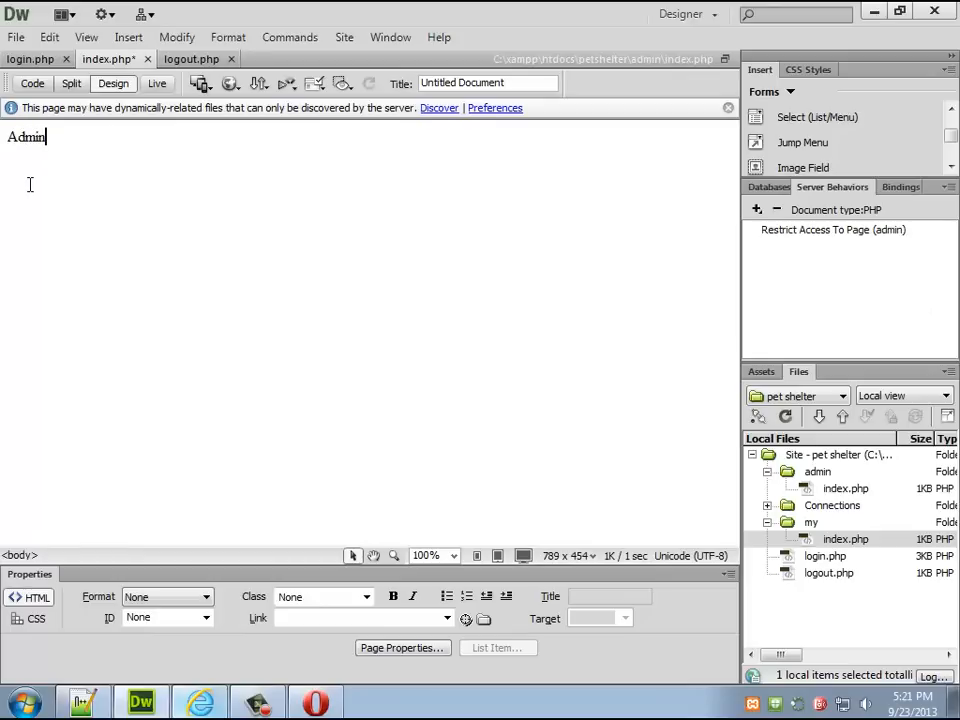
type("s")
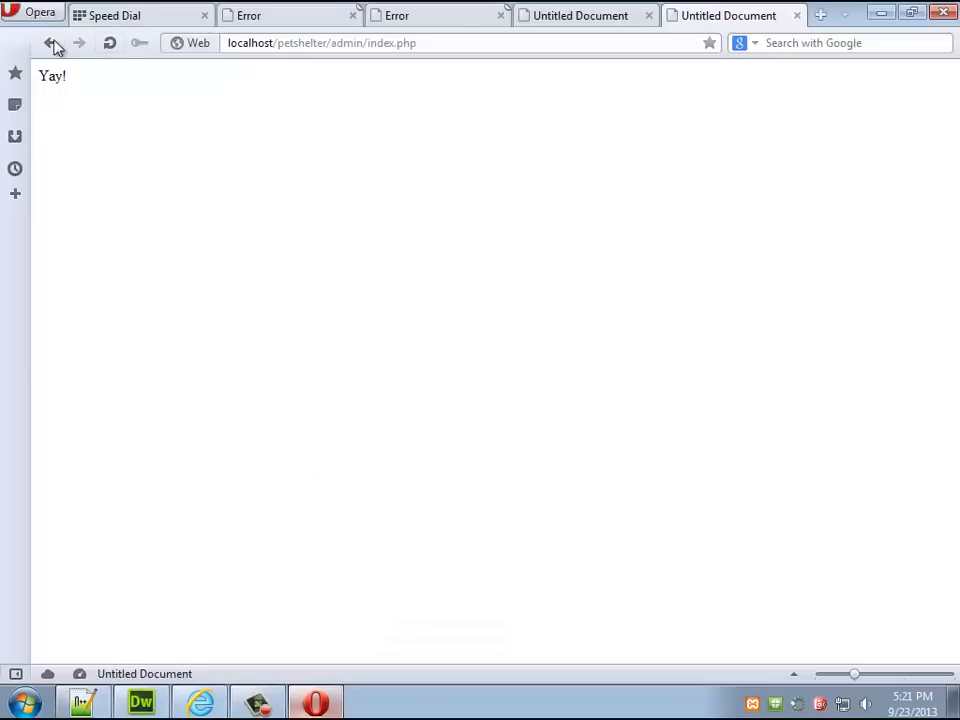
left_click(52, 42)
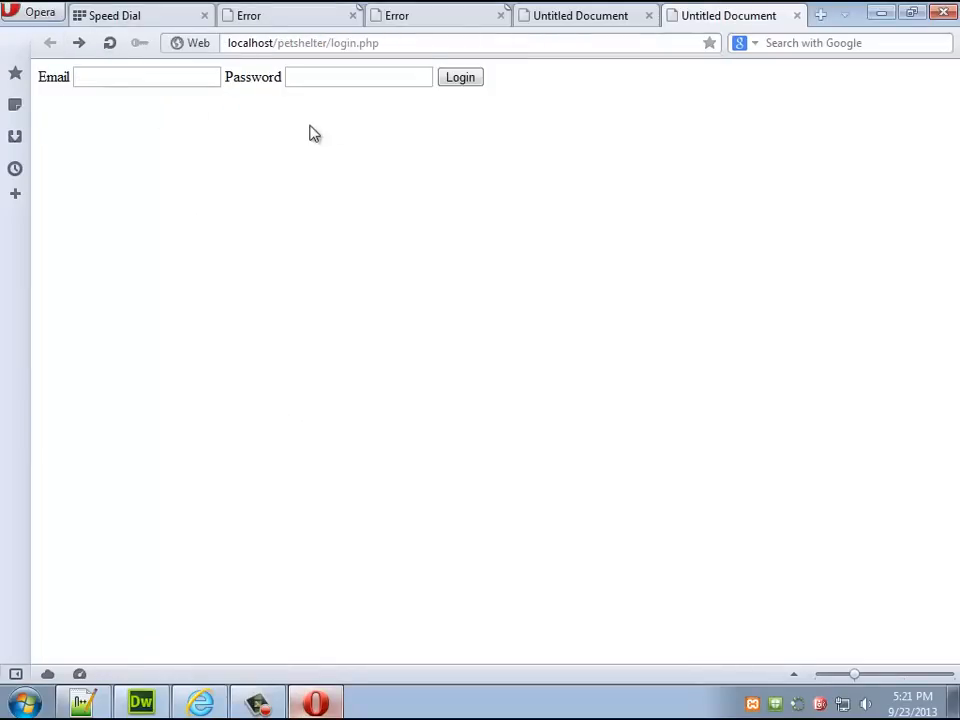
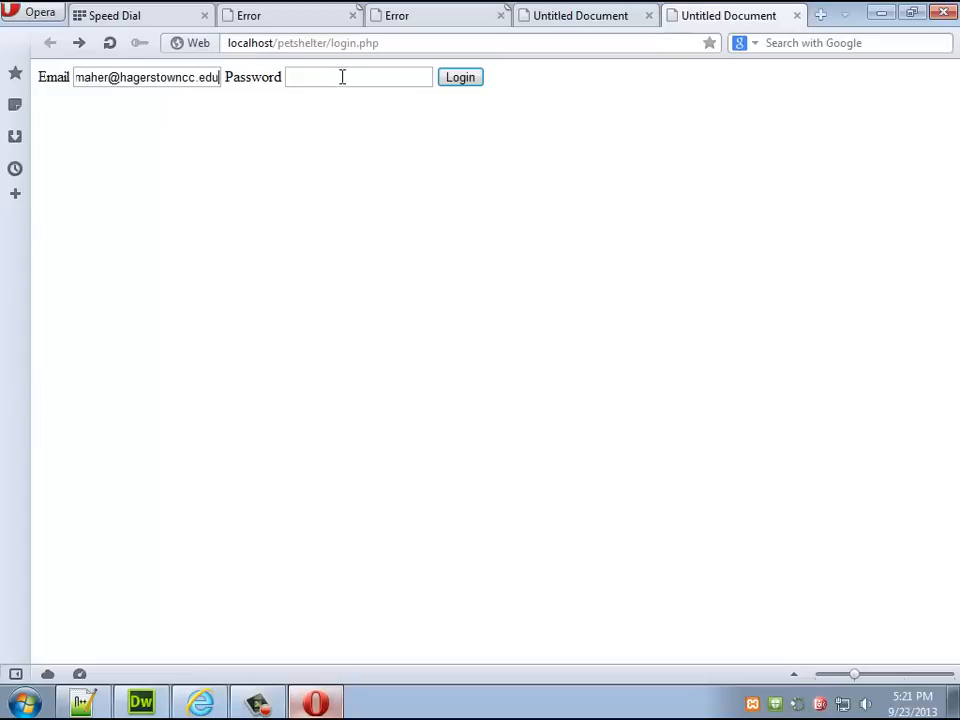
type("123456")
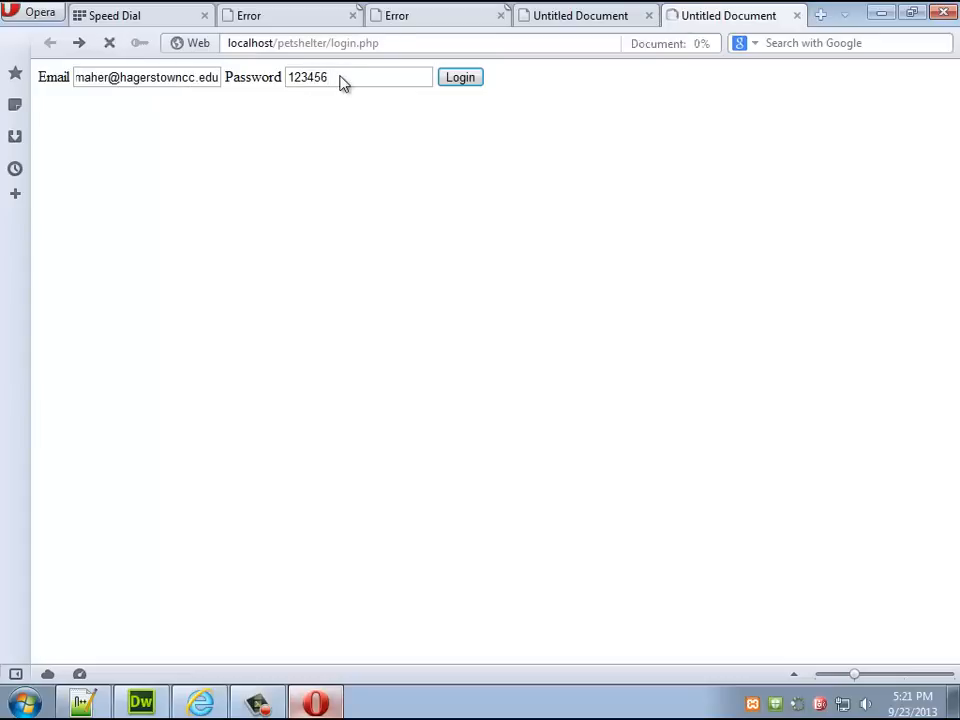
left_click(460, 76)
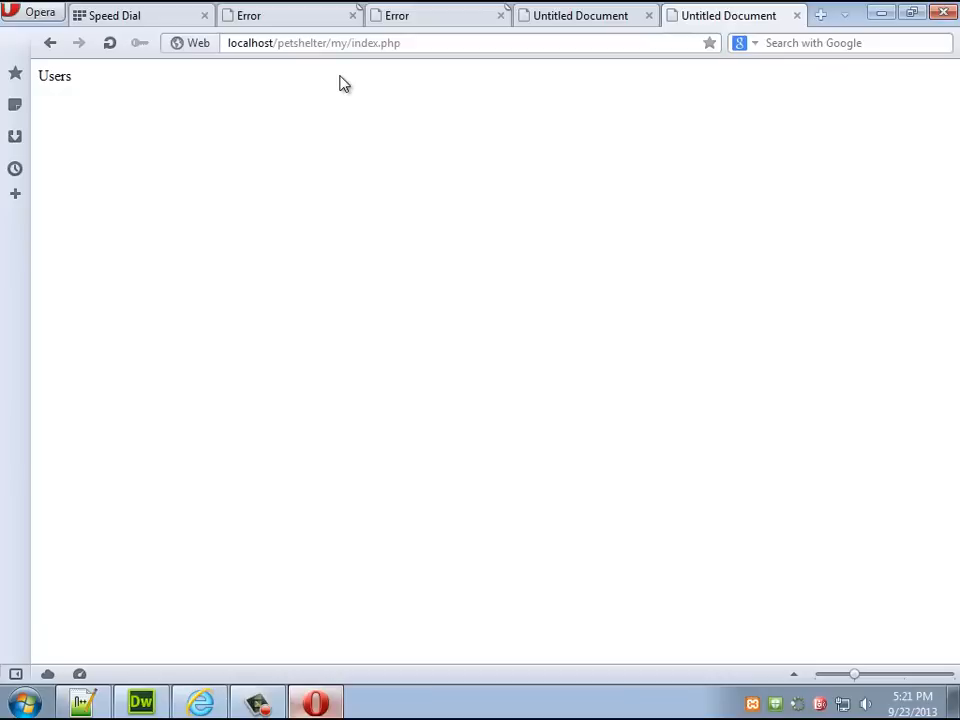
mouse_move(640, 114)
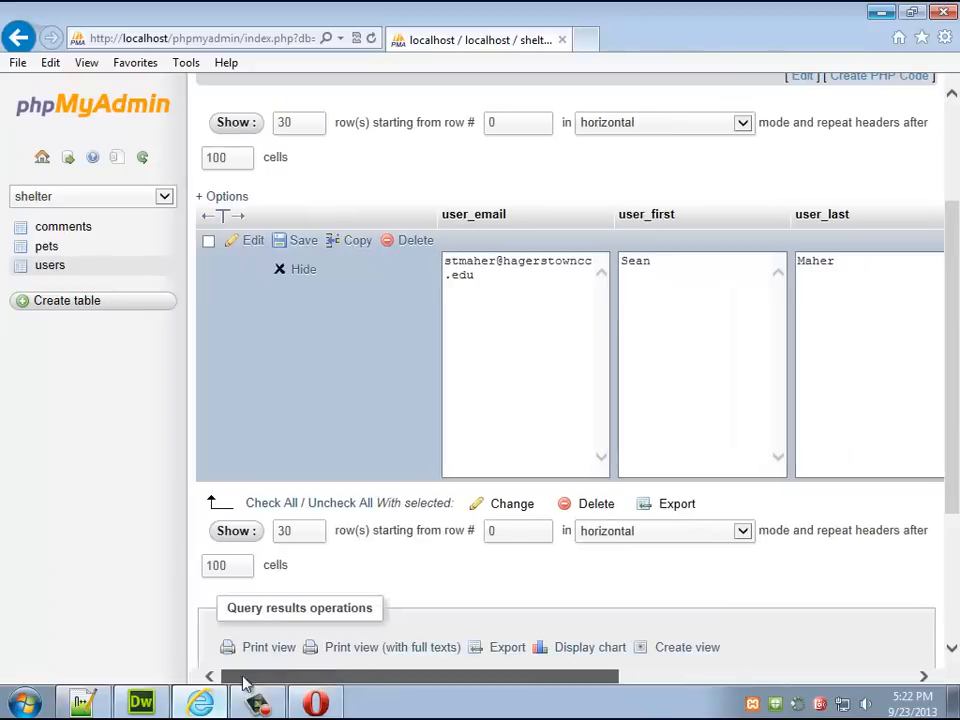
left_click(304, 240)
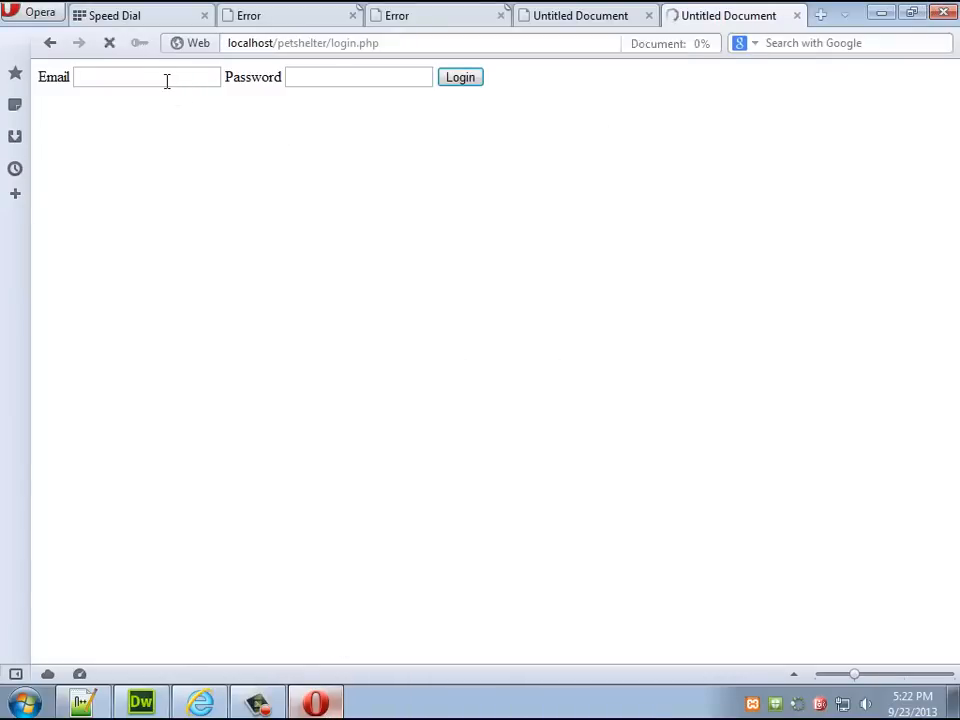
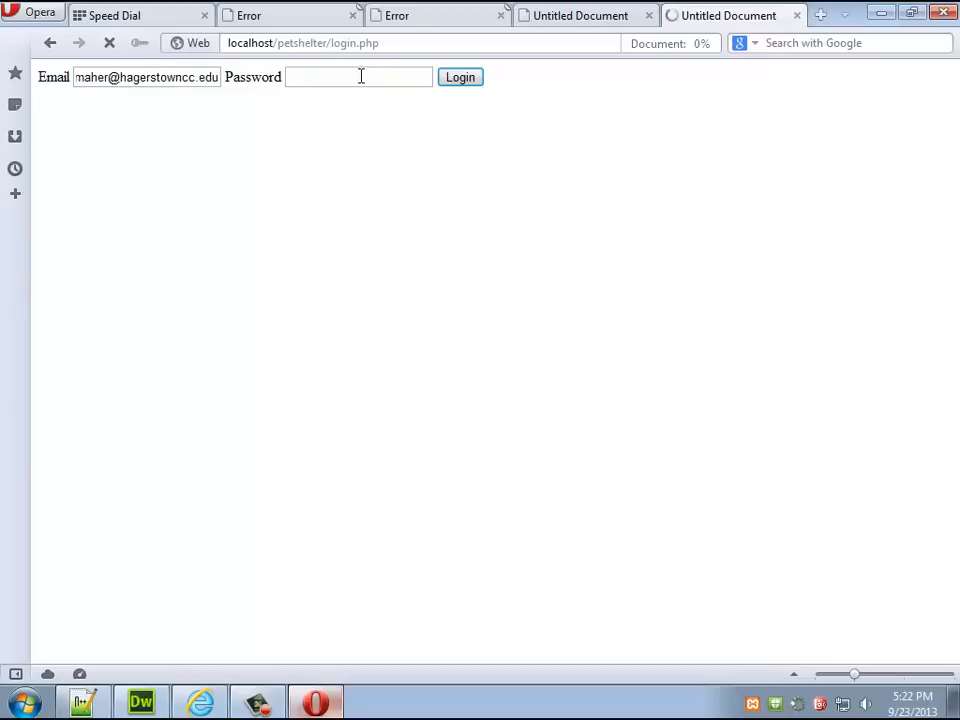
left_click(460, 76)
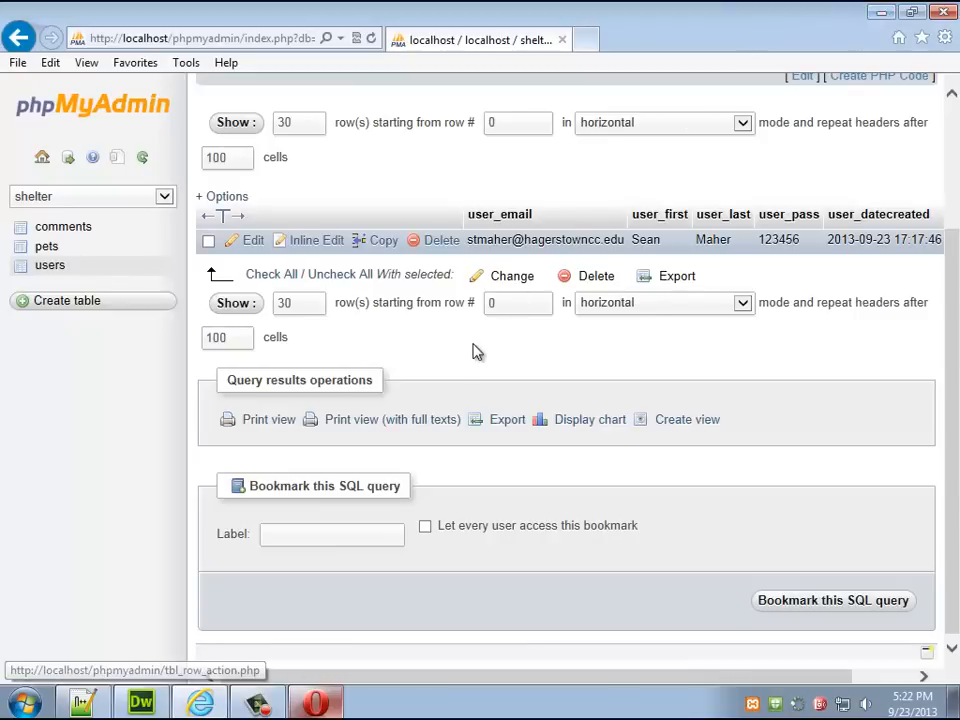
mouse_move(464, 680)
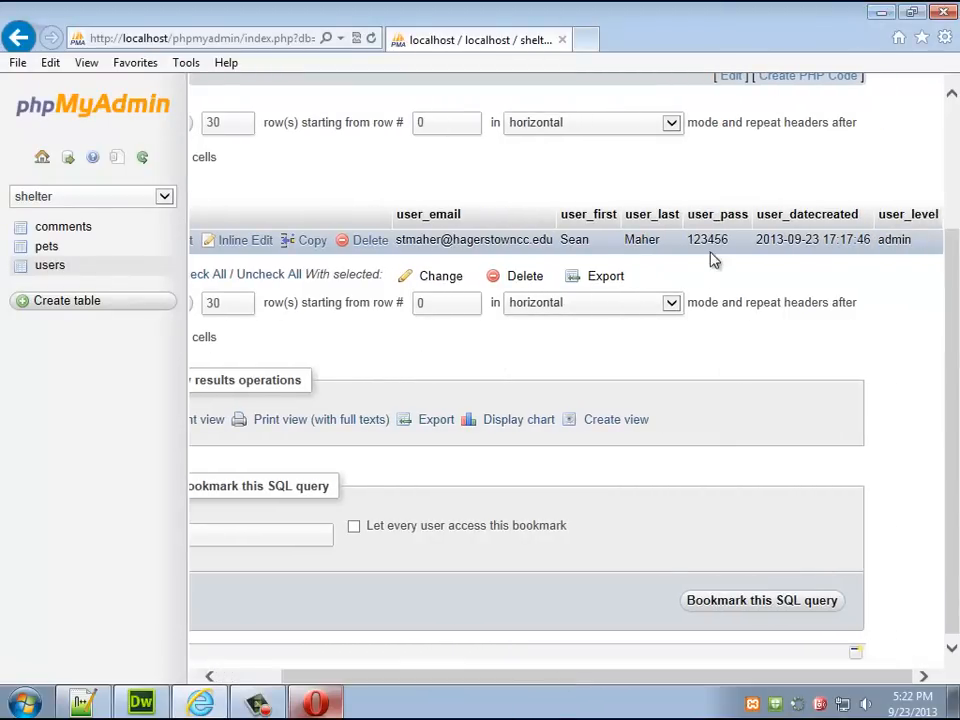
double_click(708, 240)
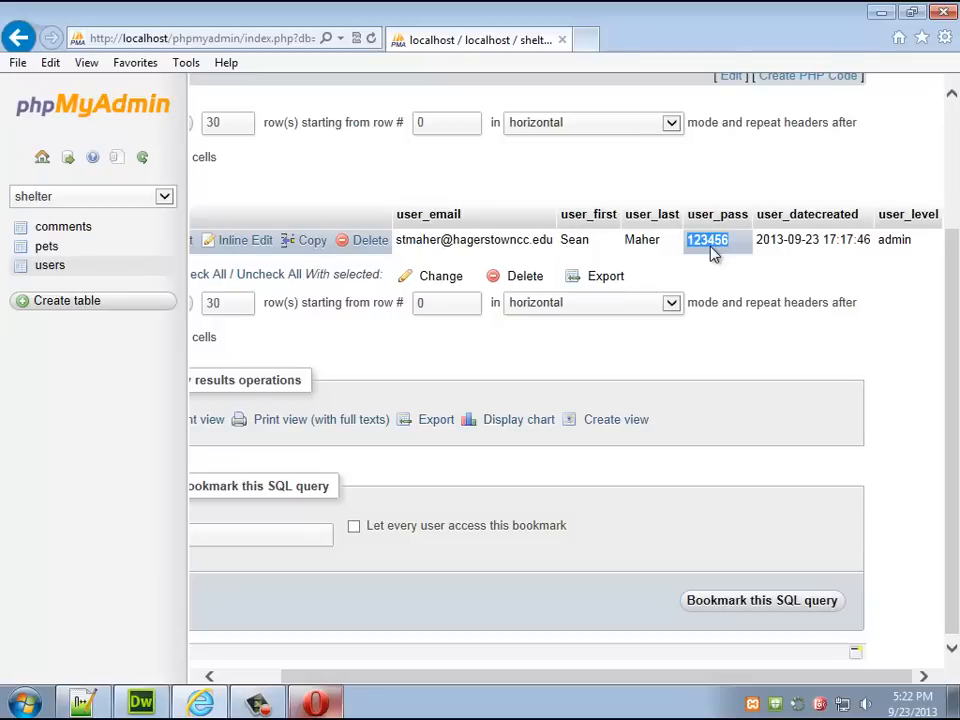
mouse_move(712, 252)
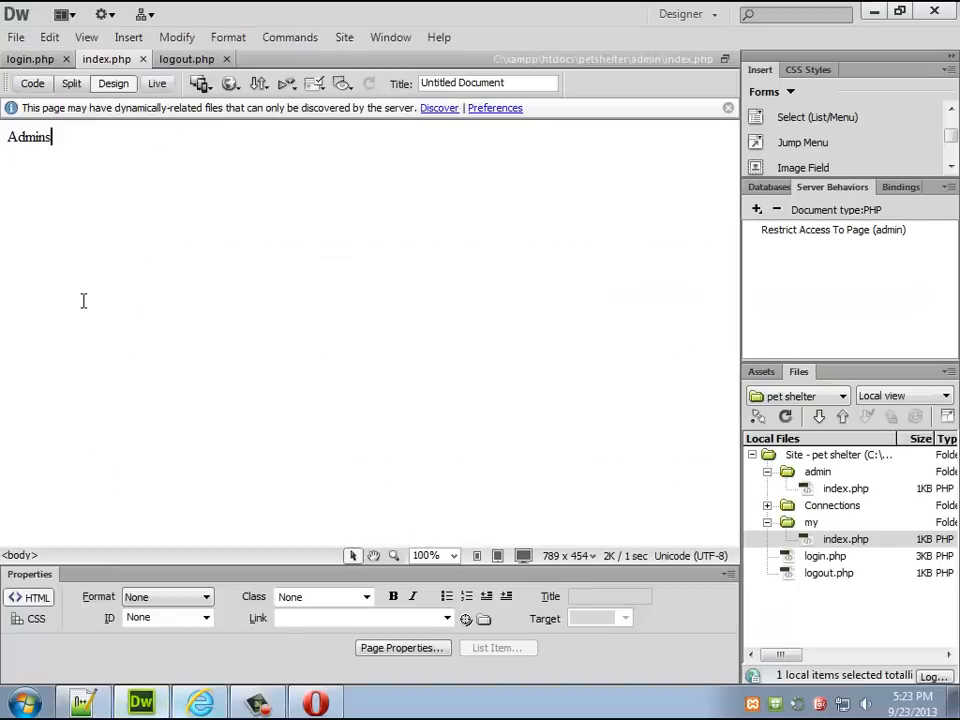
Step: Close all open documents and create test.php in the site root, updating links
left_click(32, 84)
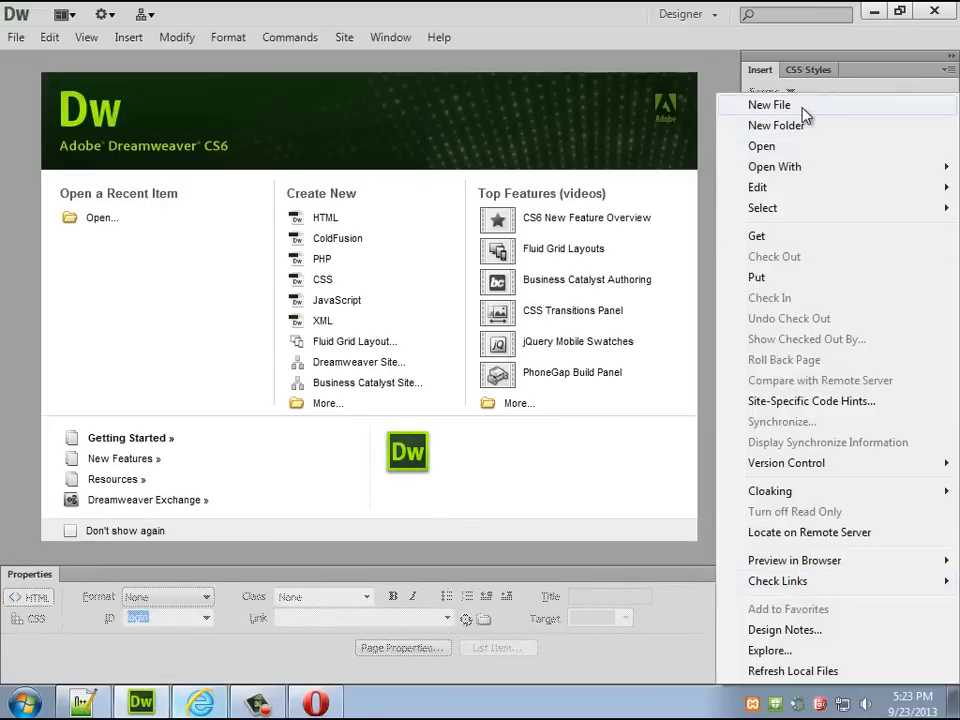
left_click(844, 540)
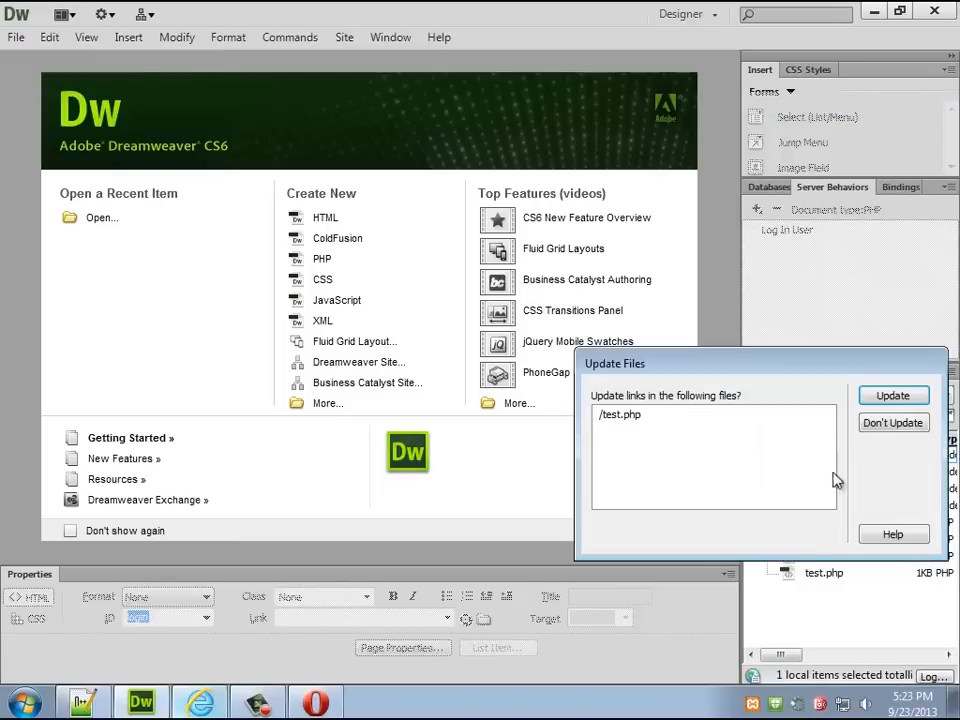
left_click(892, 396)
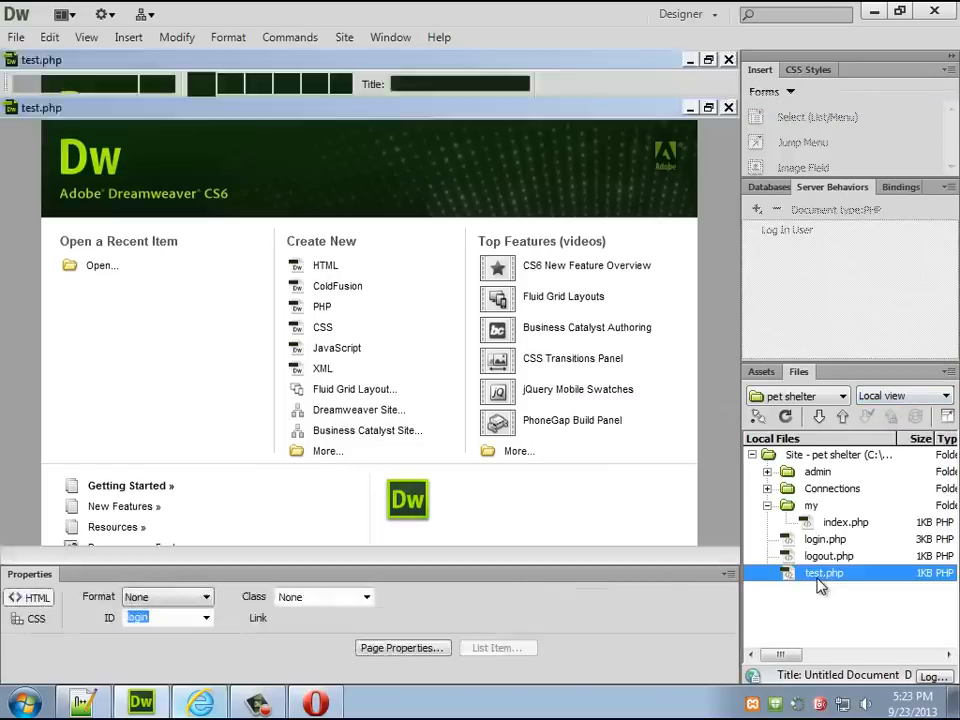
double_click(824, 572)
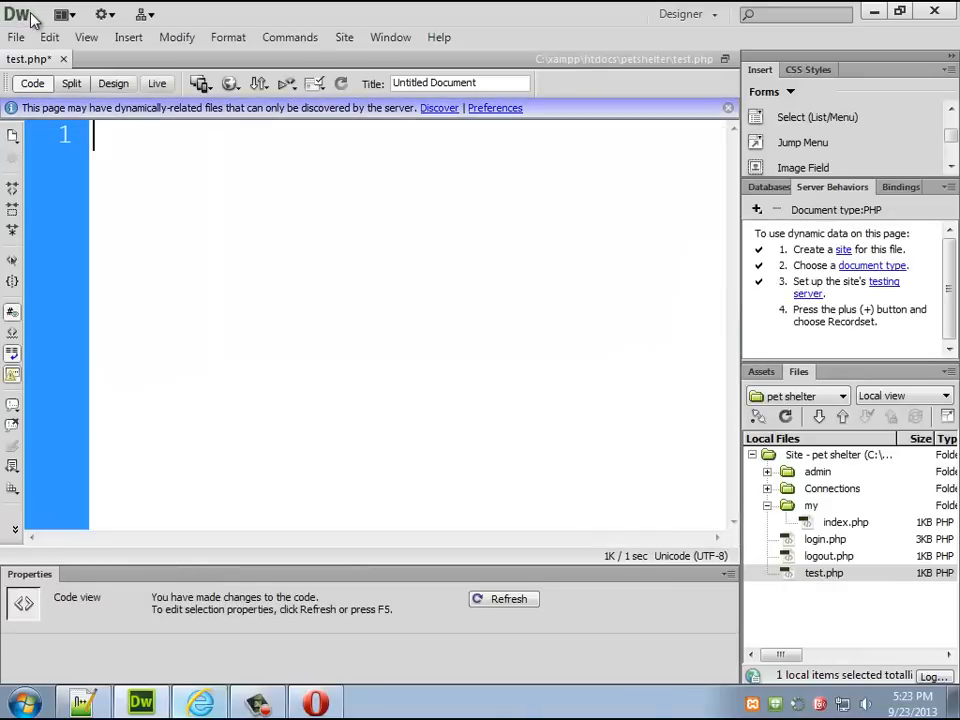
type("<?php")
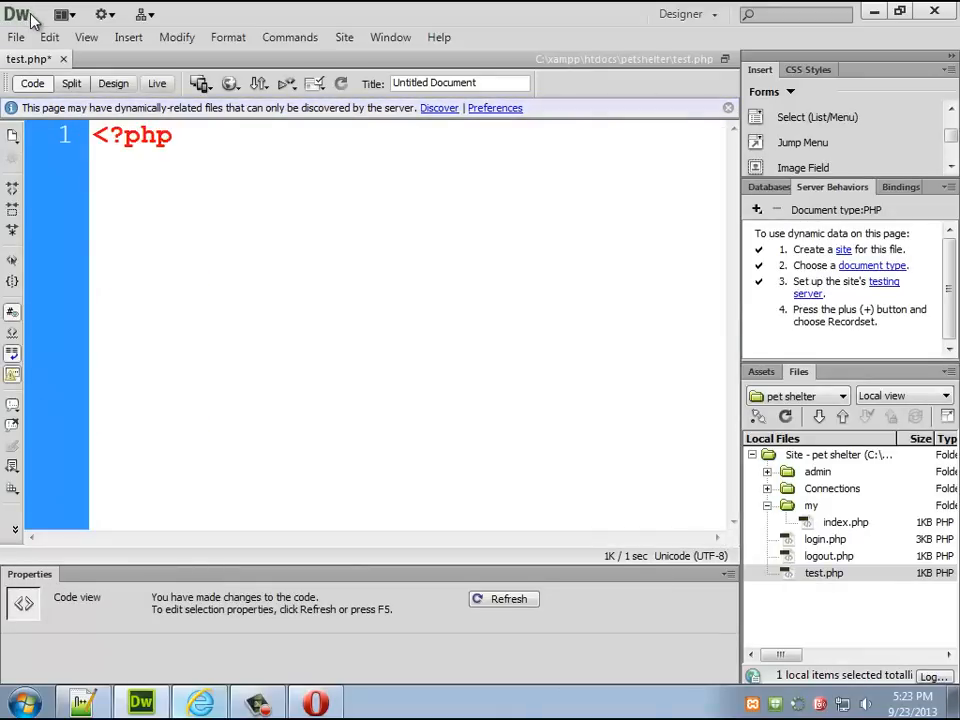
type("echo sh")
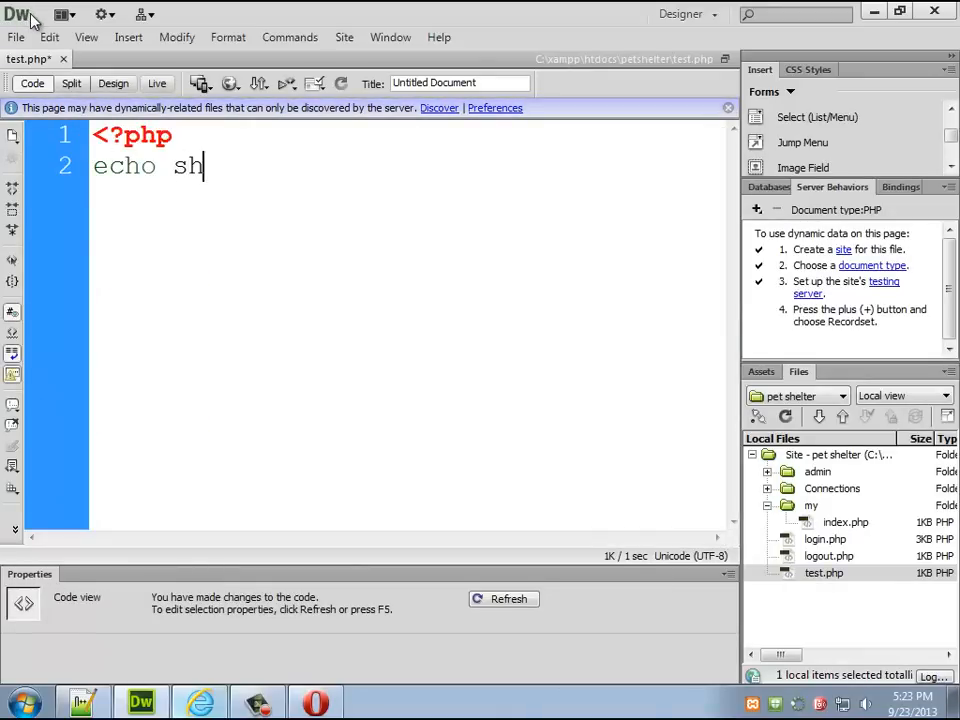
type("a1()")
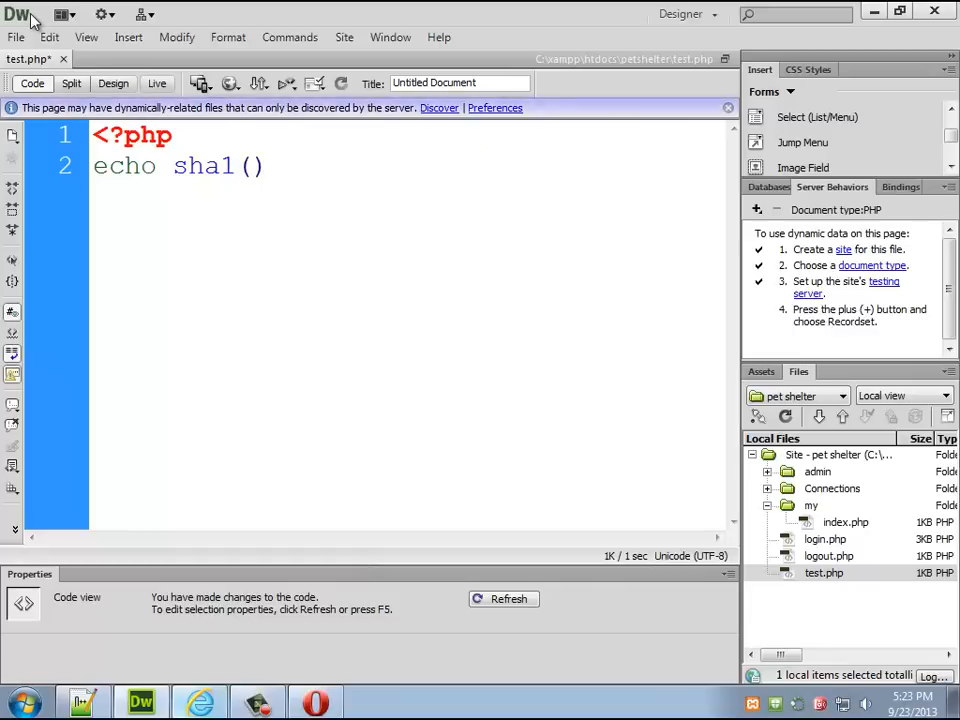
type(";")
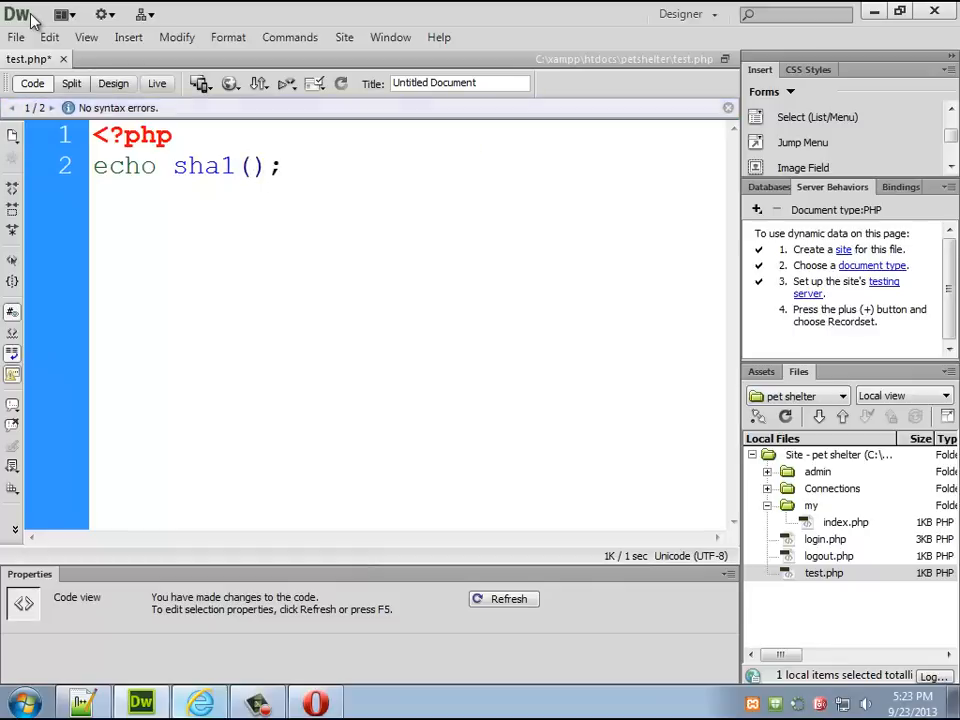
type("'123456'")
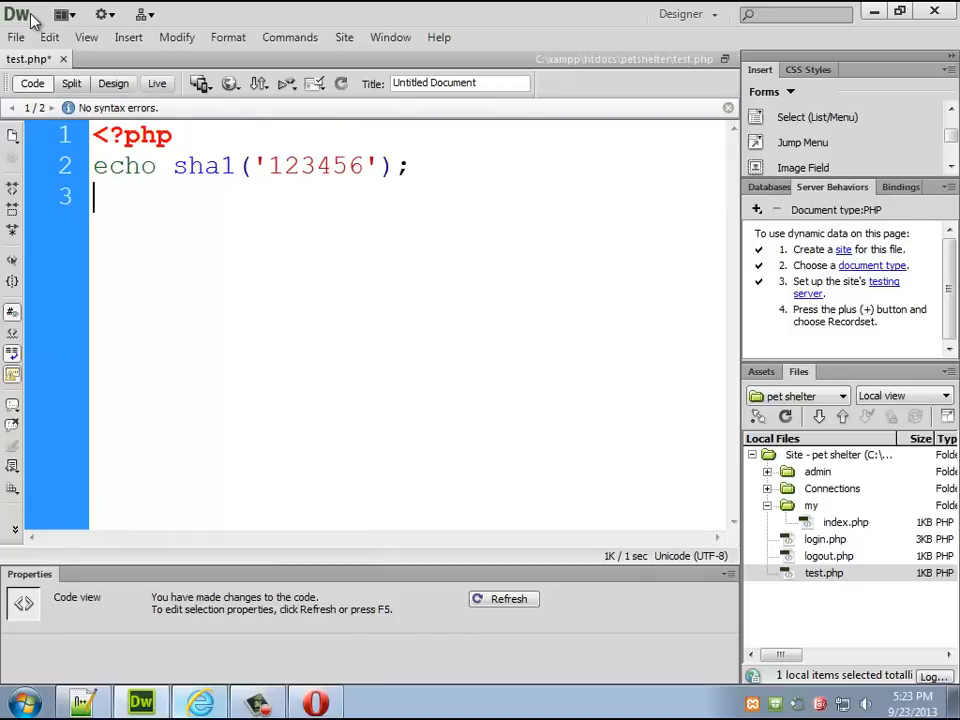
type("?>")
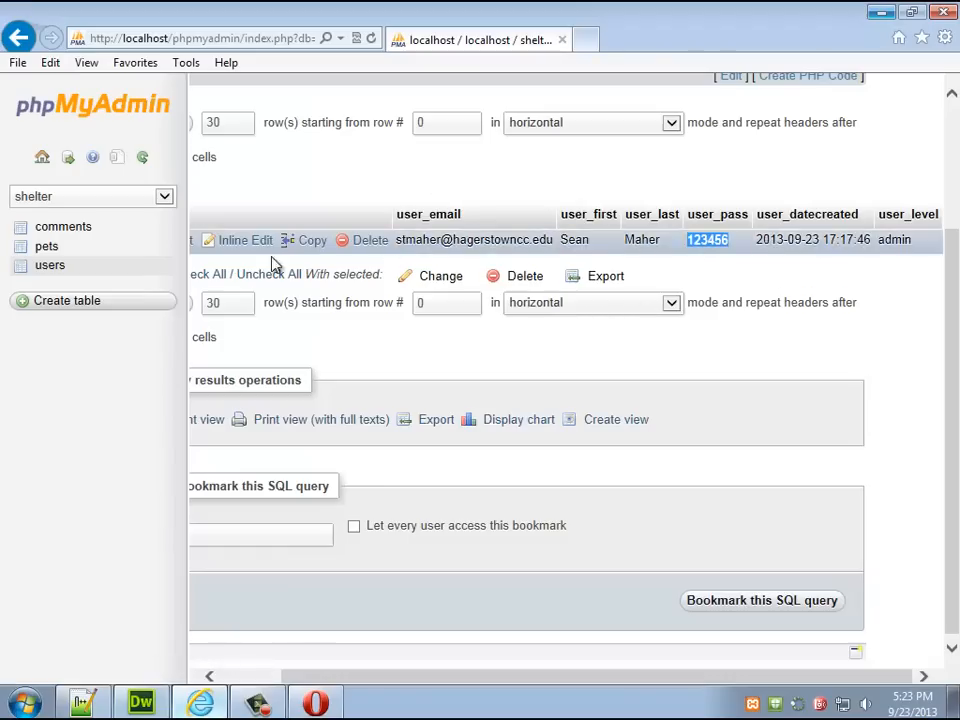
left_click(240, 240)
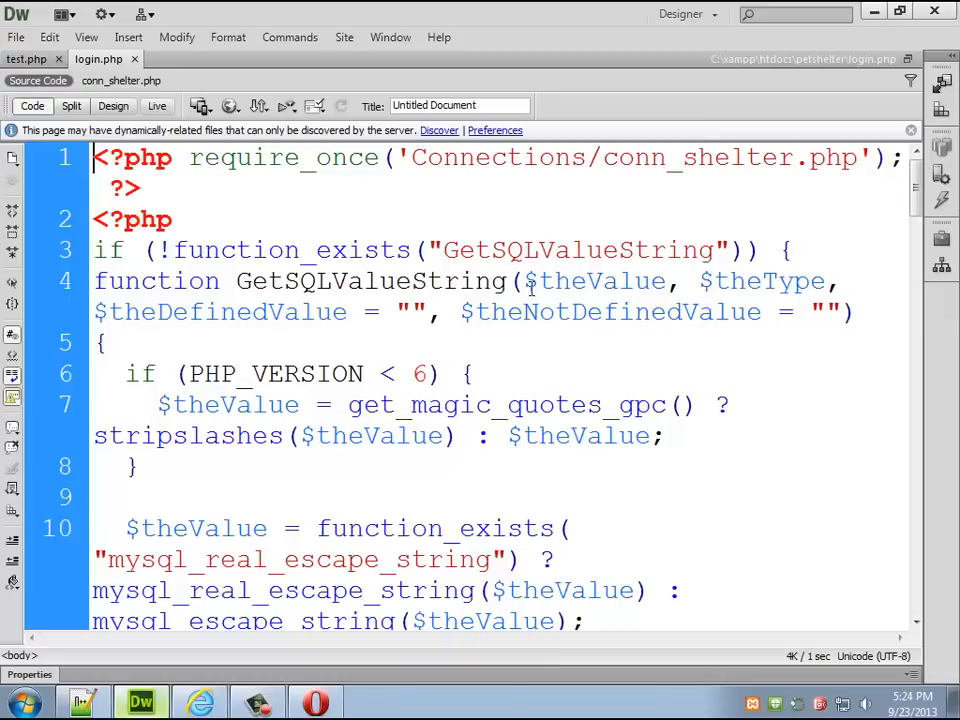
scroll("down", 3)
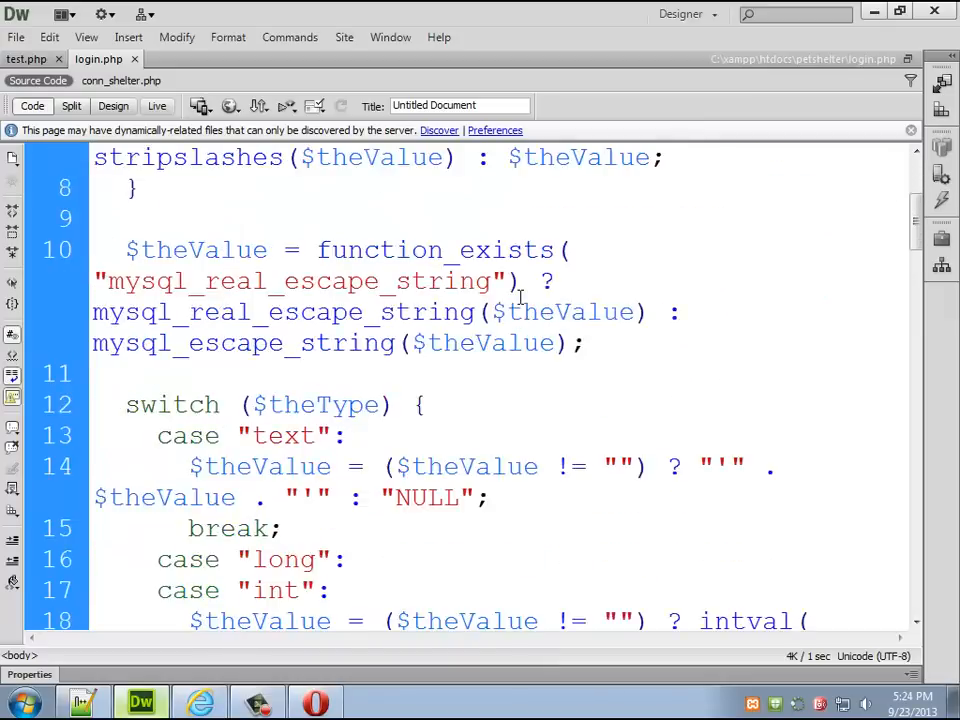
scroll("down", 3)
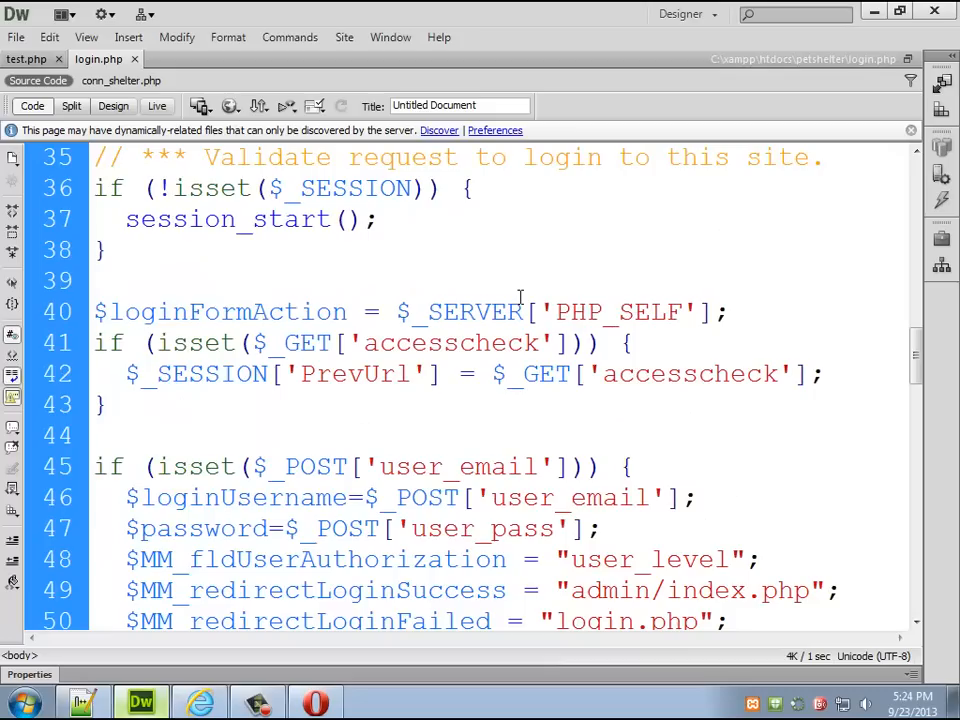
scroll("down", 3)
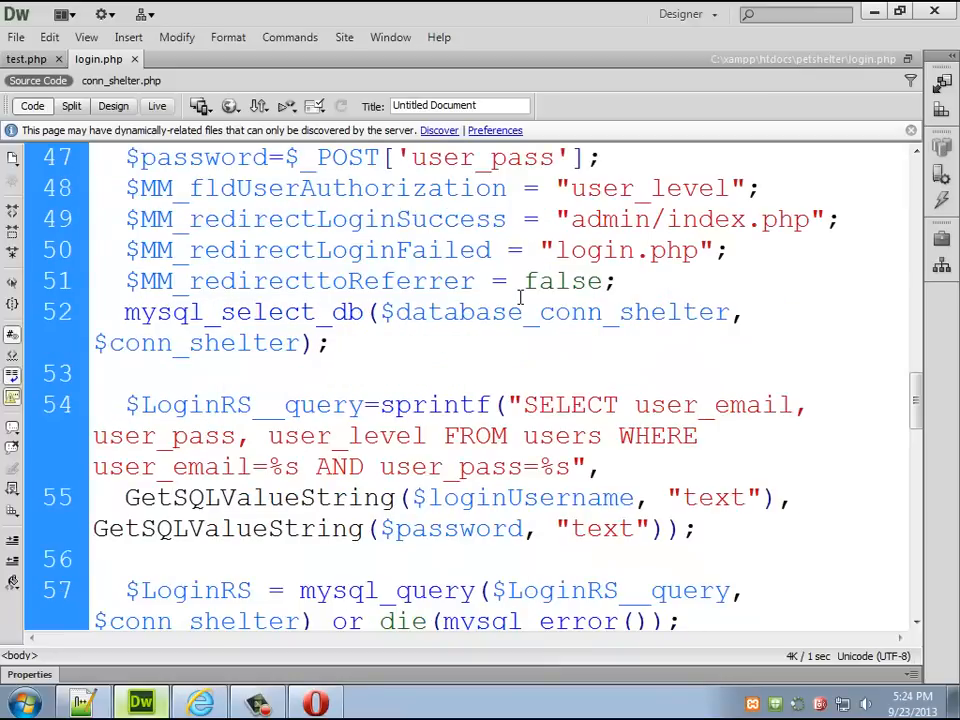
scroll("down", 3)
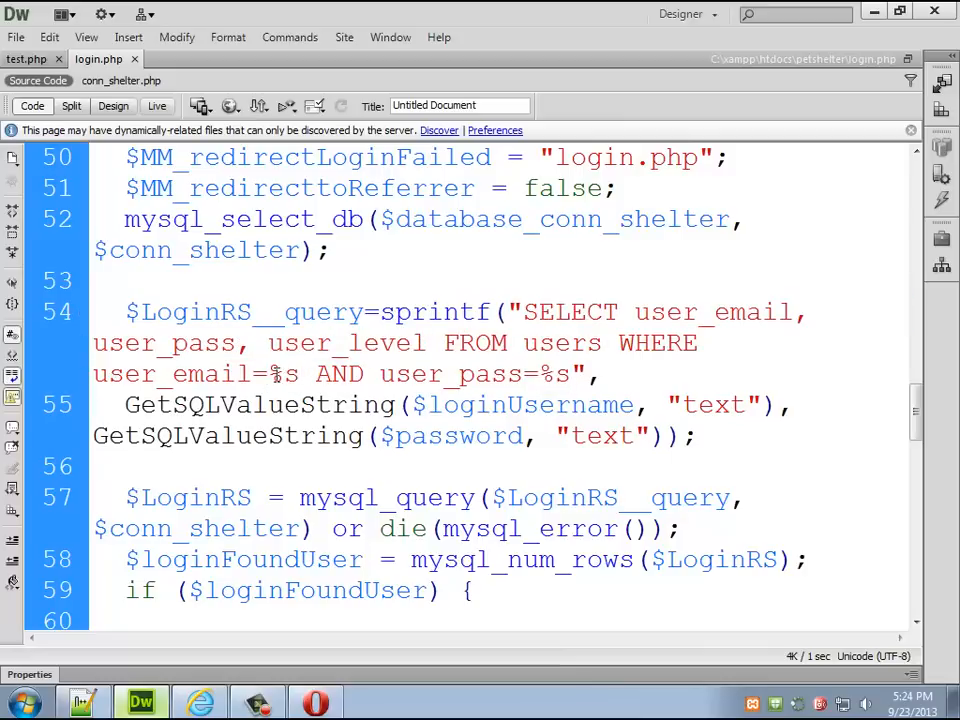
double_click(284, 374)
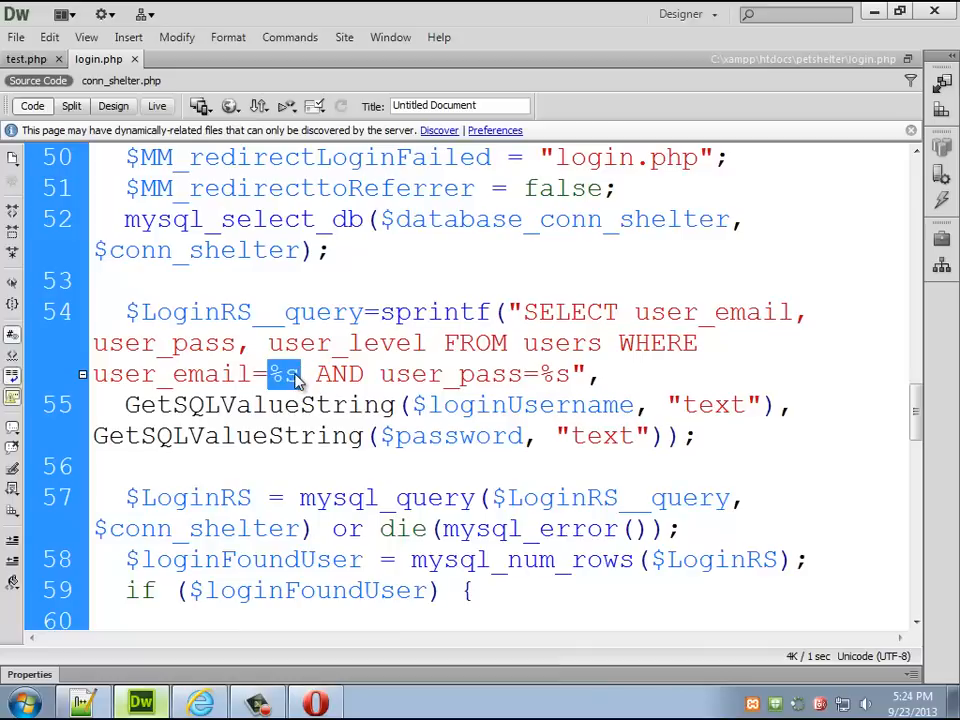
scroll("down", 3)
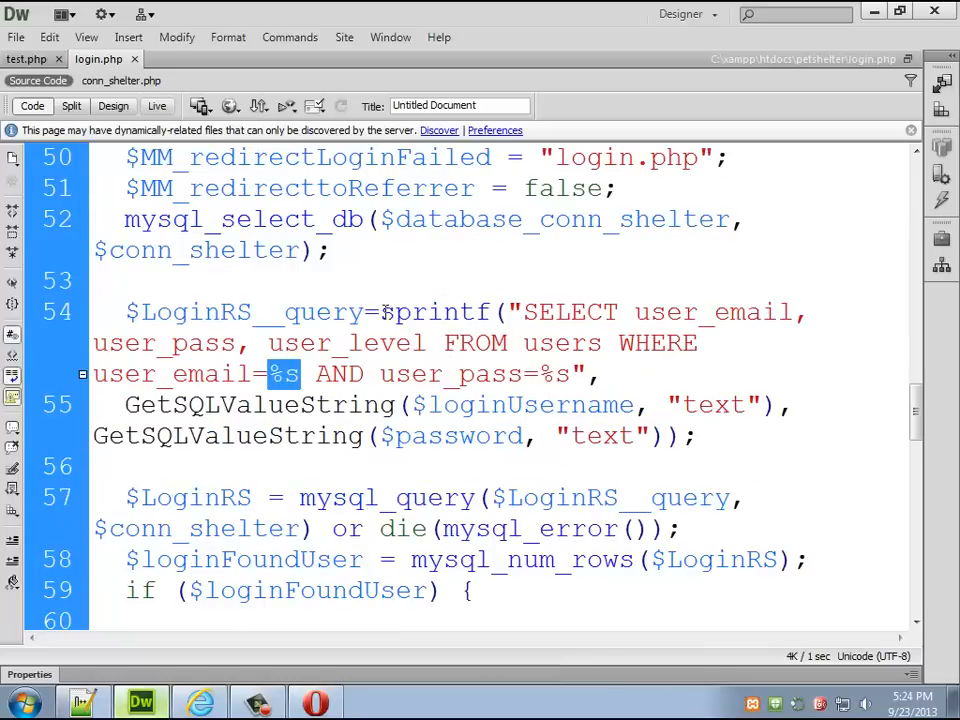
double_click(436, 312)
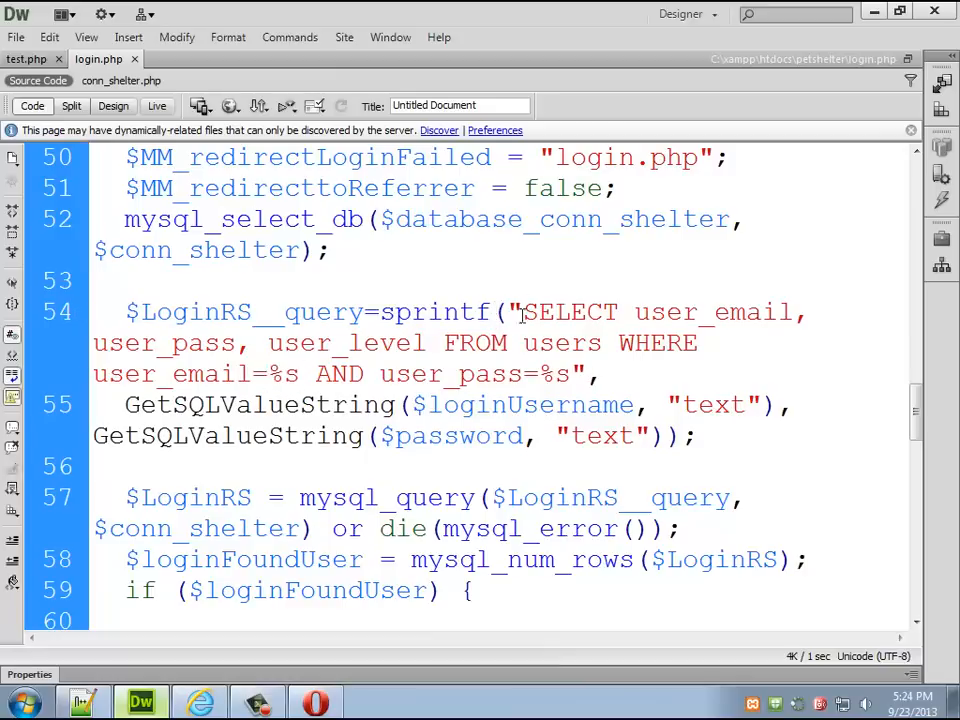
left_click_drag(516, 312, 696, 436)
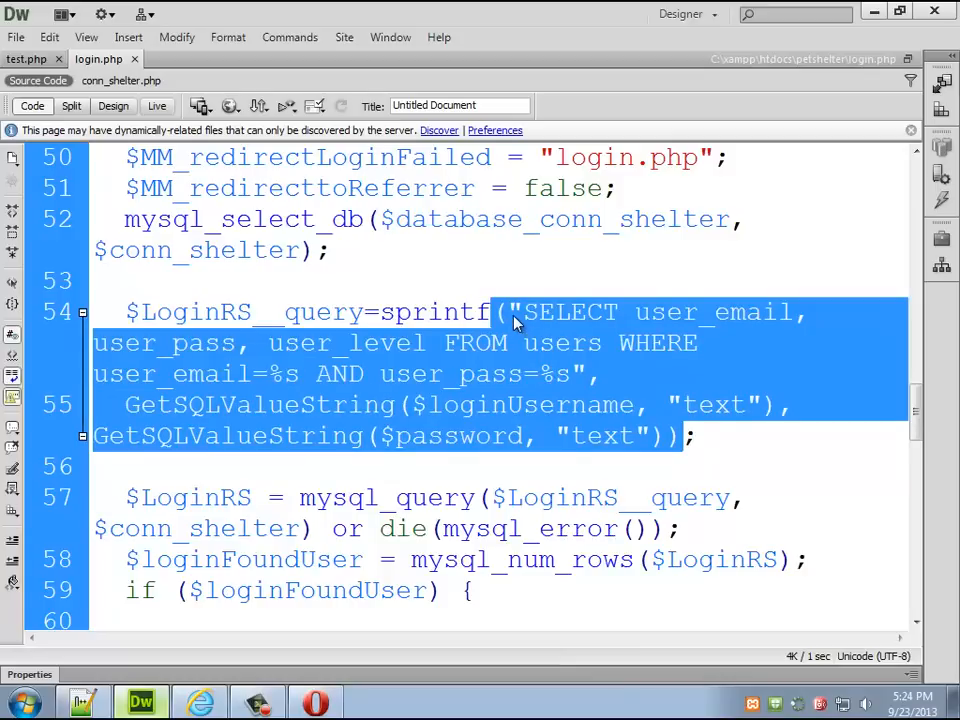
double_click(440, 312)
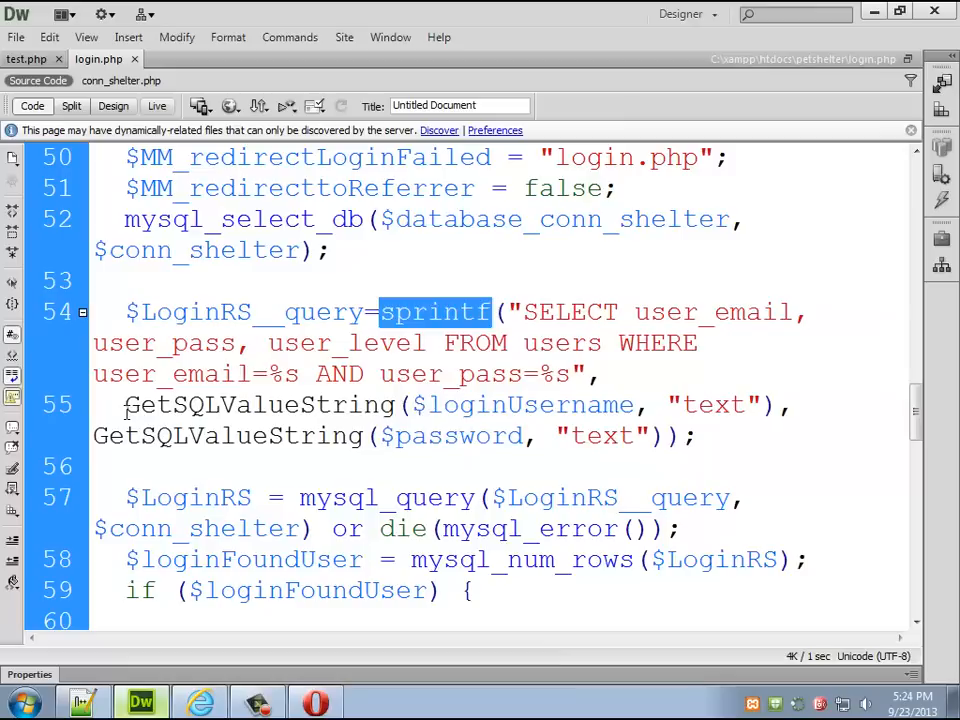
double_click(250, 404)
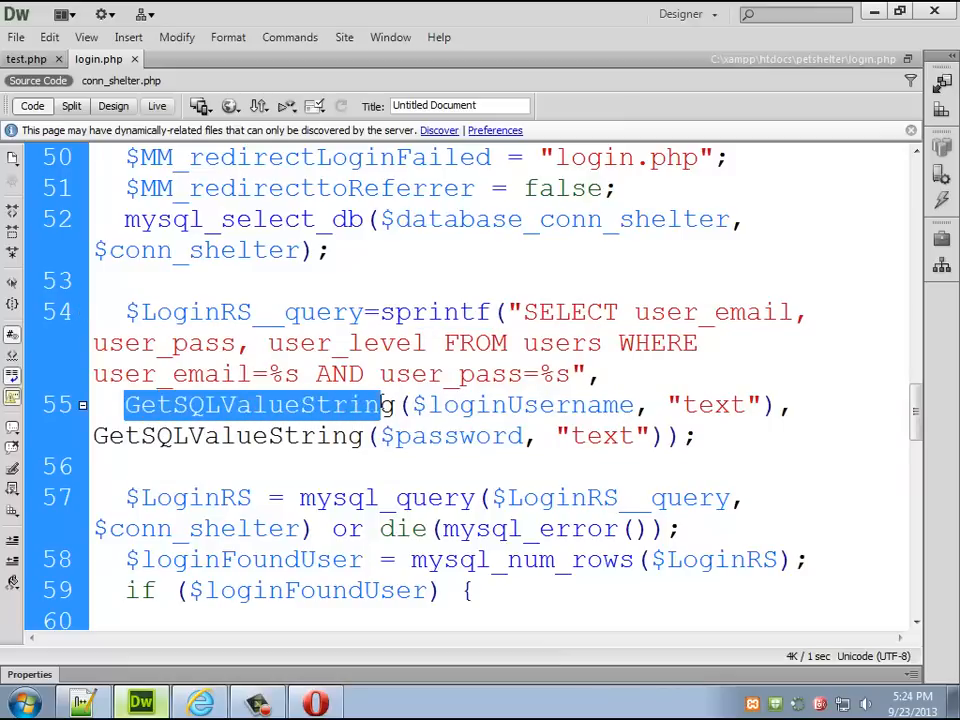
left_click_drag(380, 404, 636, 404)
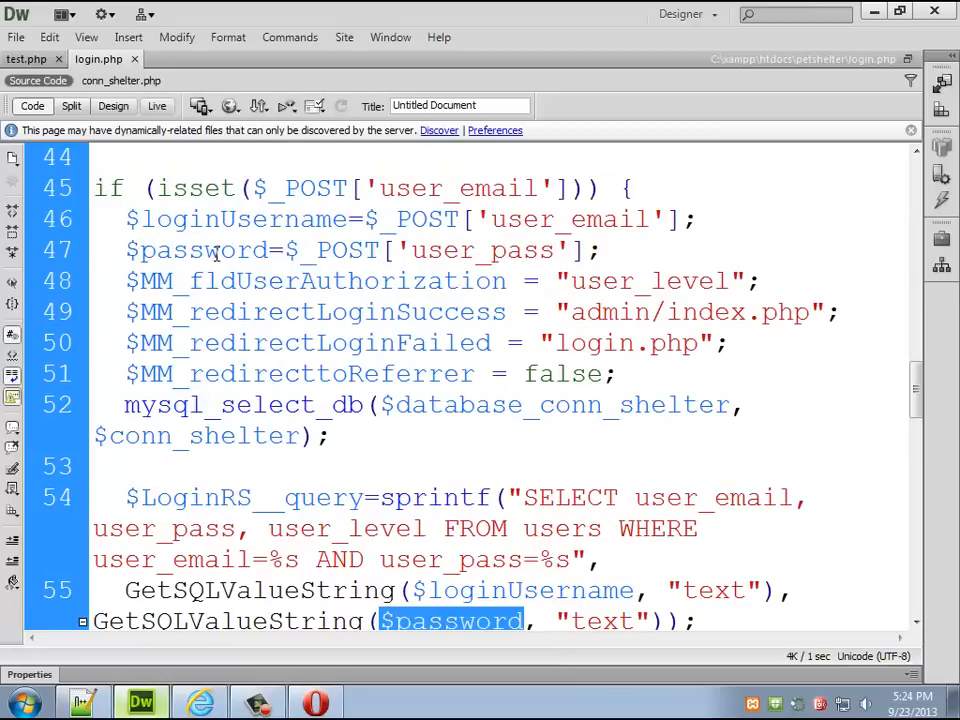
double_click(244, 218)
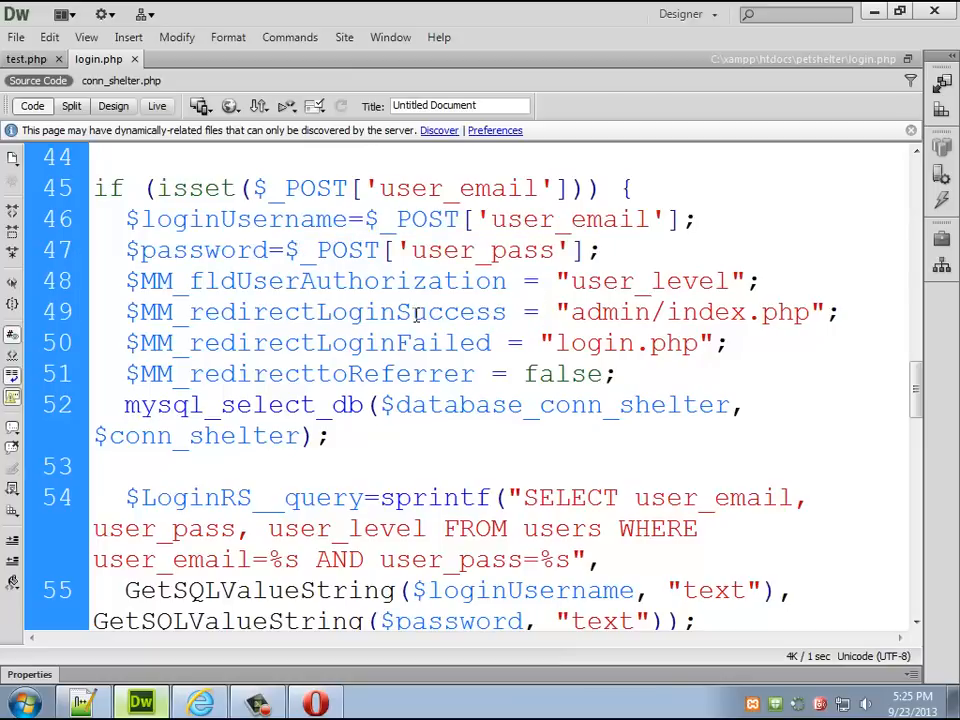
left_click(600, 250)
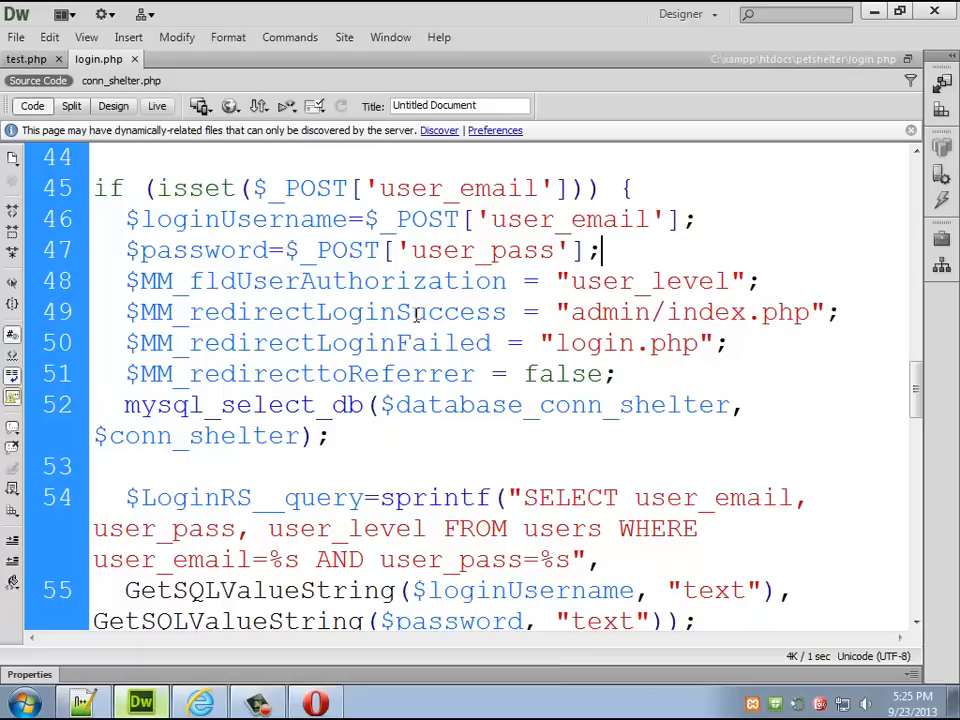
scroll("down", 3)
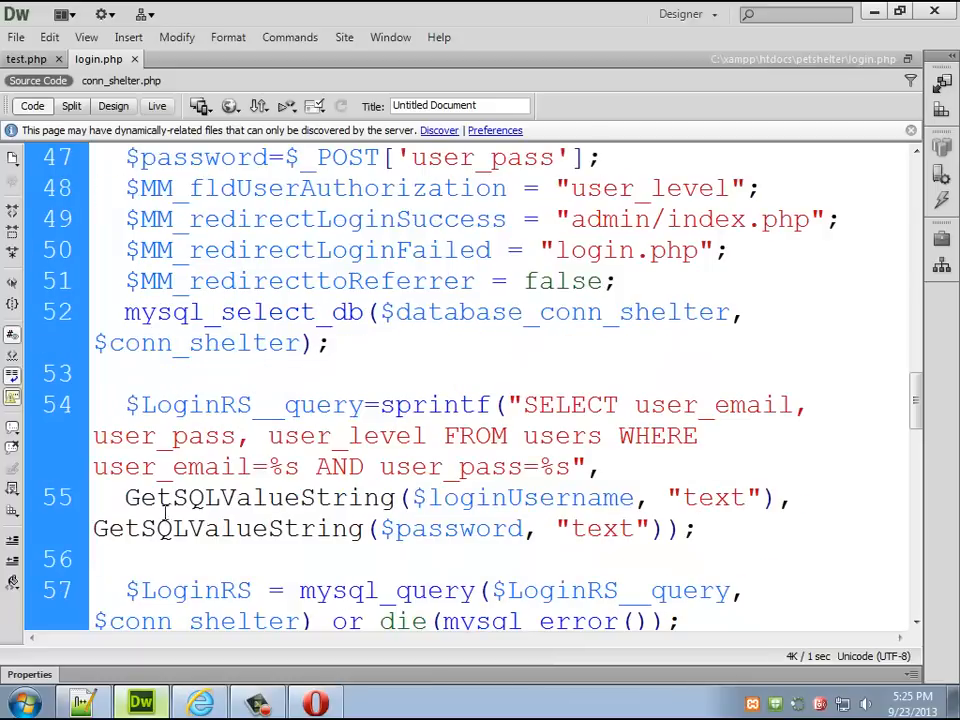
double_click(260, 496)
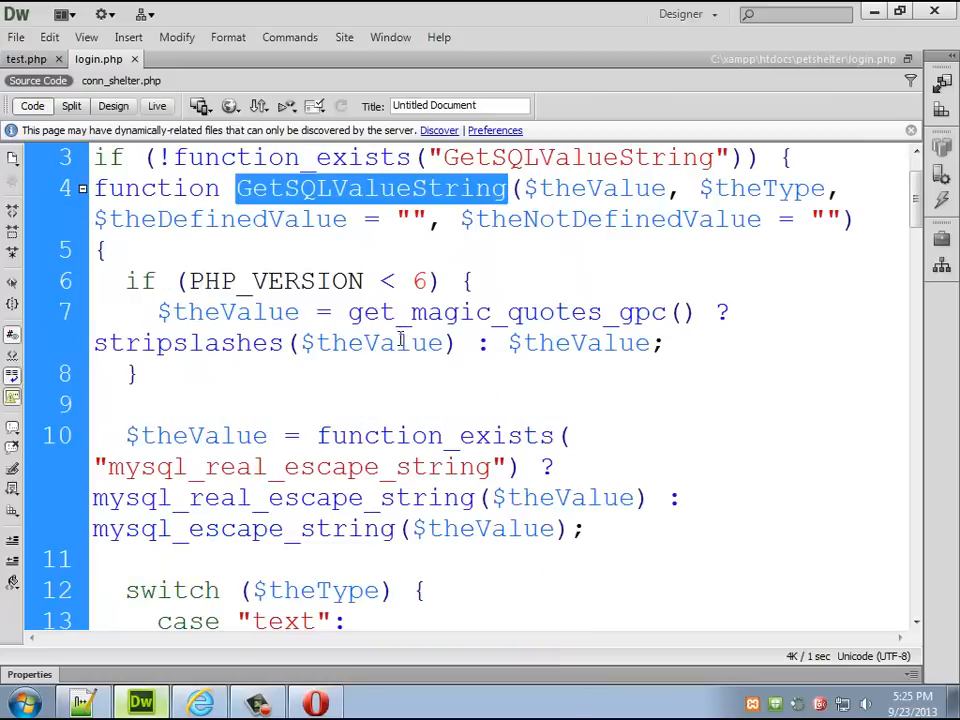
double_click(594, 188)
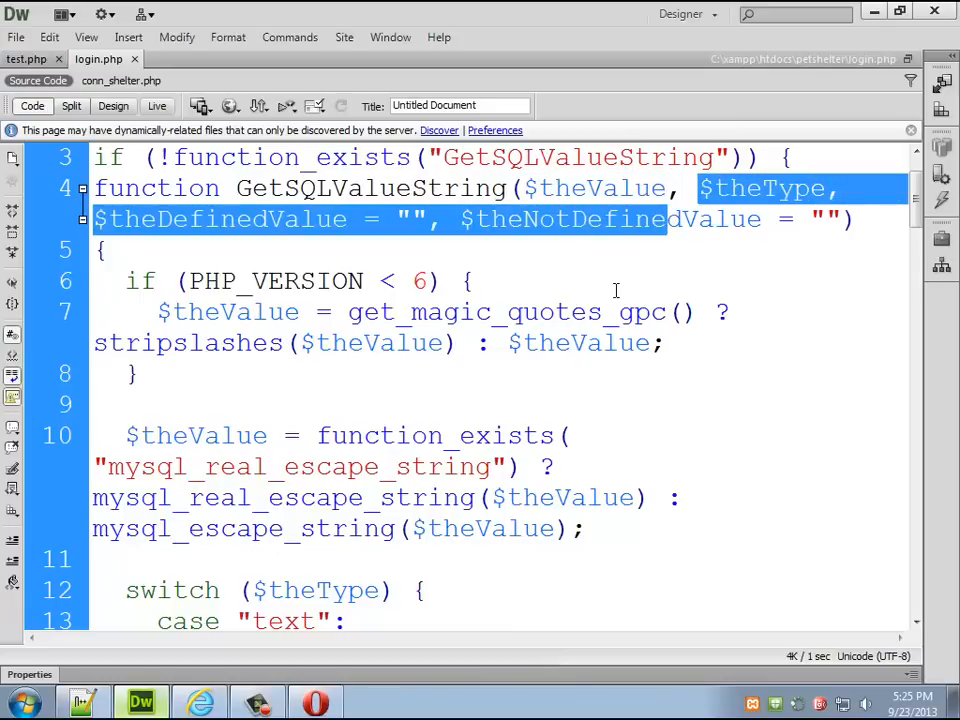
scroll("down", 3)
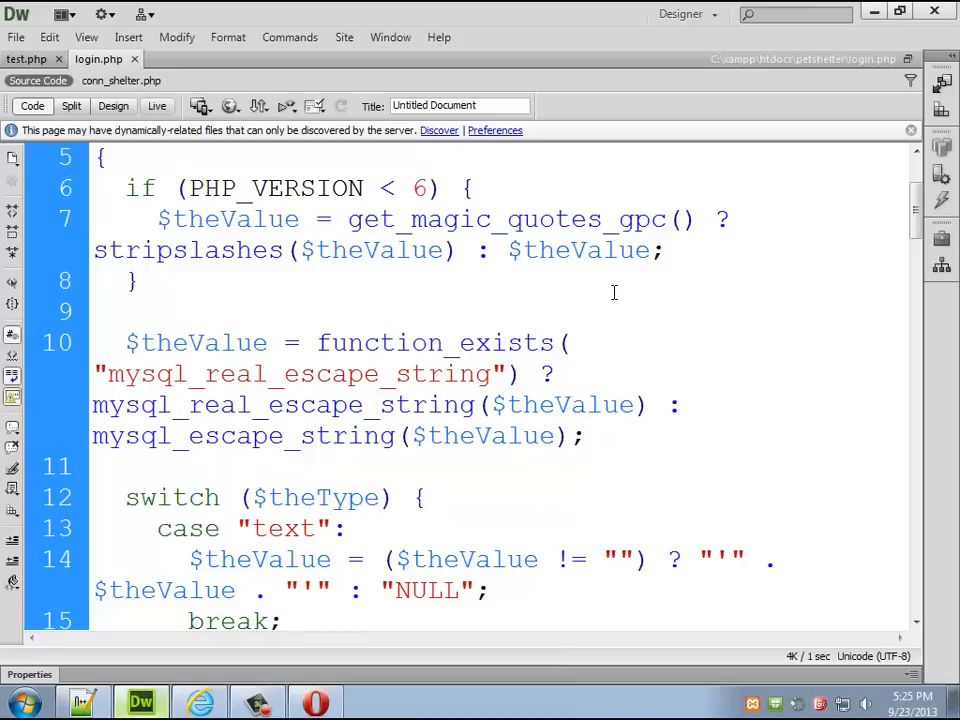
scroll("down", 3)
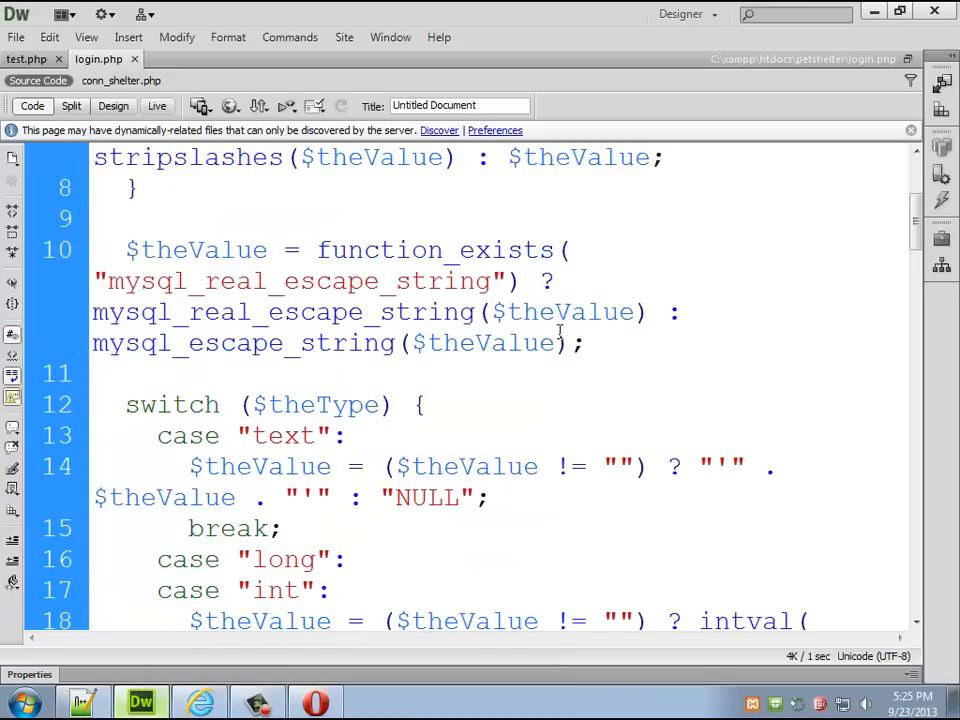
scroll("down", 3)
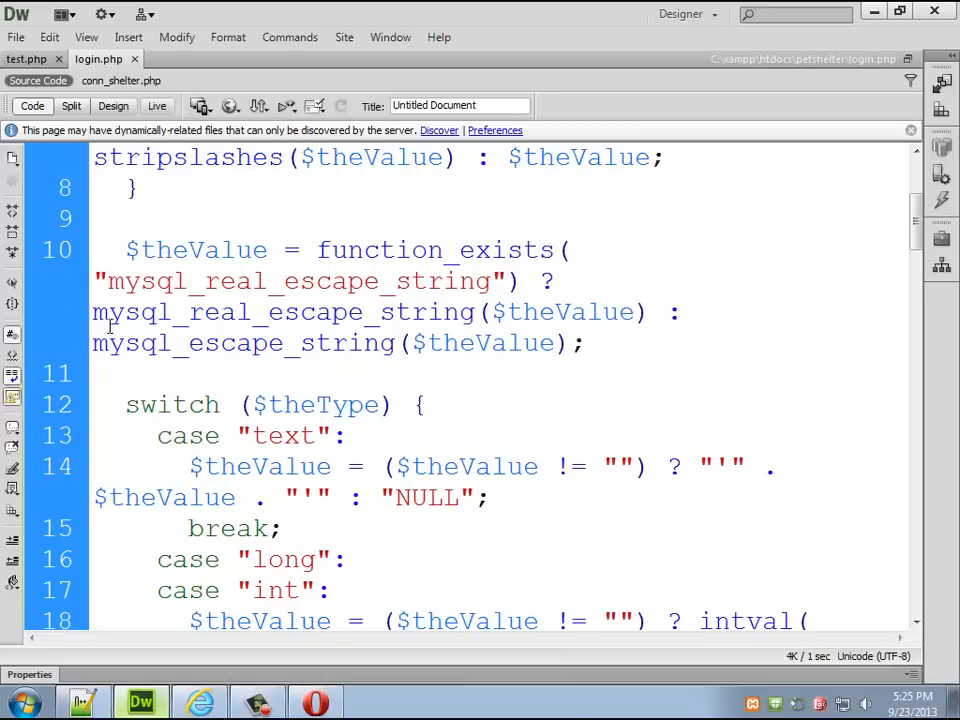
double_click(268, 344)
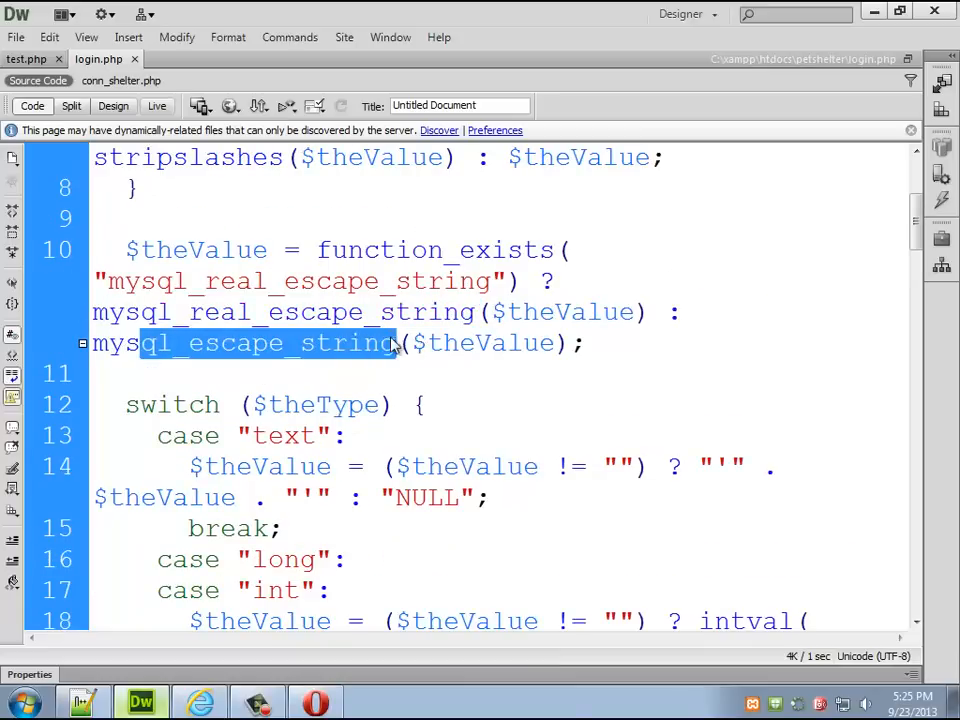
scroll("up", 3)
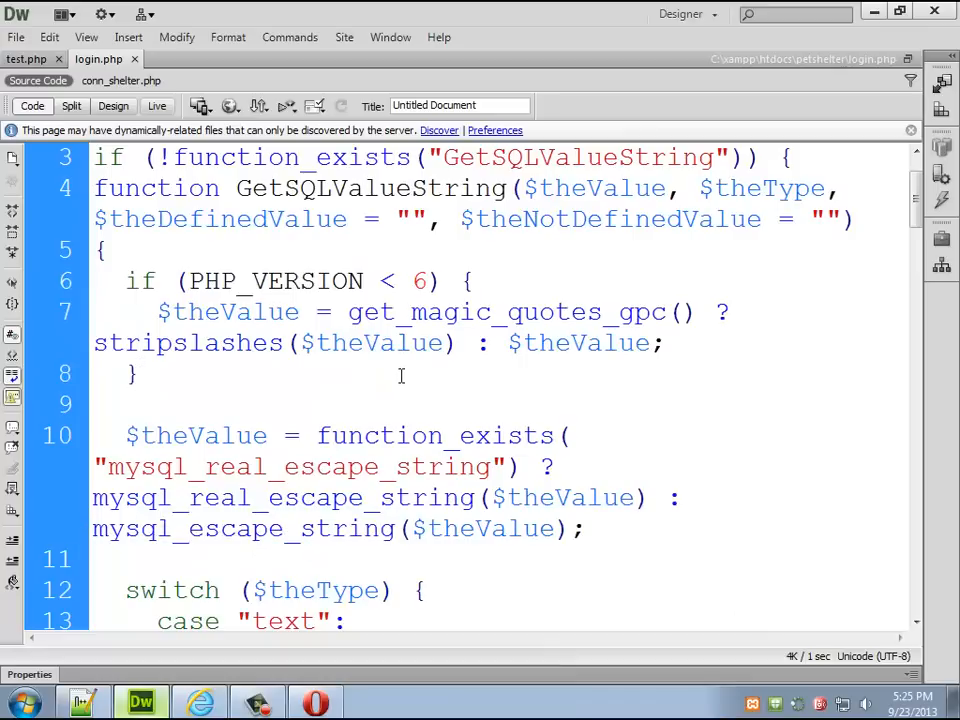
scroll("down", 3)
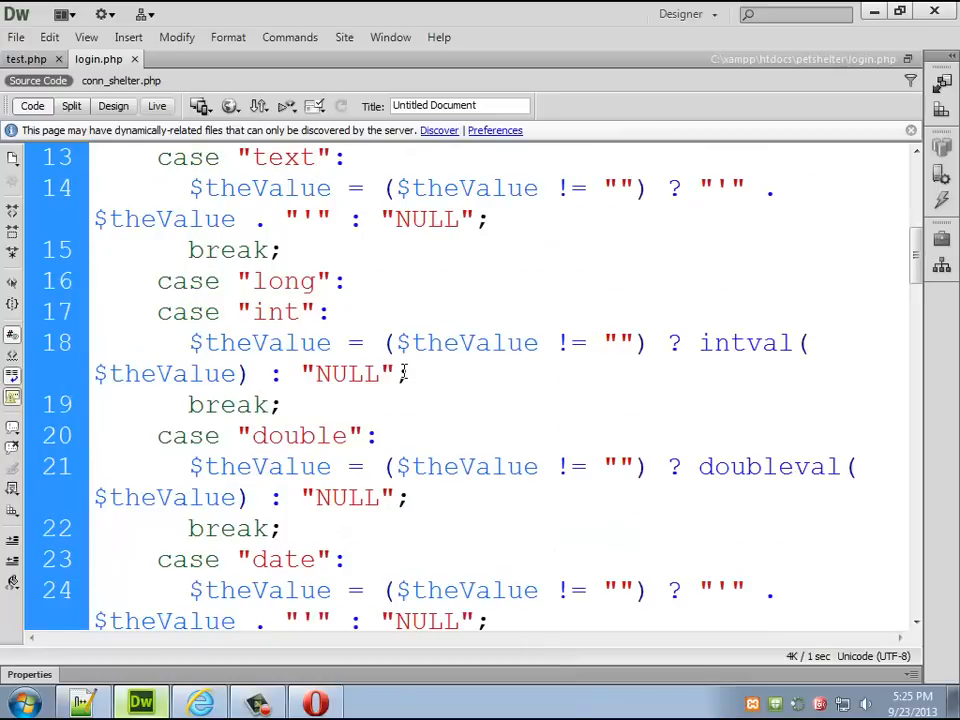
scroll("down", 3)
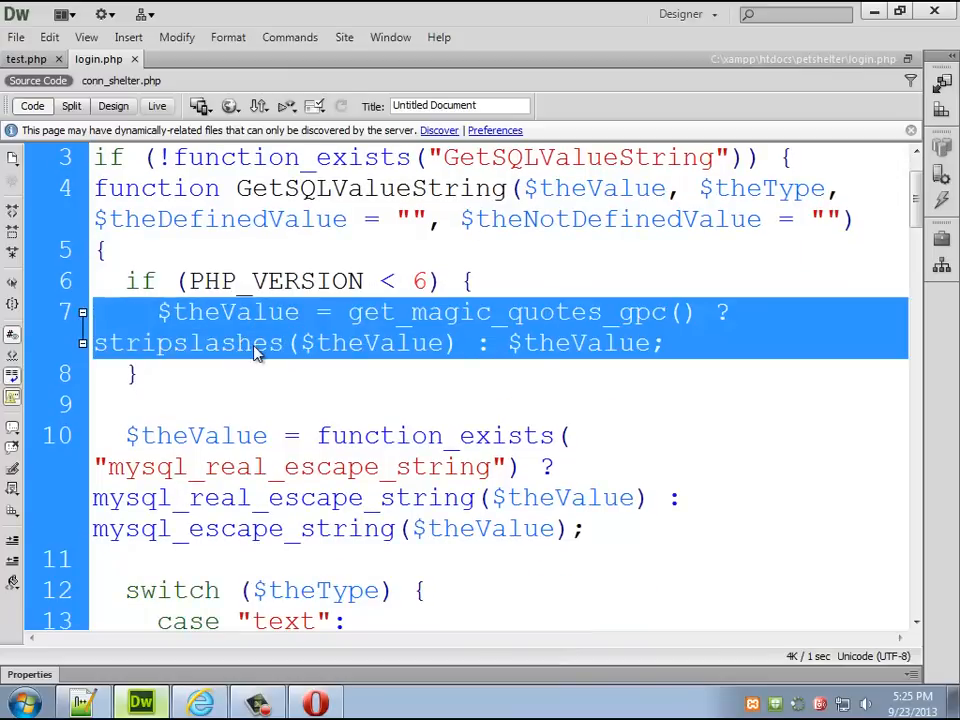
left_click(250, 344)
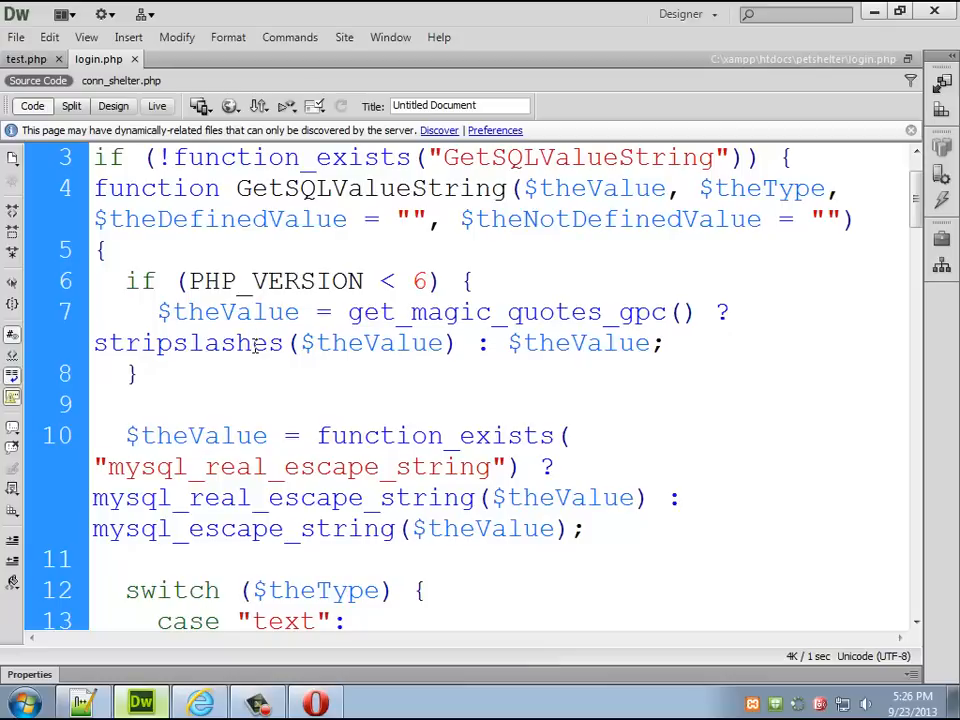
left_click(250, 344)
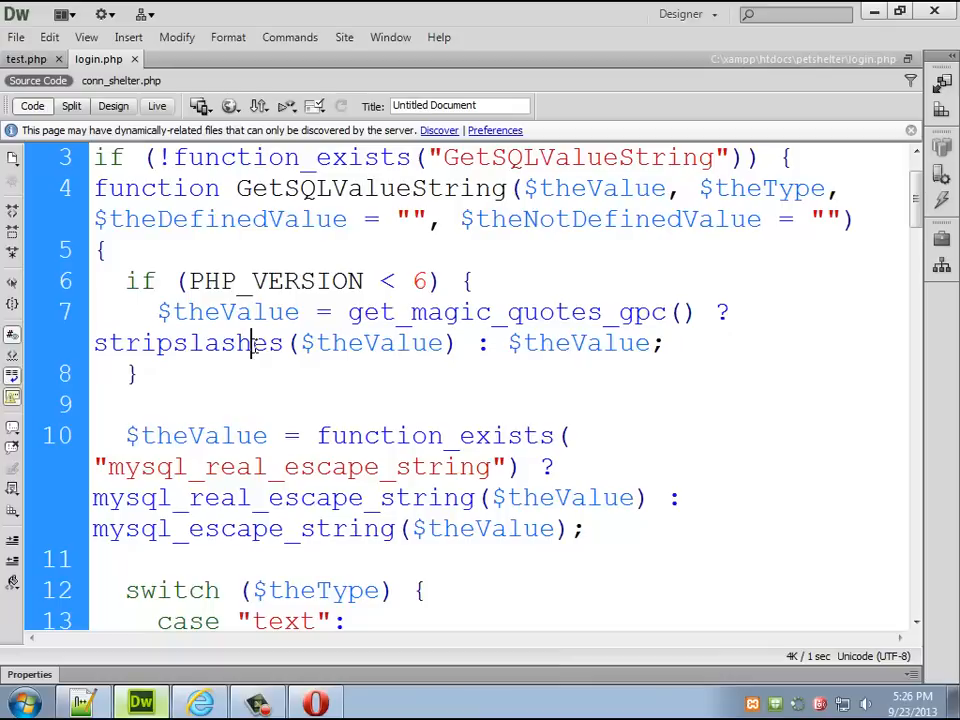
scroll("down", 3)
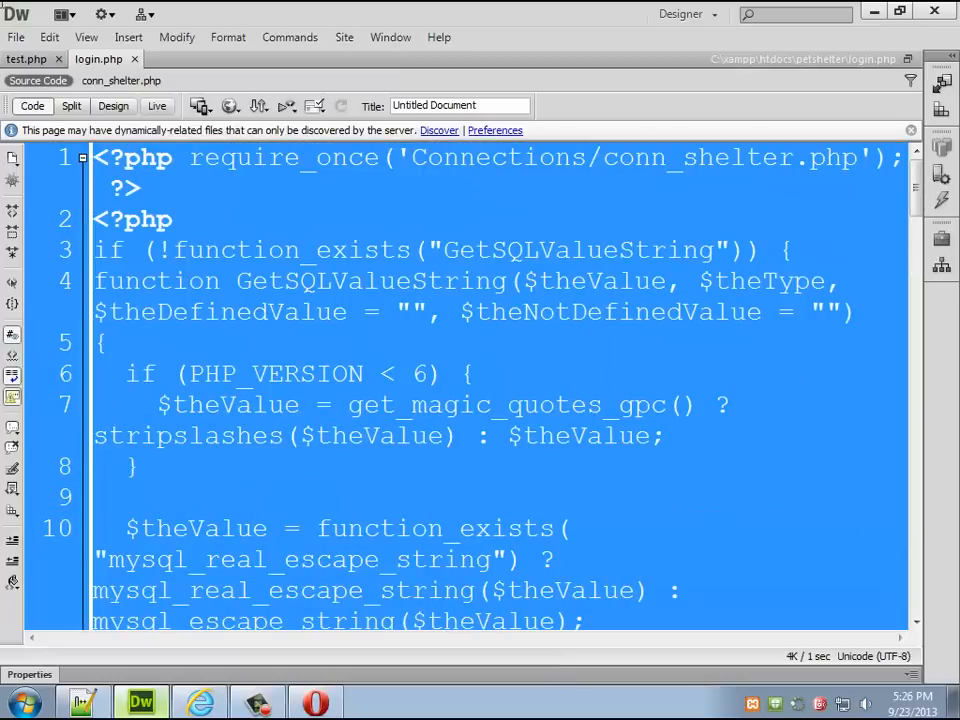
scroll("down", 3)
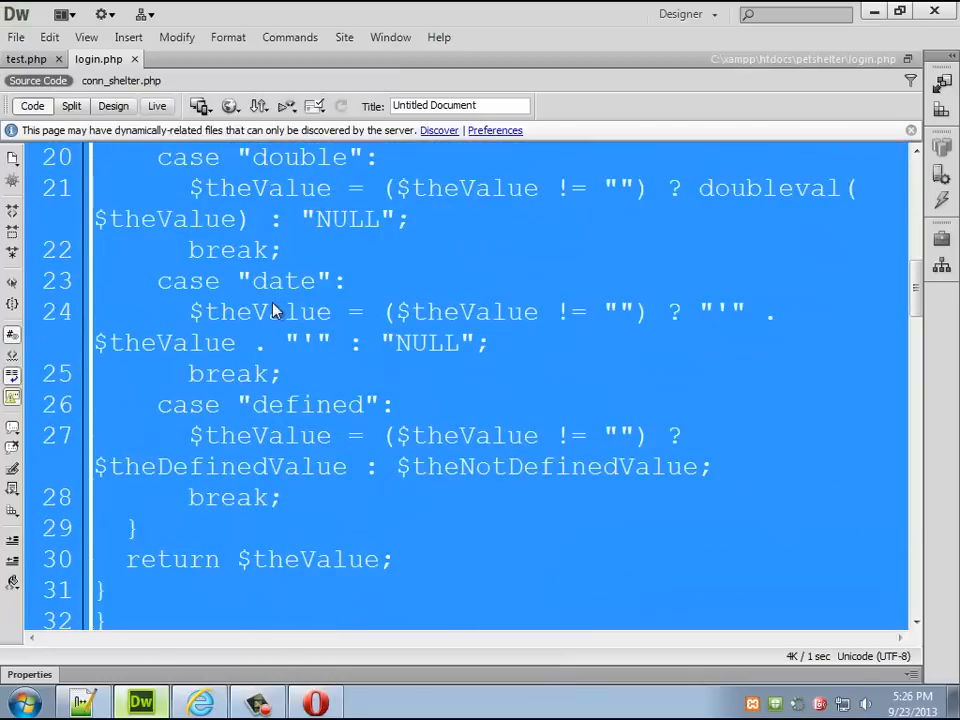
scroll("down", 3)
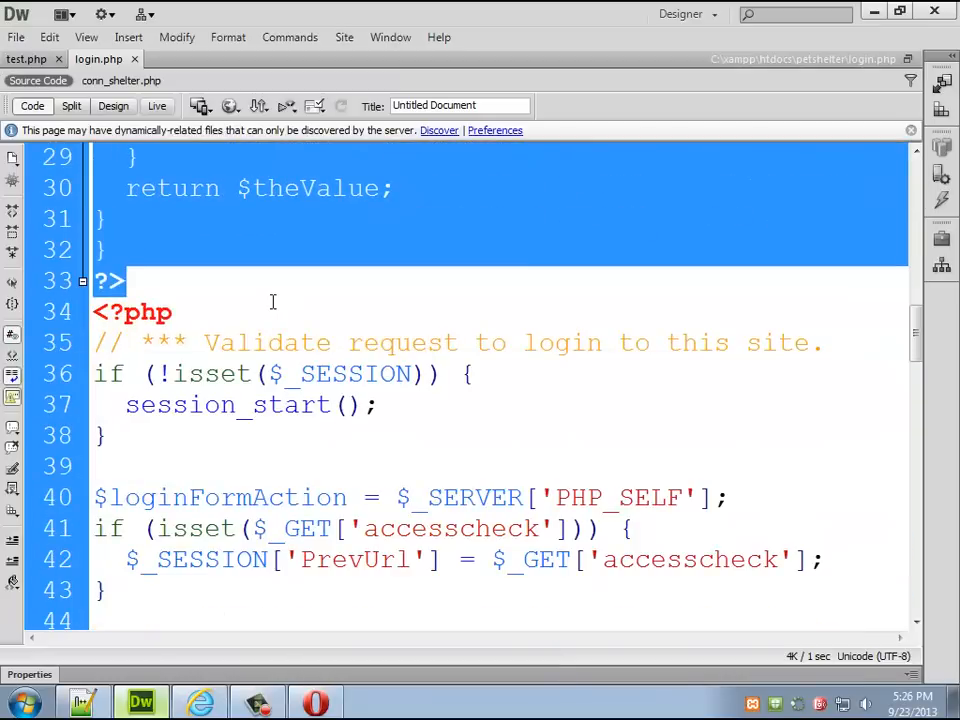
scroll("down", 3)
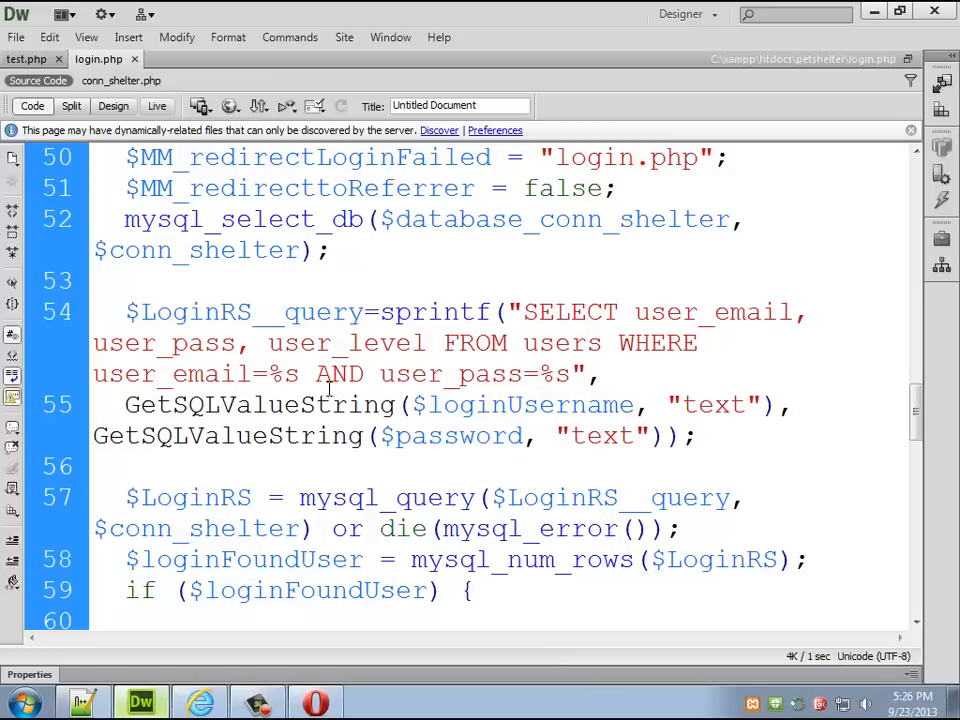
Step: Wrap the query's password placeholder as user_pass=sha1(%s) on line 54 and save login.php
type("sha")
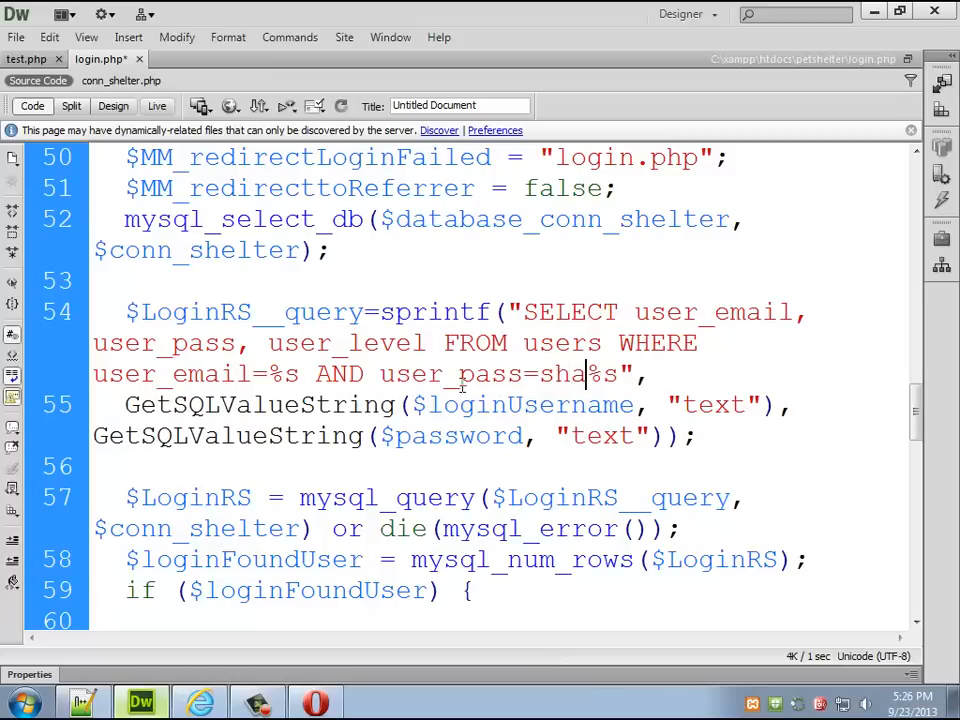
type("1(")
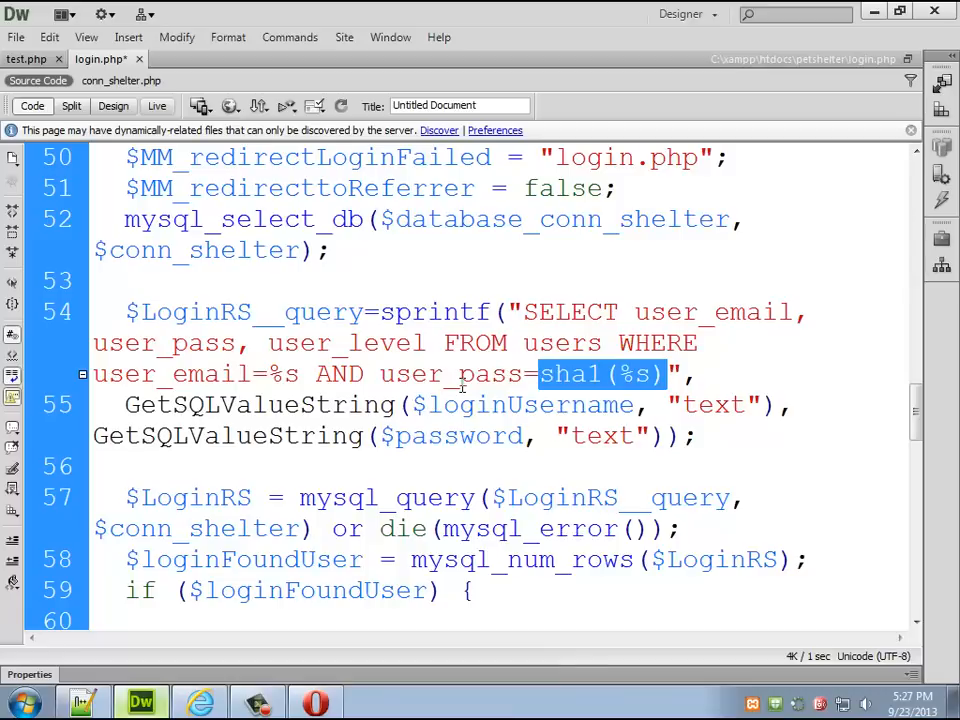
left_click(616, 404)
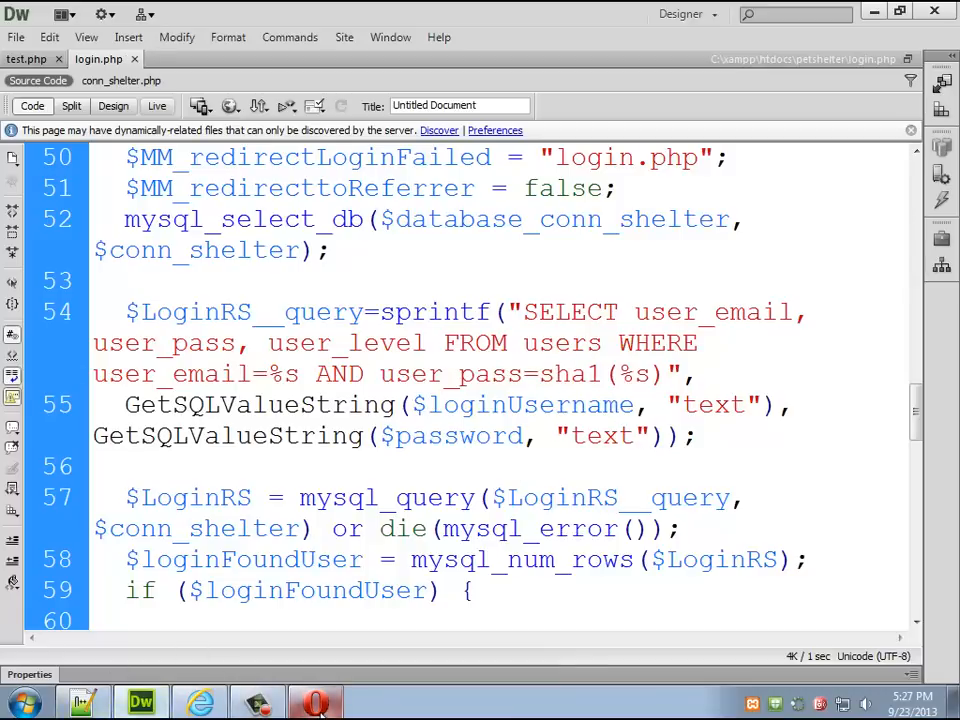
left_click(316, 700)
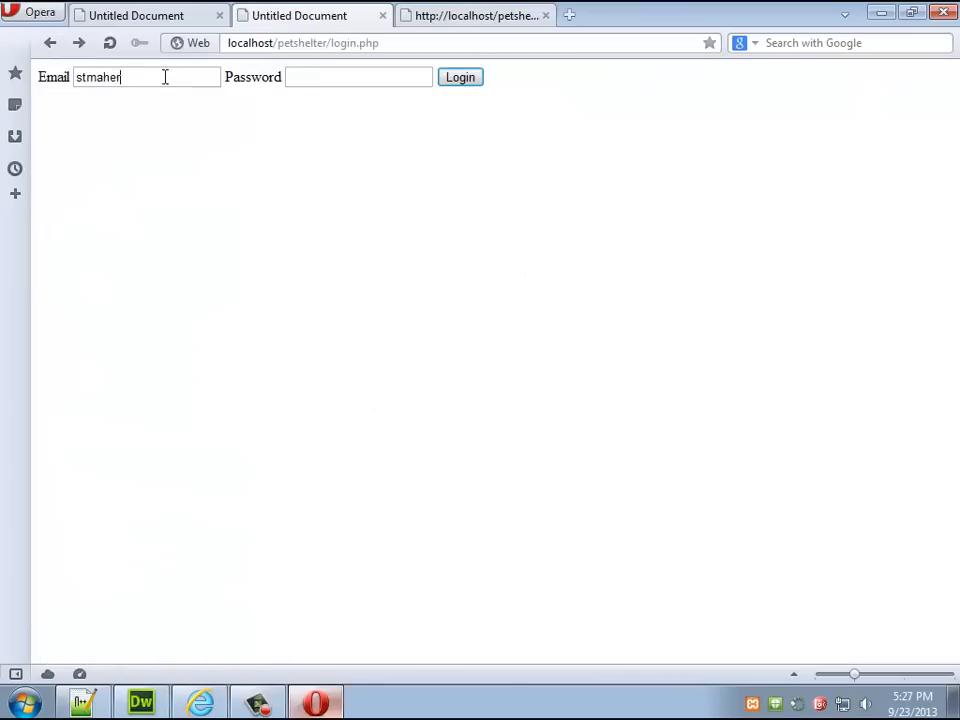
type("@hagerstowncc.edu")
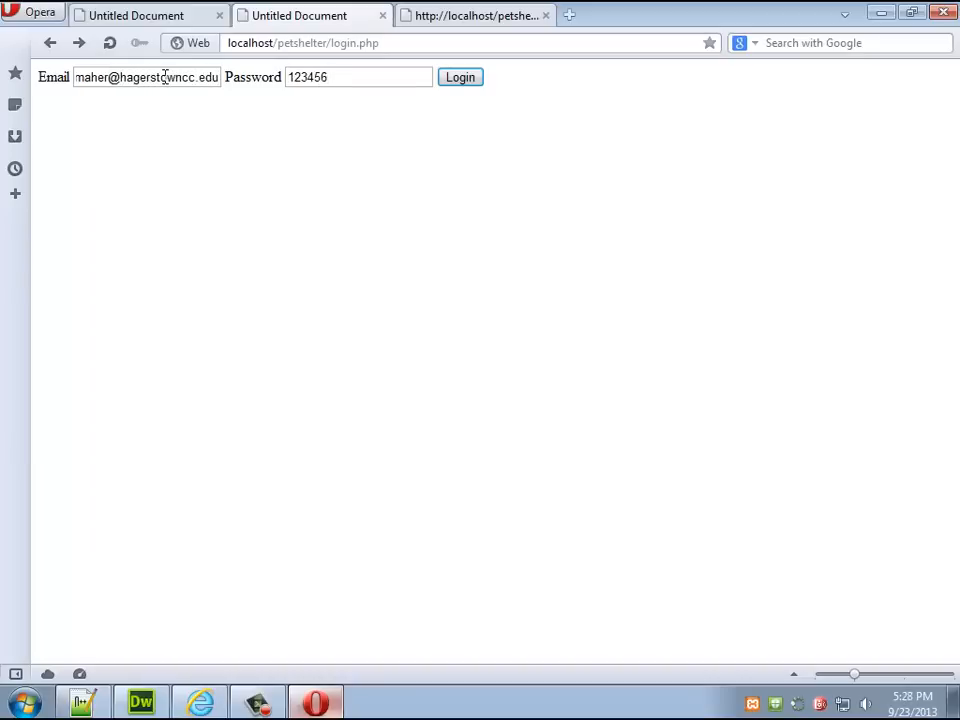
left_click(460, 76)
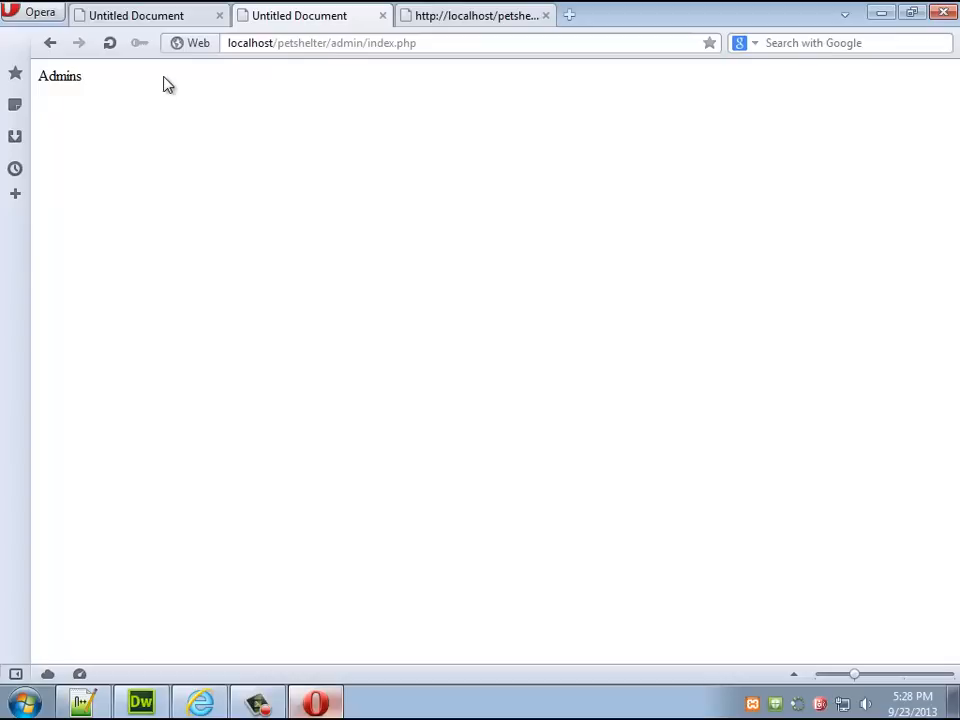
left_click(140, 700)
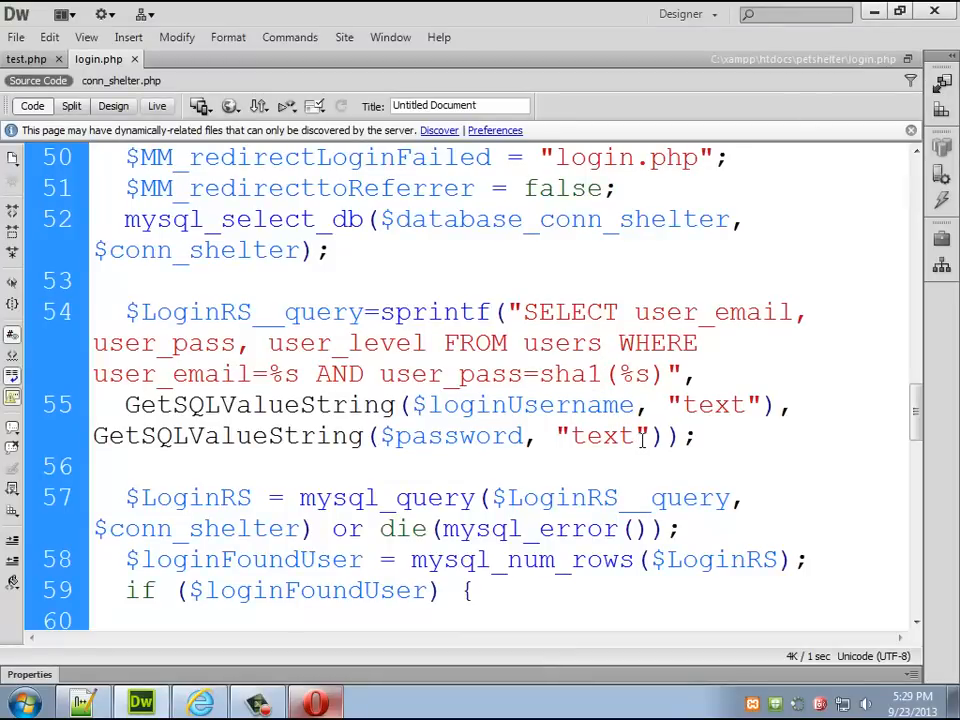
left_click(600, 374)
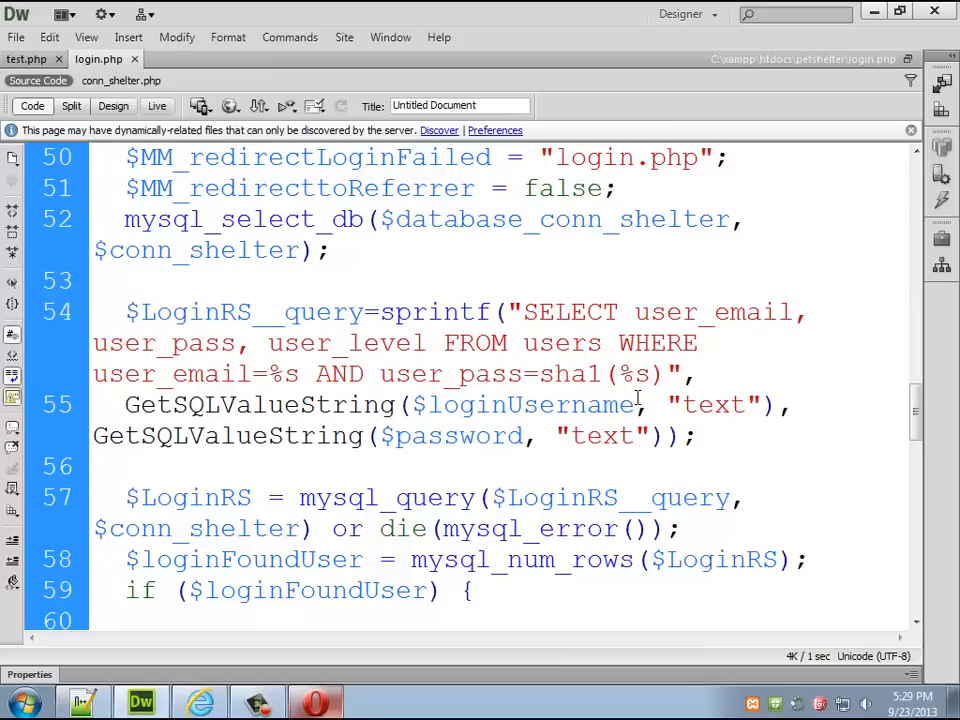
left_click(604, 374)
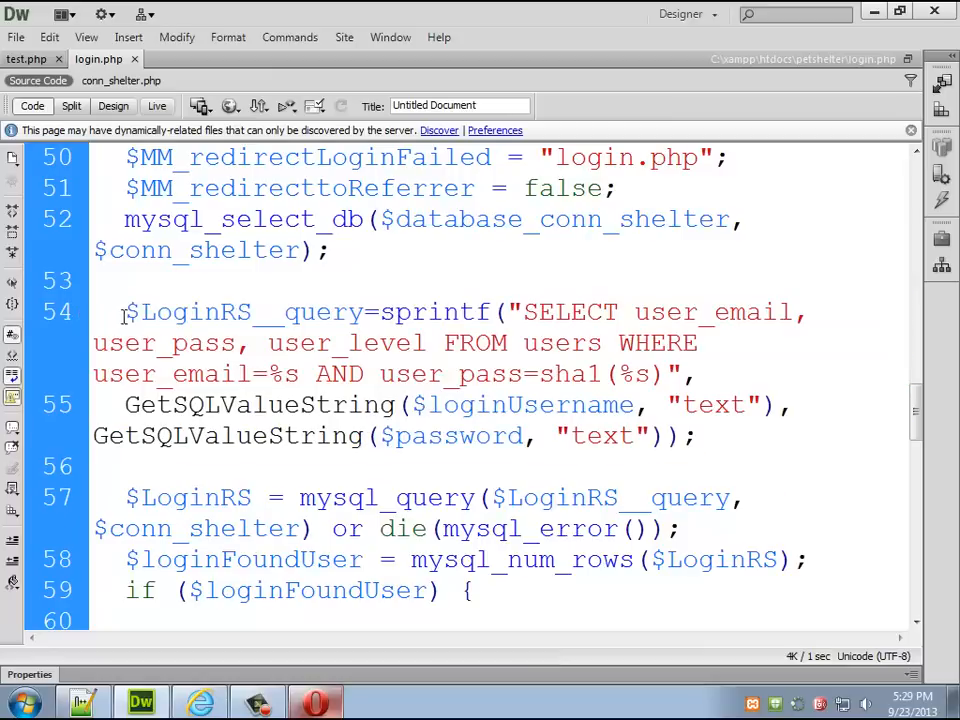
left_click_drag(124, 312, 712, 436)
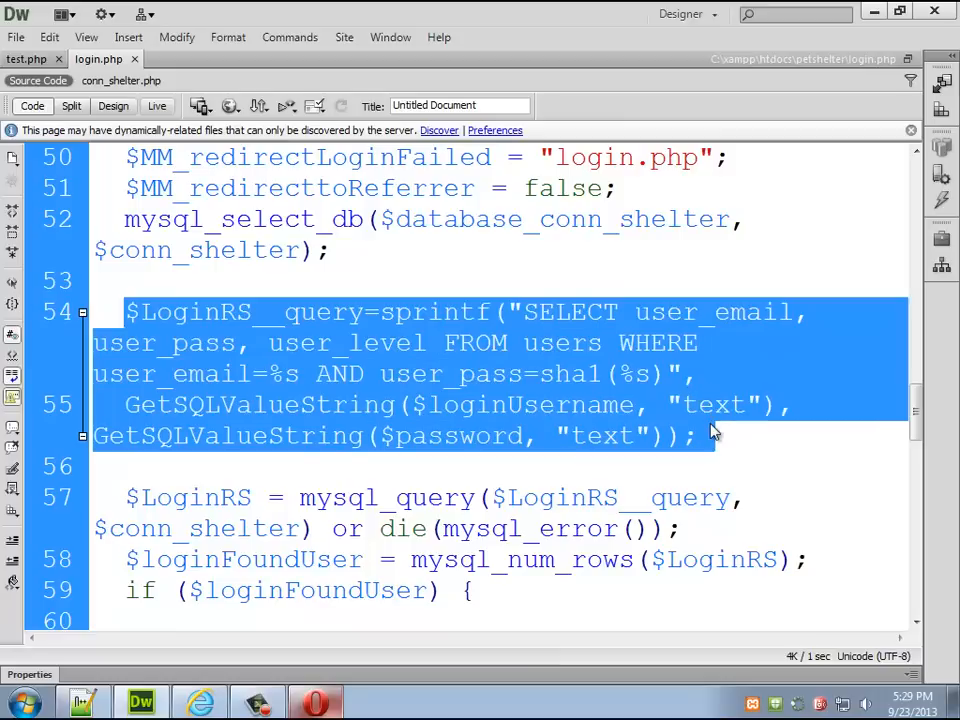
left_click(710, 436)
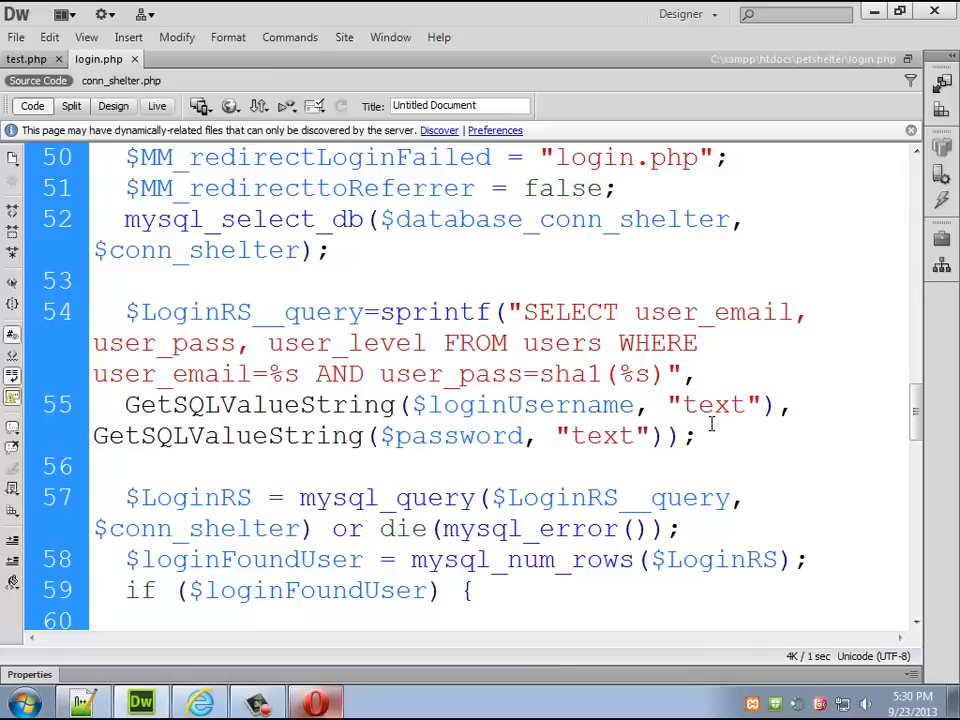
left_click(712, 436)
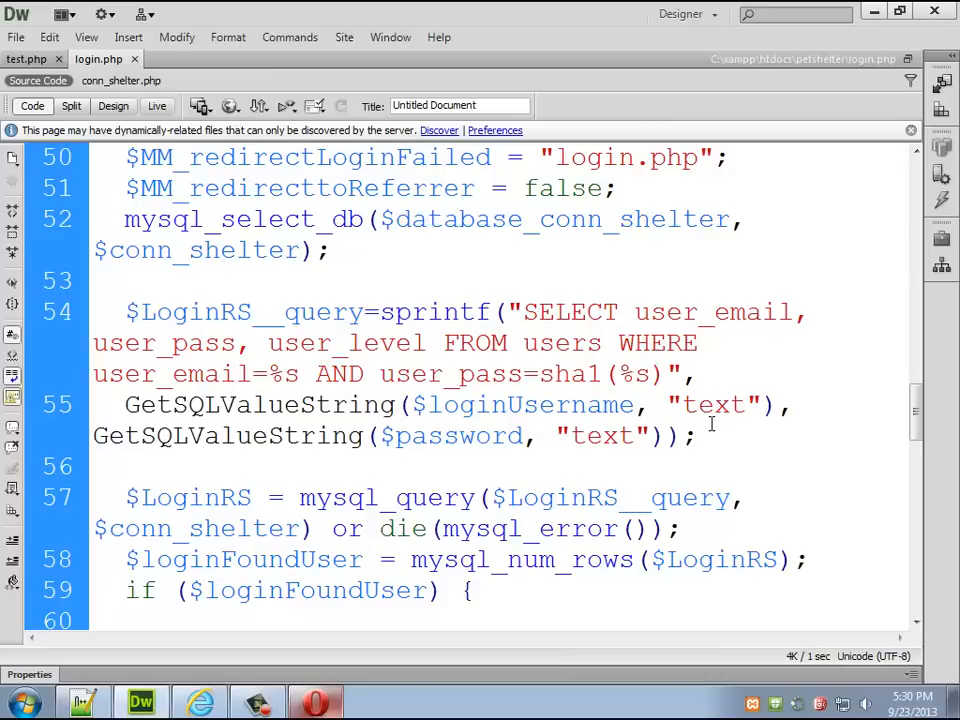
left_click(710, 436)
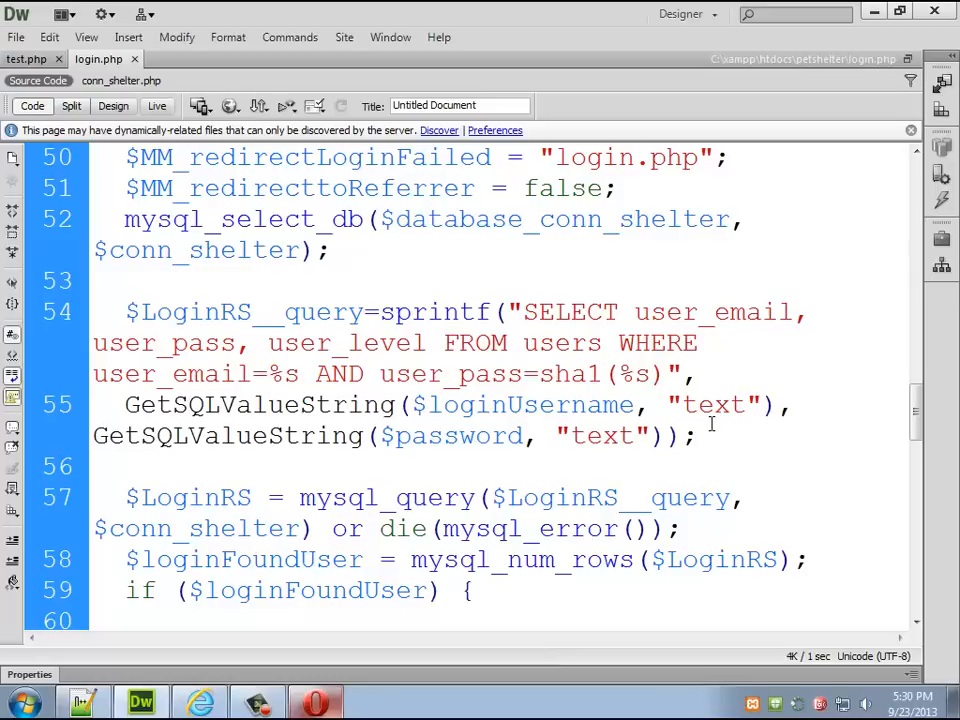
left_click(710, 436)
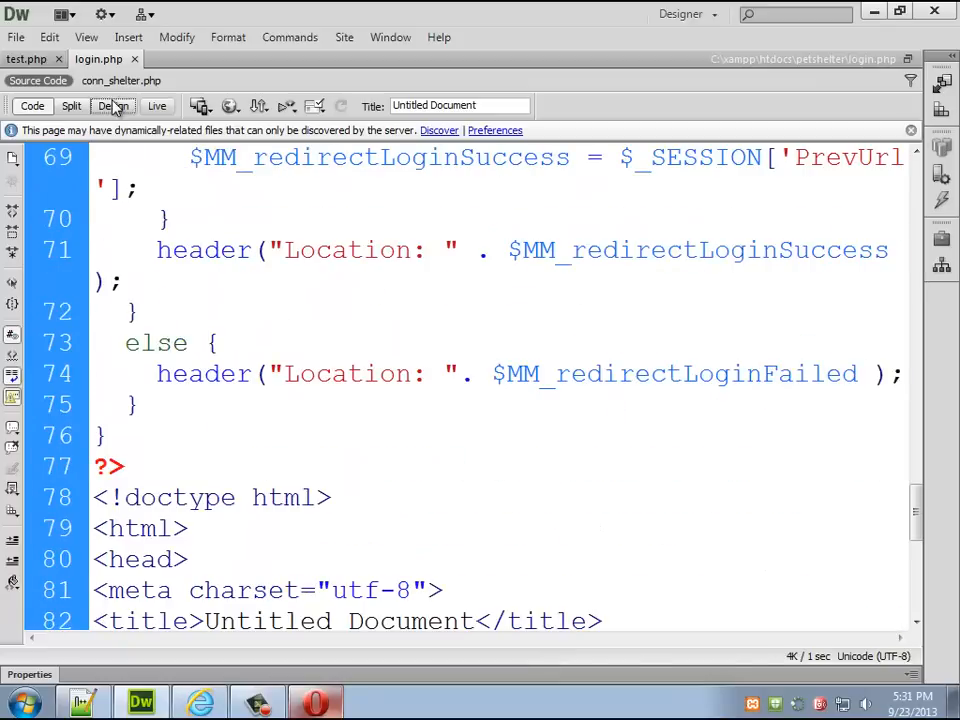
Step: Switch login.php to Design view and compare it with the admin page in Opera
left_click(112, 104)
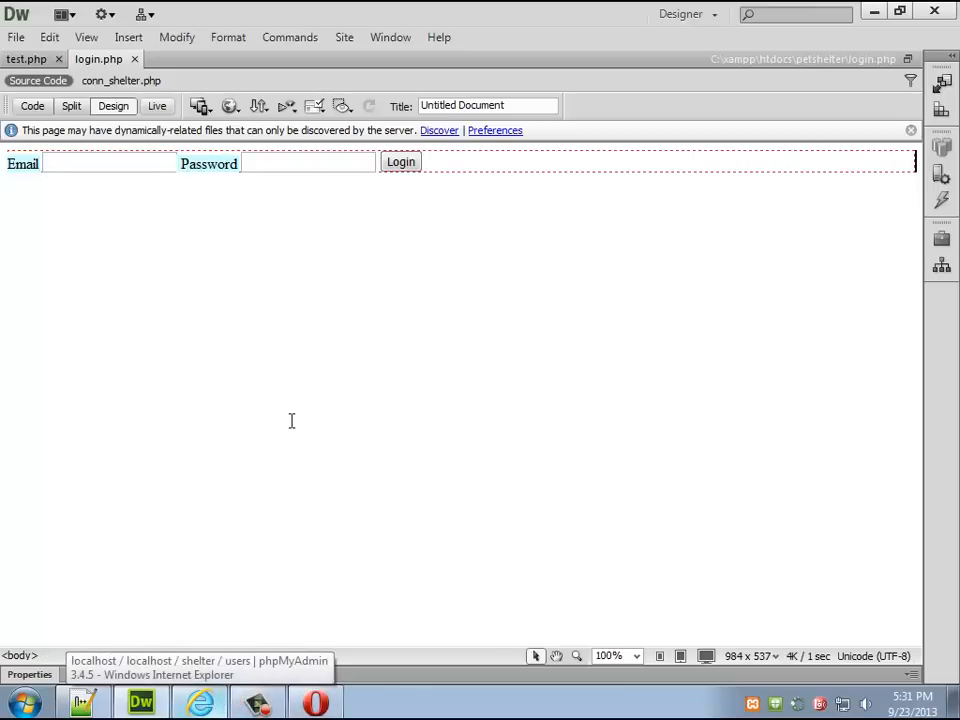
left_click(200, 700)
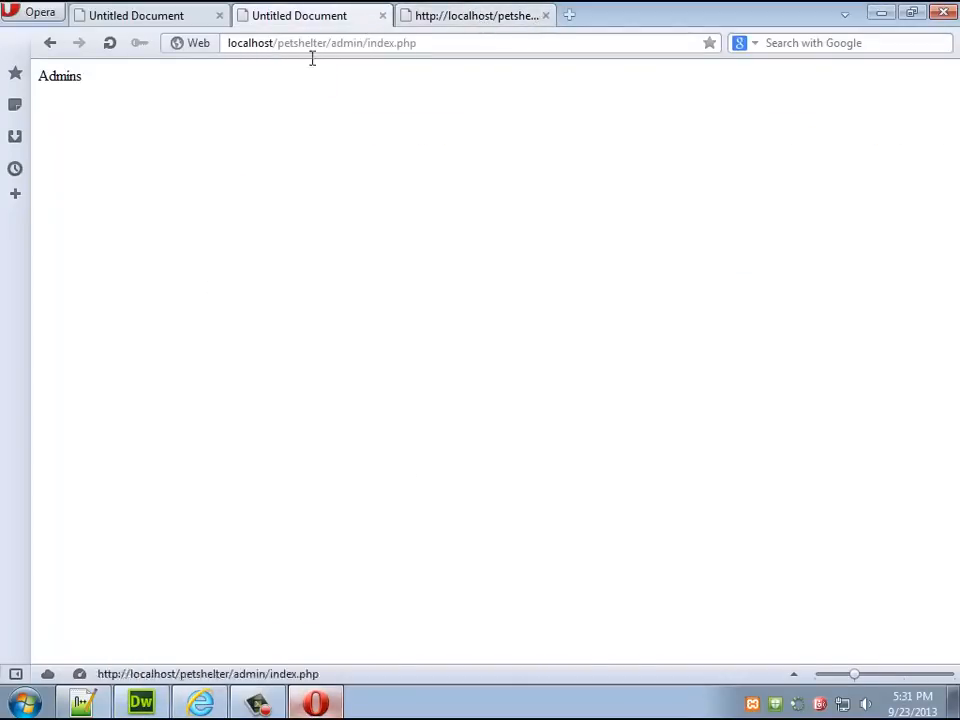
left_click(140, 700)
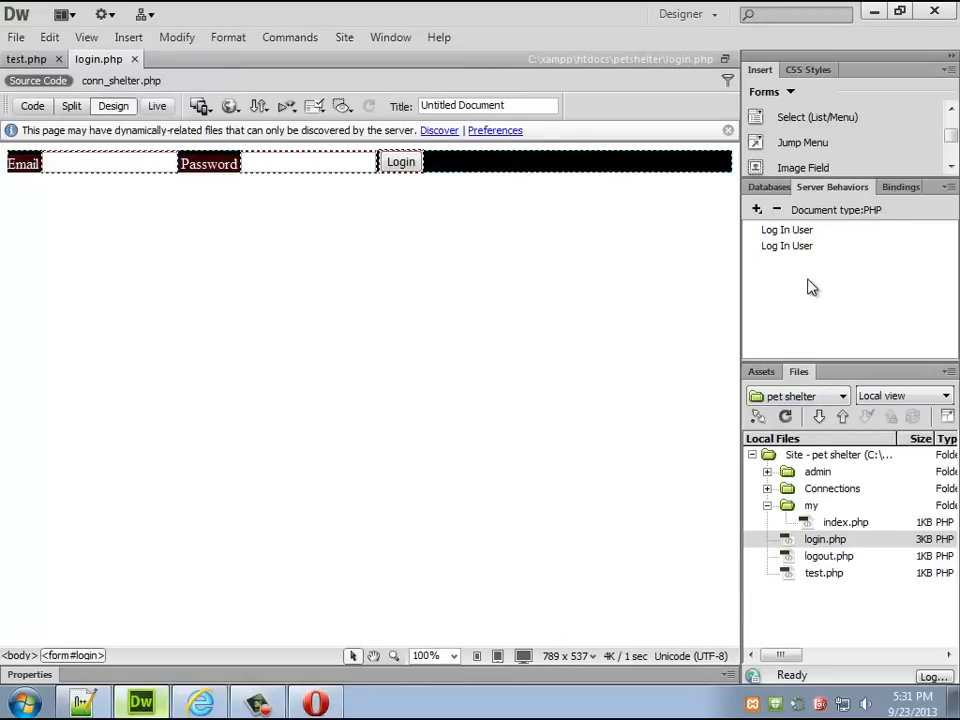
Step: Inspect a Log In User server behavior, then select login.php and test.php in the Files panel
left_click(788, 244)
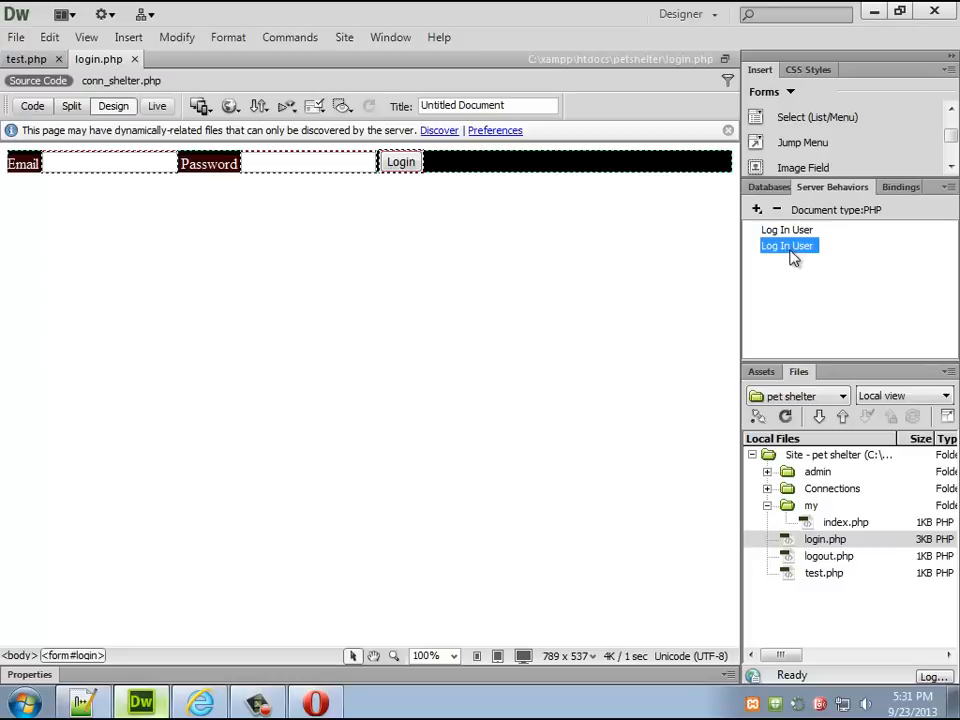
left_click(788, 228)
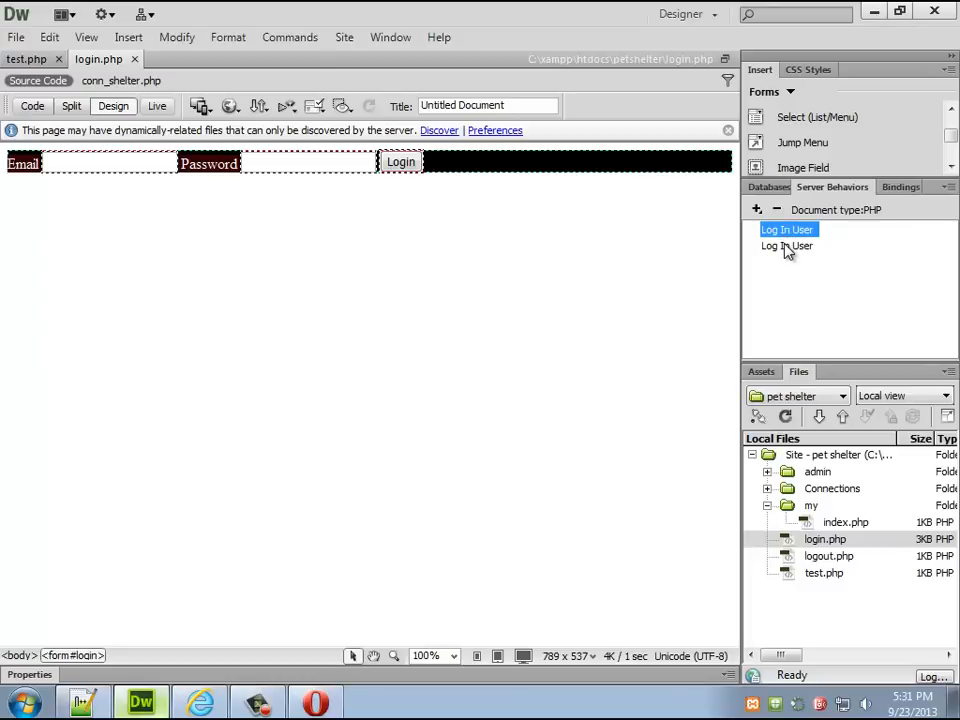
mouse_move(812, 292)
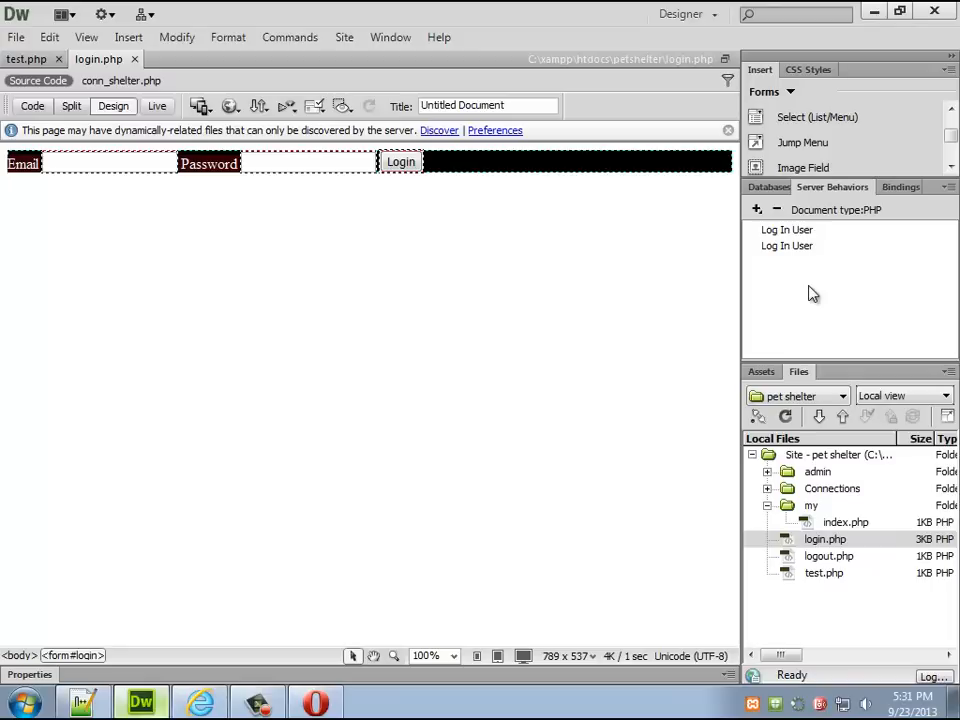
mouse_move(846, 280)
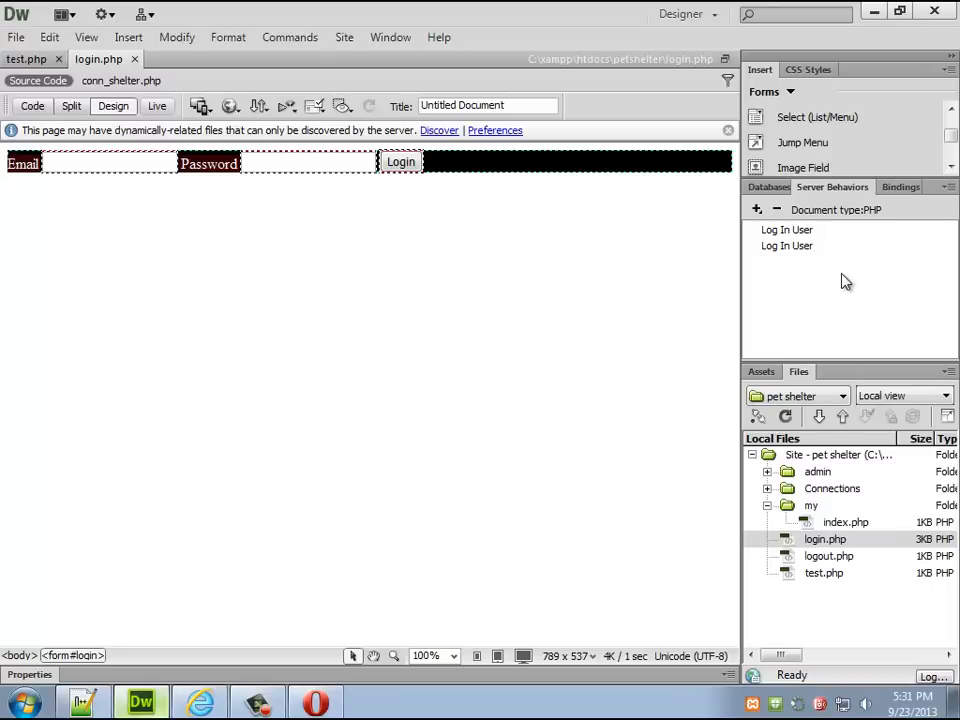
left_click(824, 522)
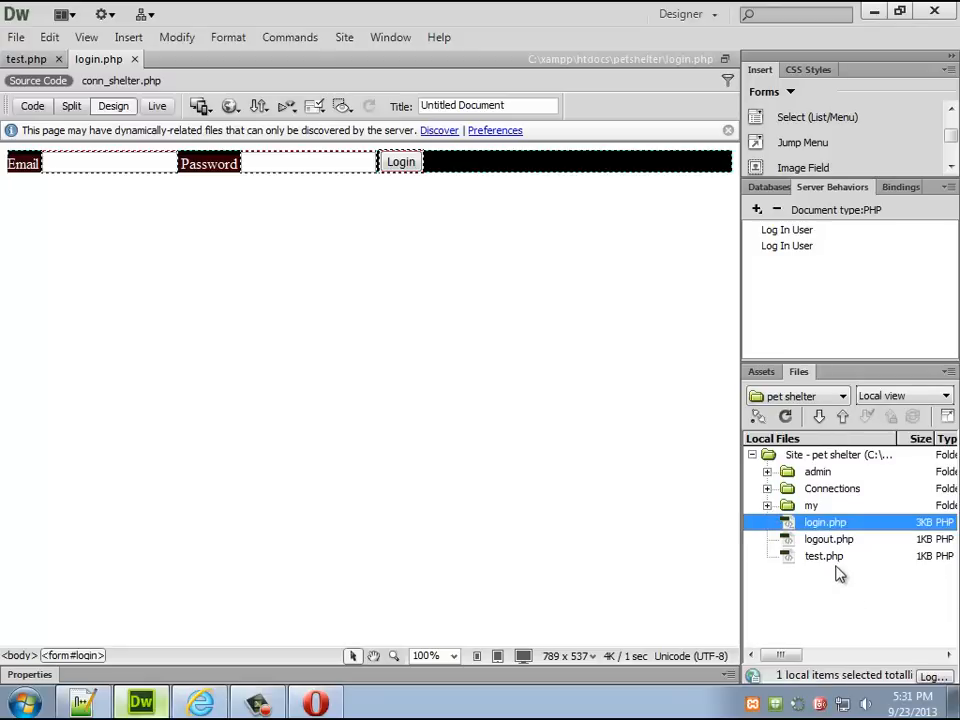
left_click(824, 556)
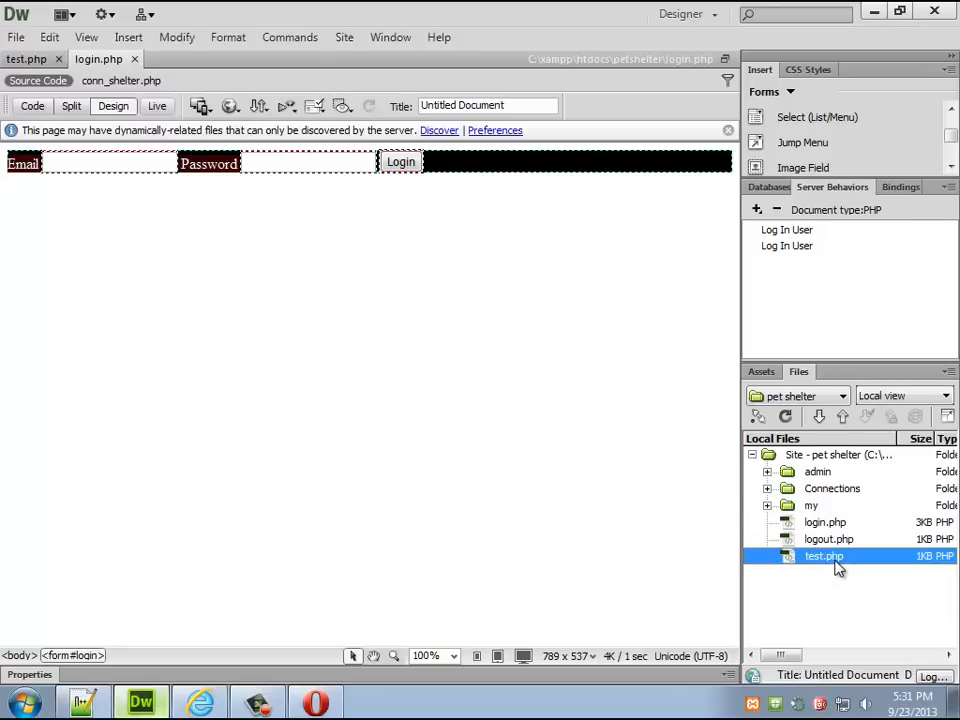